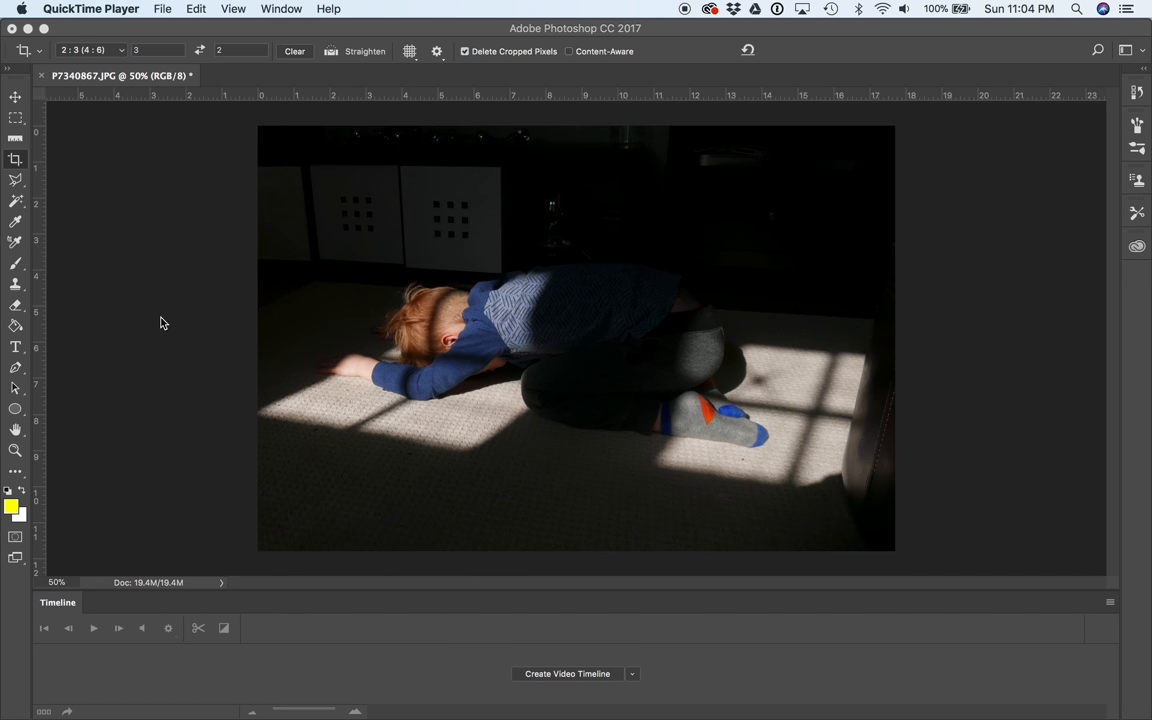
pyautogui.moveTo(52, 184)
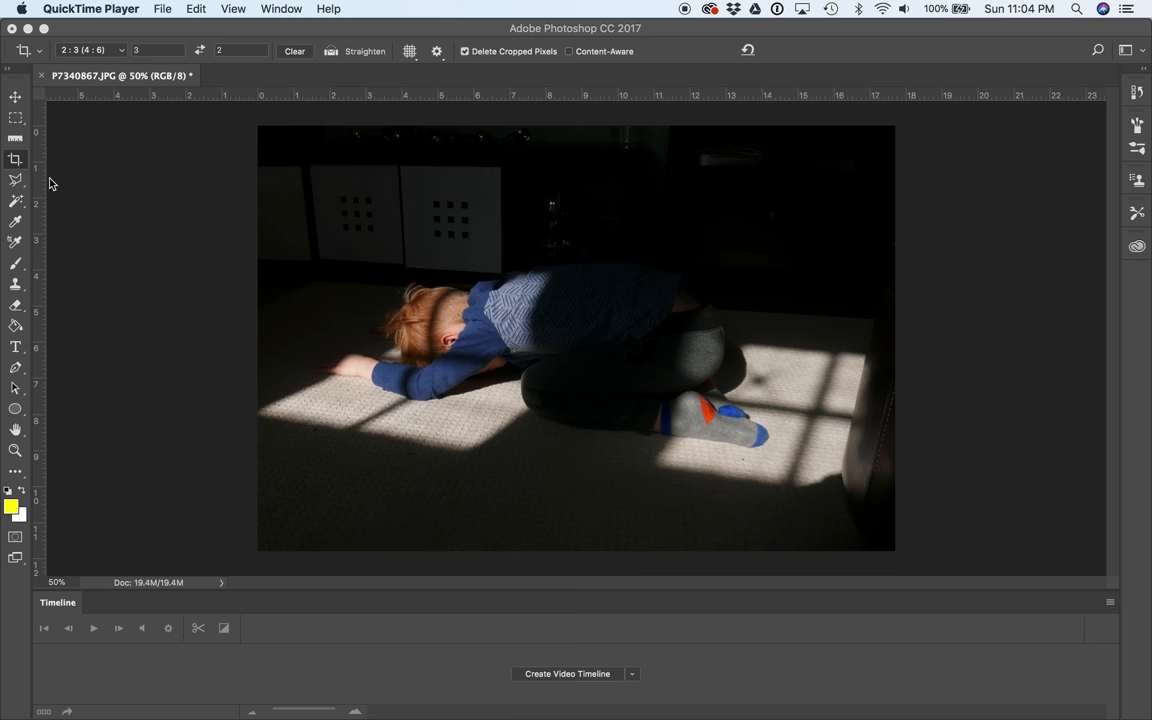
pyautogui.moveTo(16, 154)
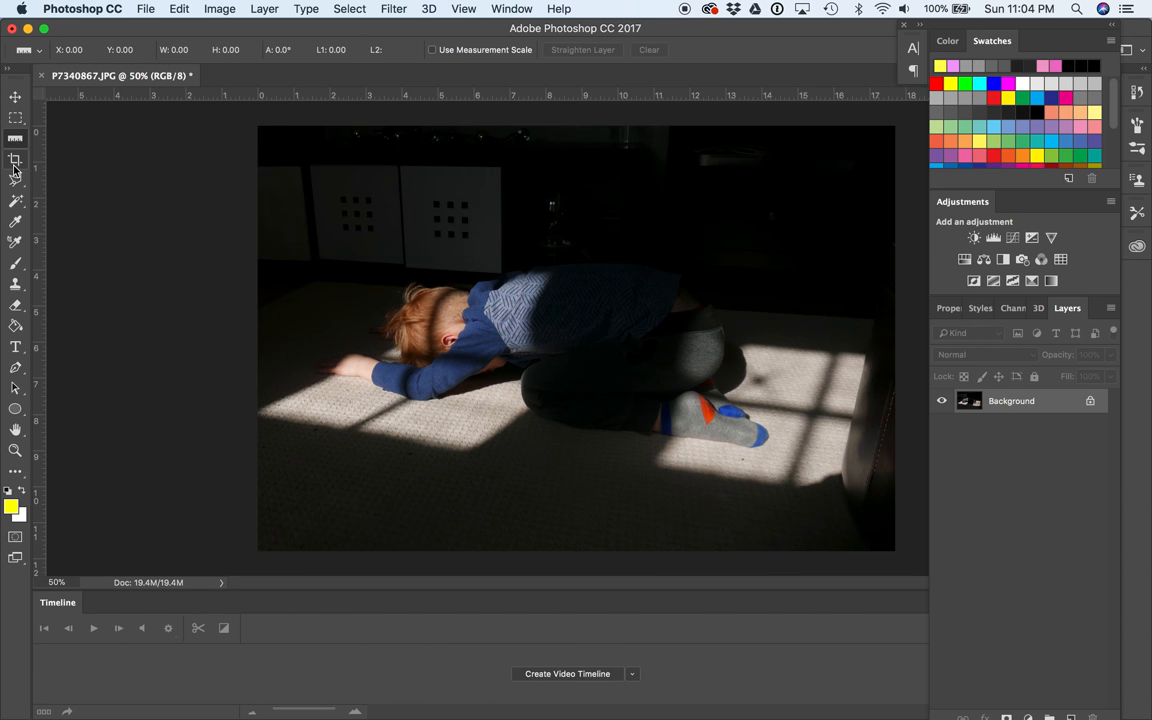
# Step: Crop the photo tighter around the sleeping child, trimming the dark edges, and commit it
pyautogui.click(16, 160)
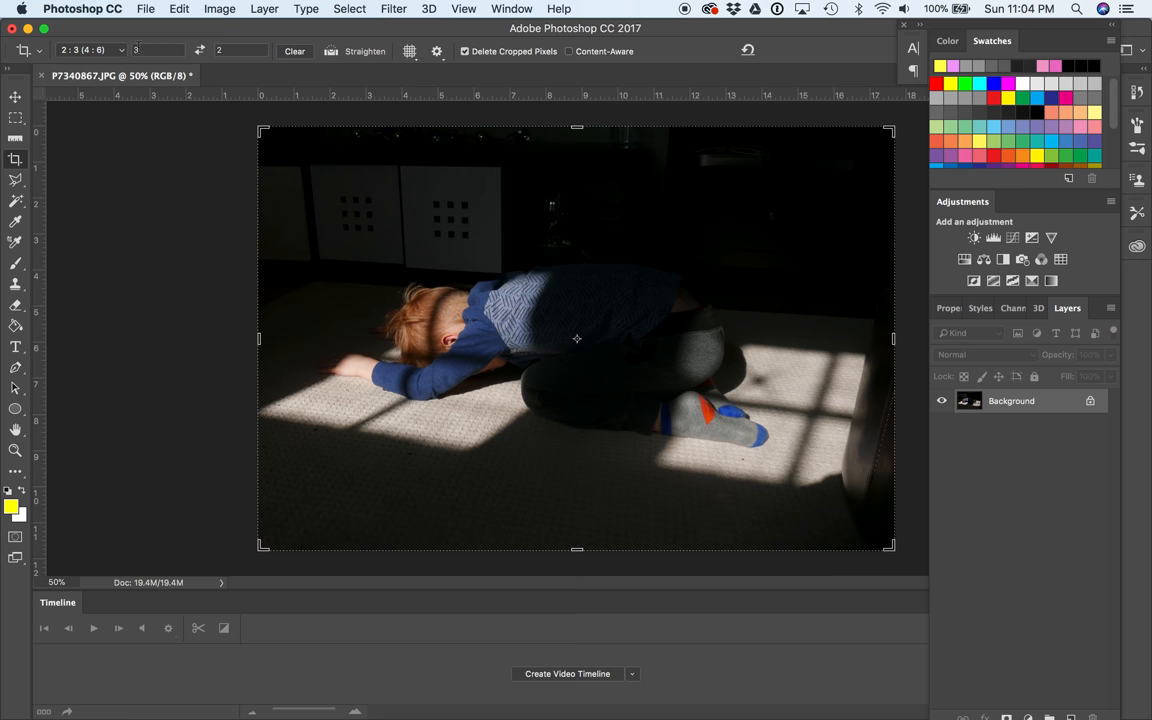
pyautogui.moveTo(232, 50)
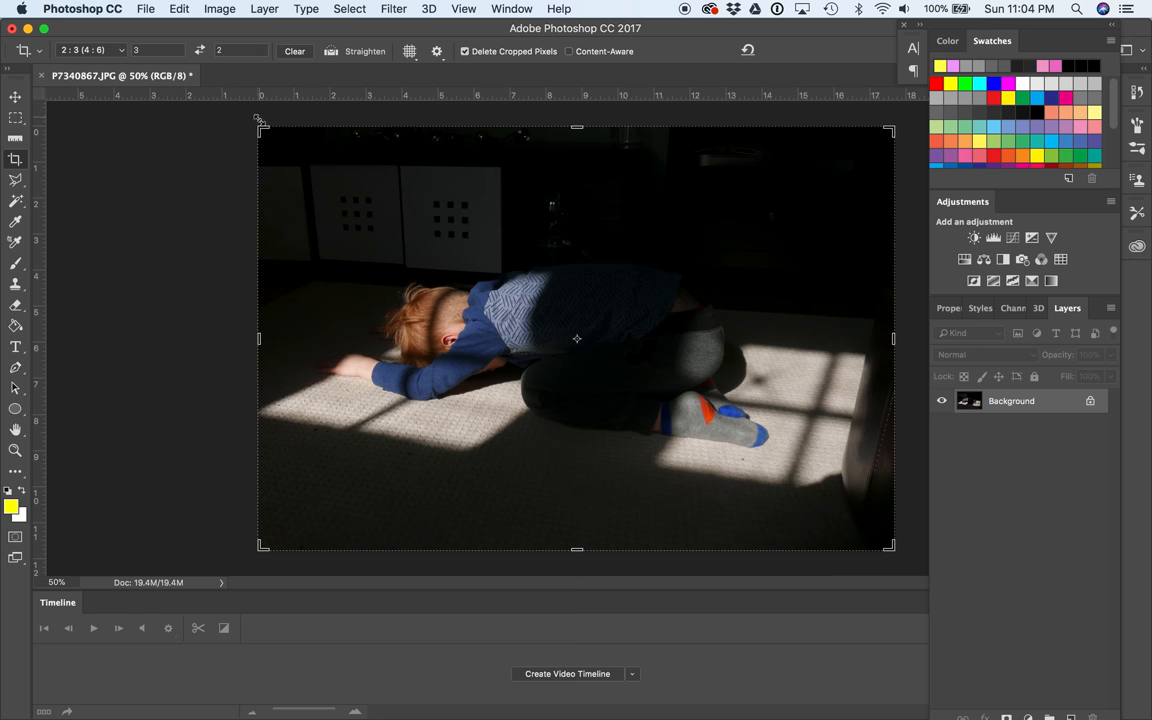
pyautogui.moveTo(260, 118); pyautogui.dragTo(282, 144)
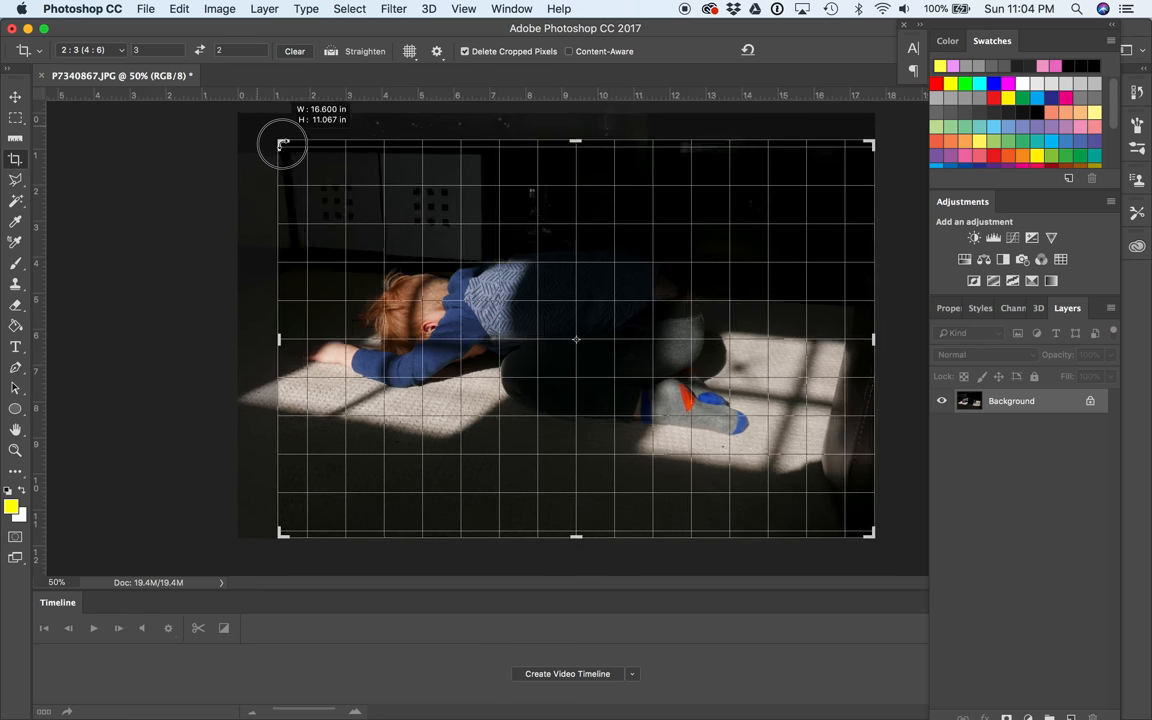
pyautogui.moveTo(284, 144); pyautogui.dragTo(302, 160)
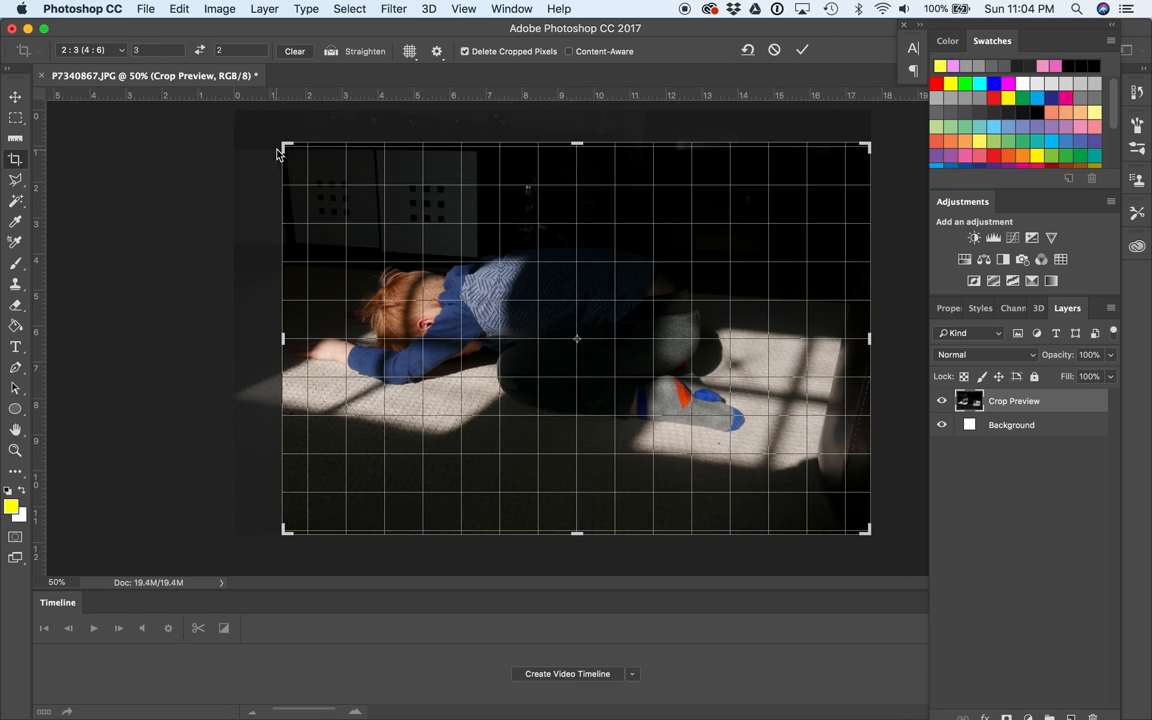
pyautogui.moveTo(430, 260)
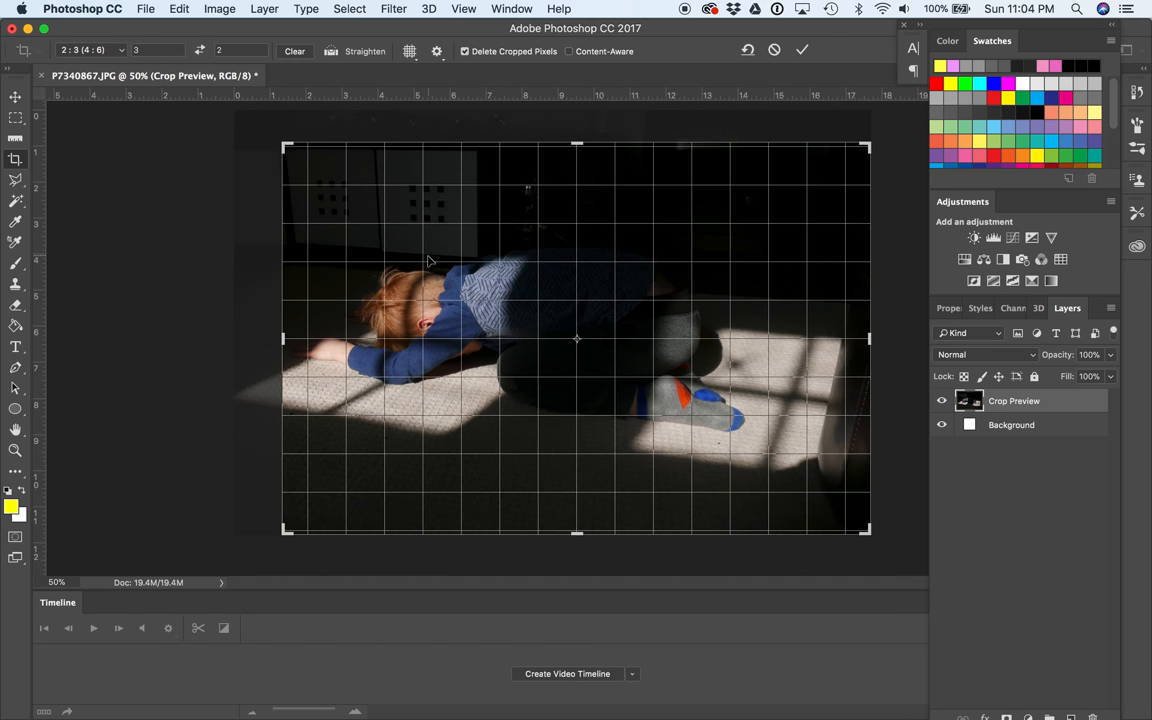
pyautogui.moveTo(404, 280)
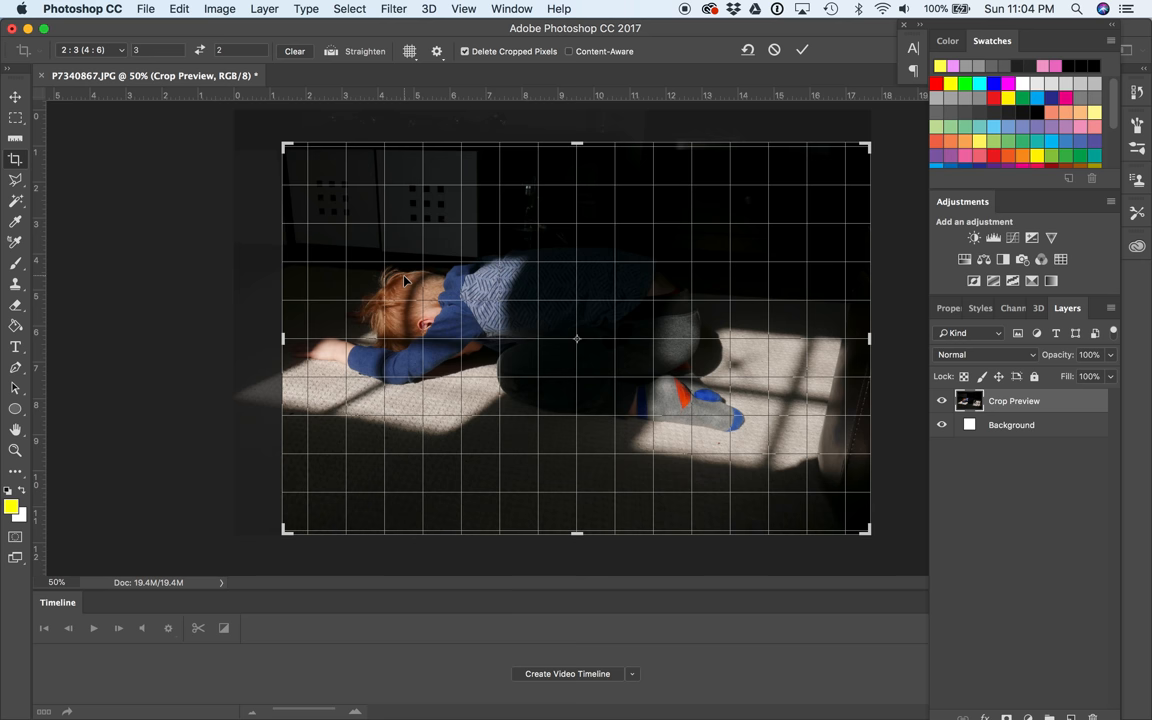
pyautogui.moveTo(852, 548)
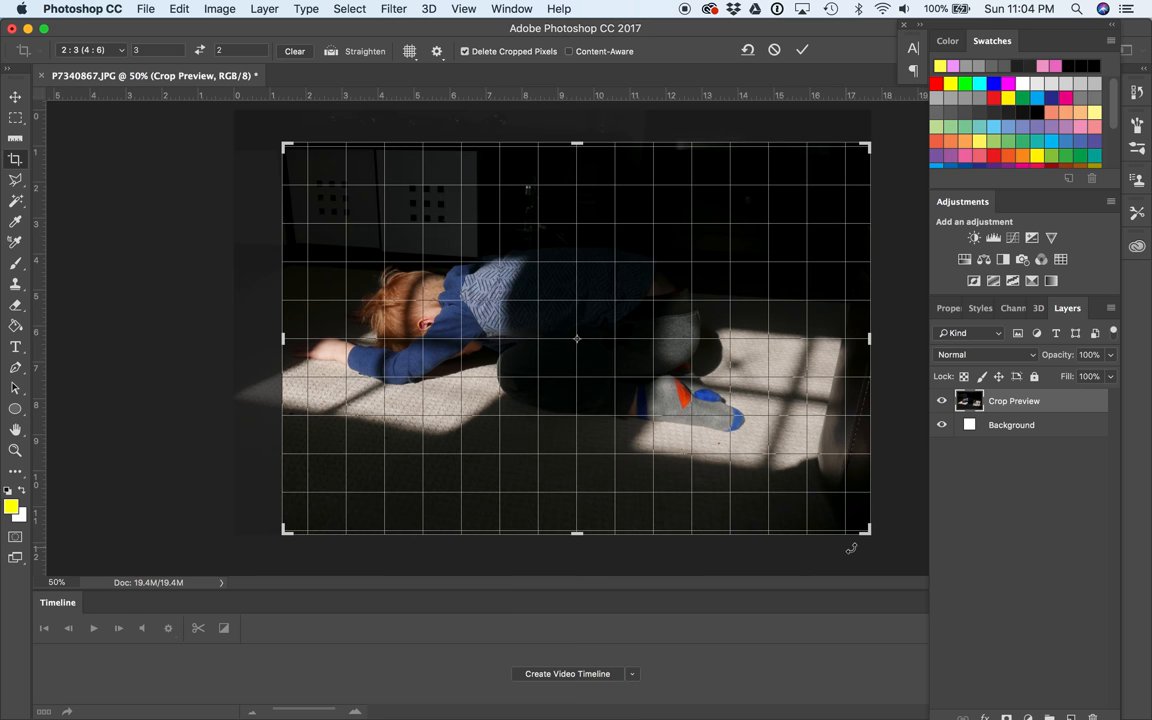
pyautogui.moveTo(864, 532)
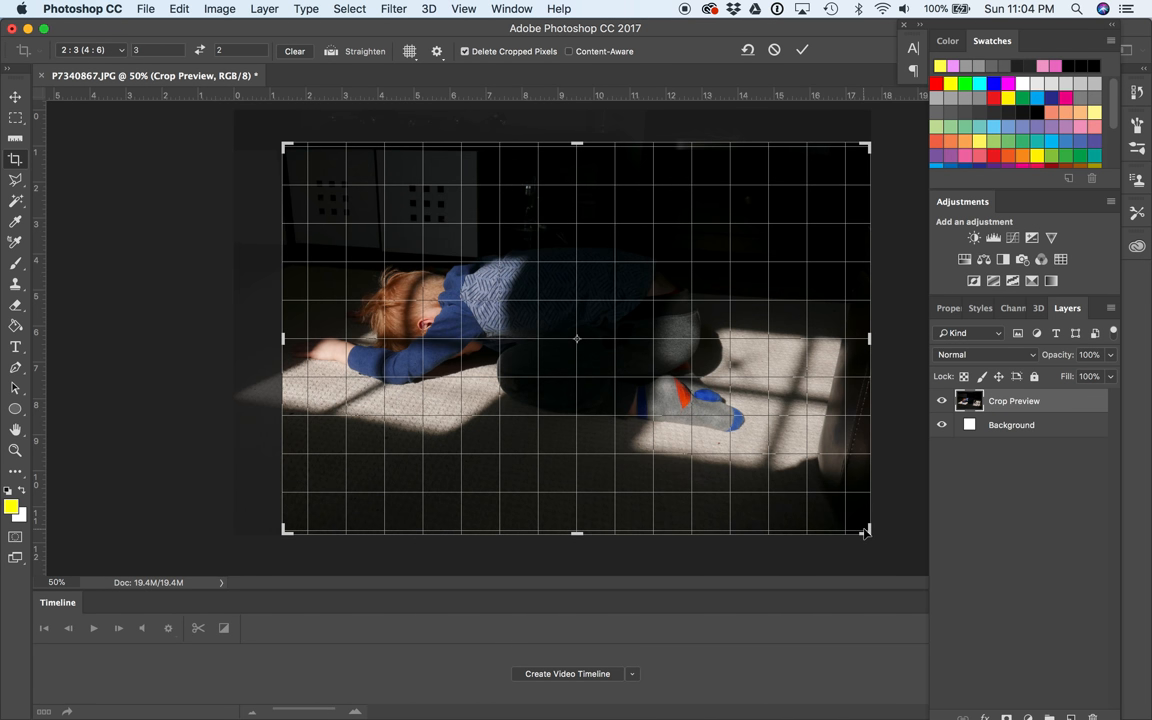
pyautogui.moveTo(836, 456)
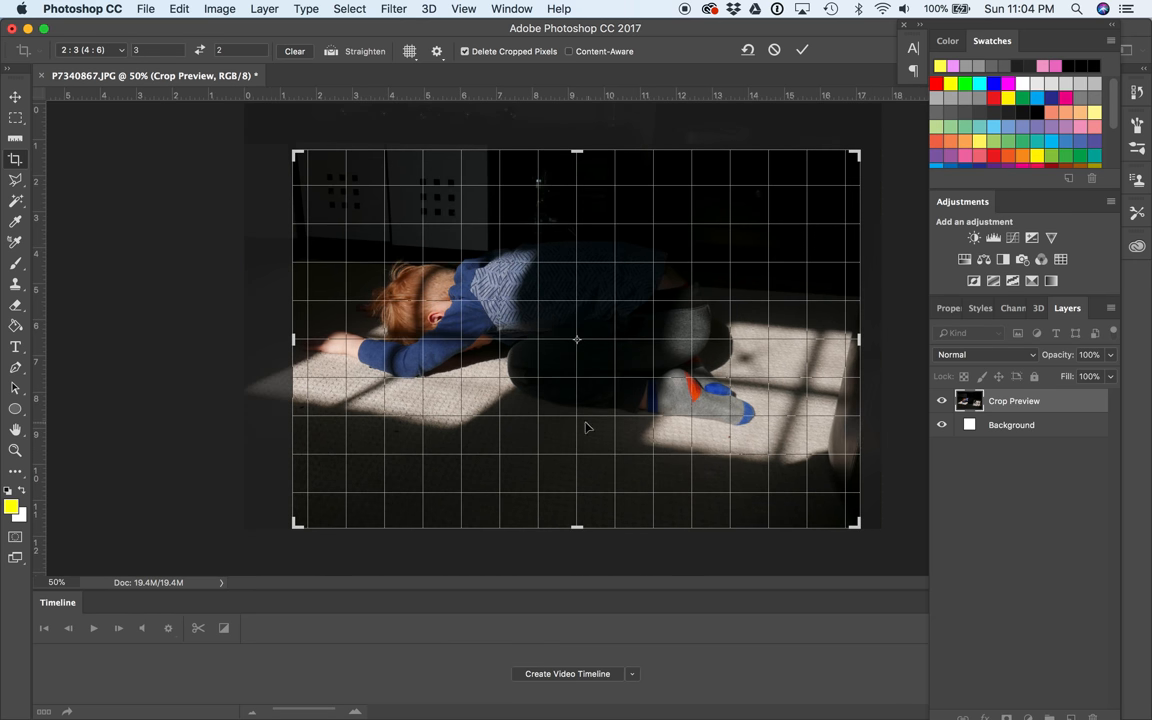
pyautogui.moveTo(714, 246)
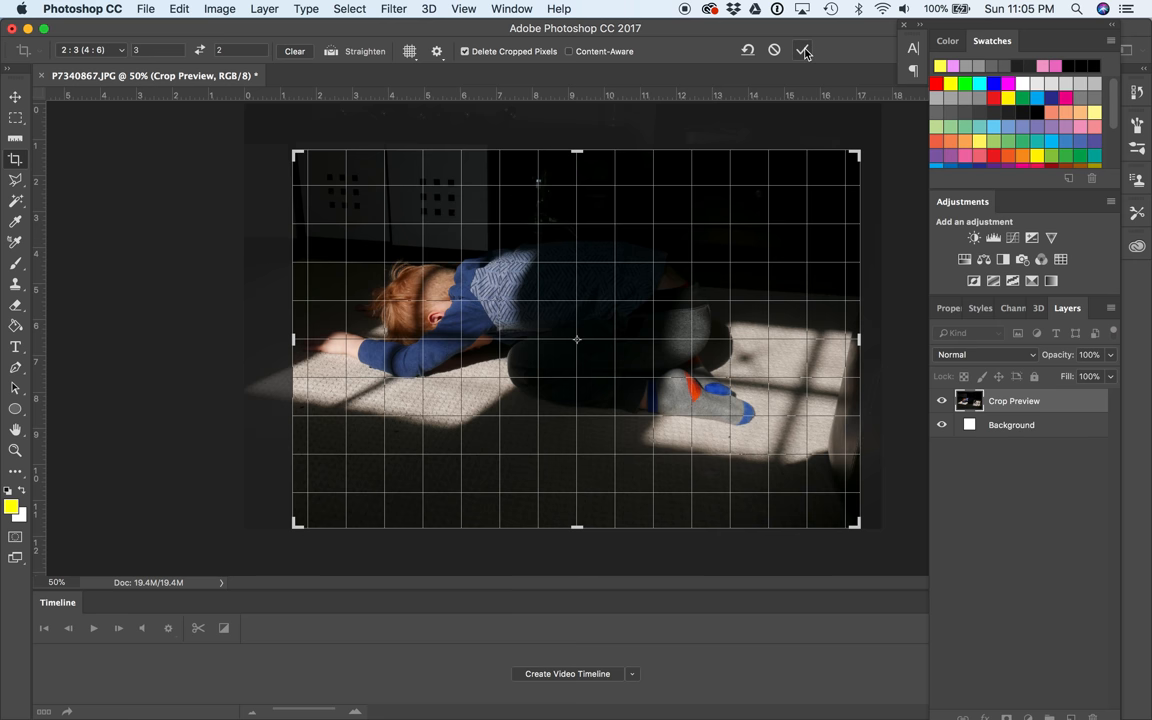
pyautogui.click(804, 50)
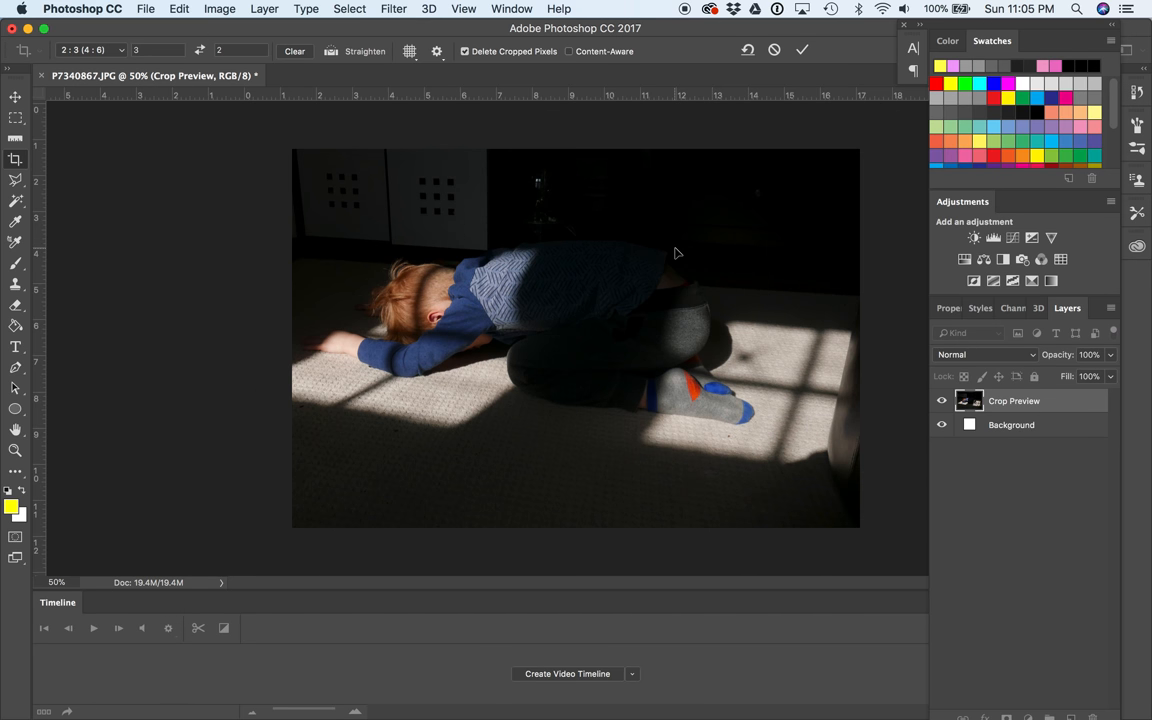
pyautogui.click(802, 50)
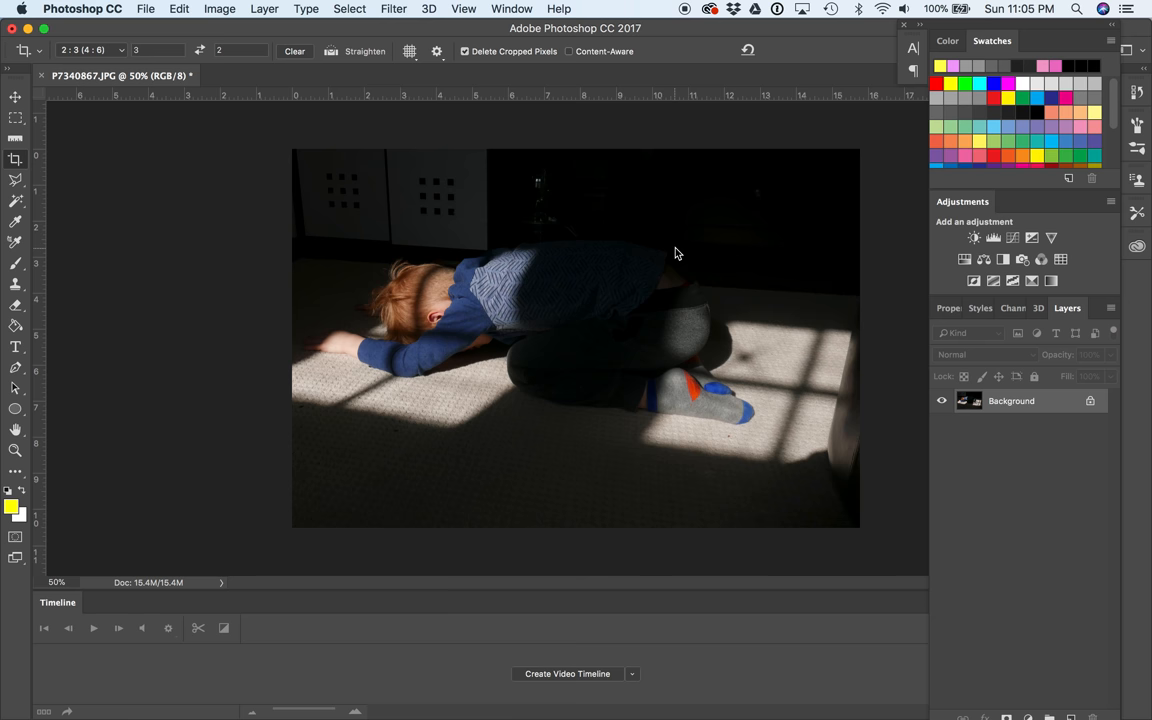
pyautogui.moveTo(512, 352)
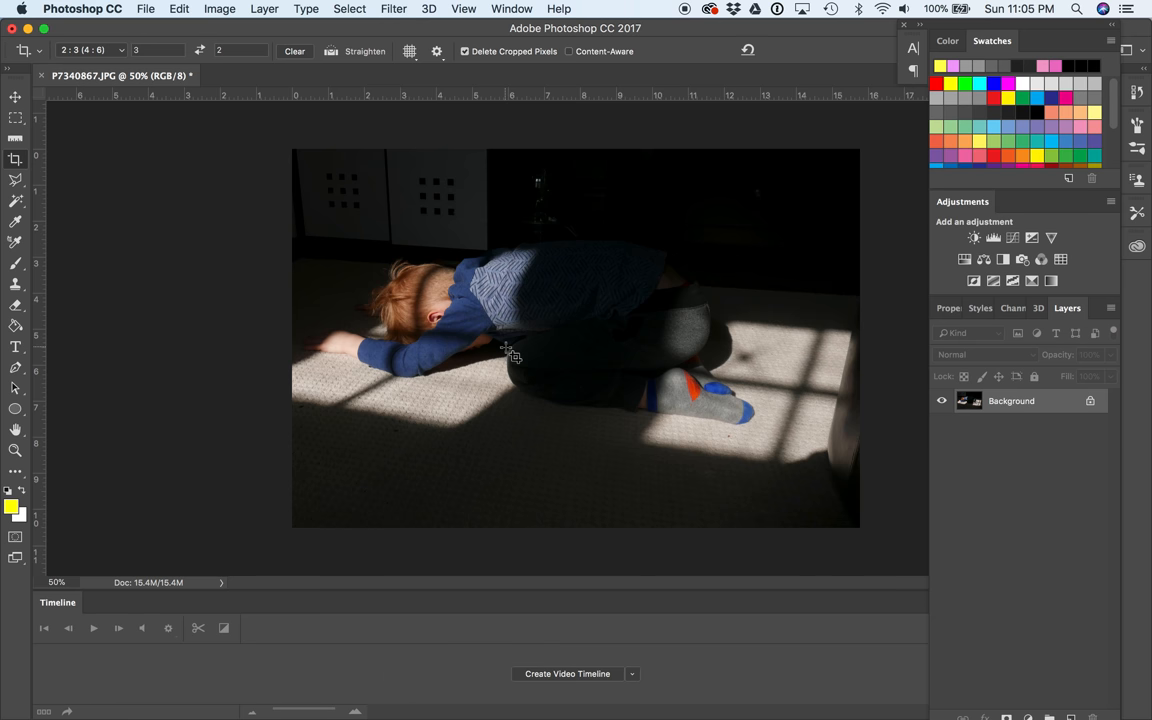
pyautogui.moveTo(628, 482)
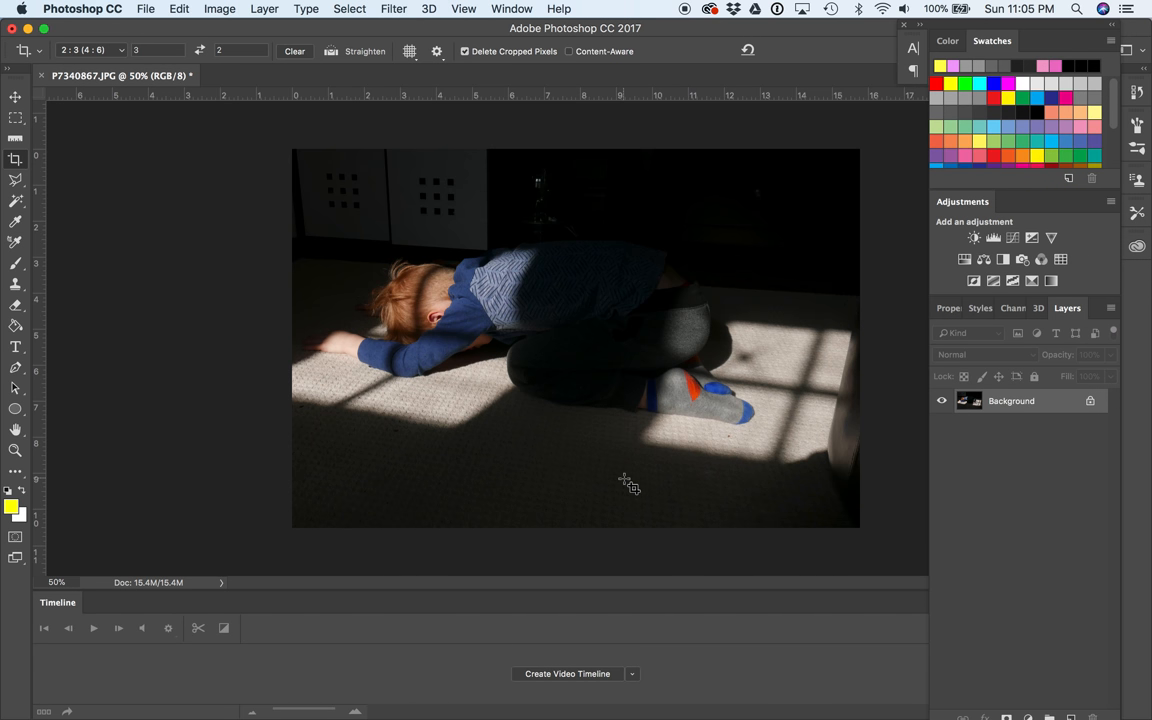
pyautogui.moveTo(692, 186)
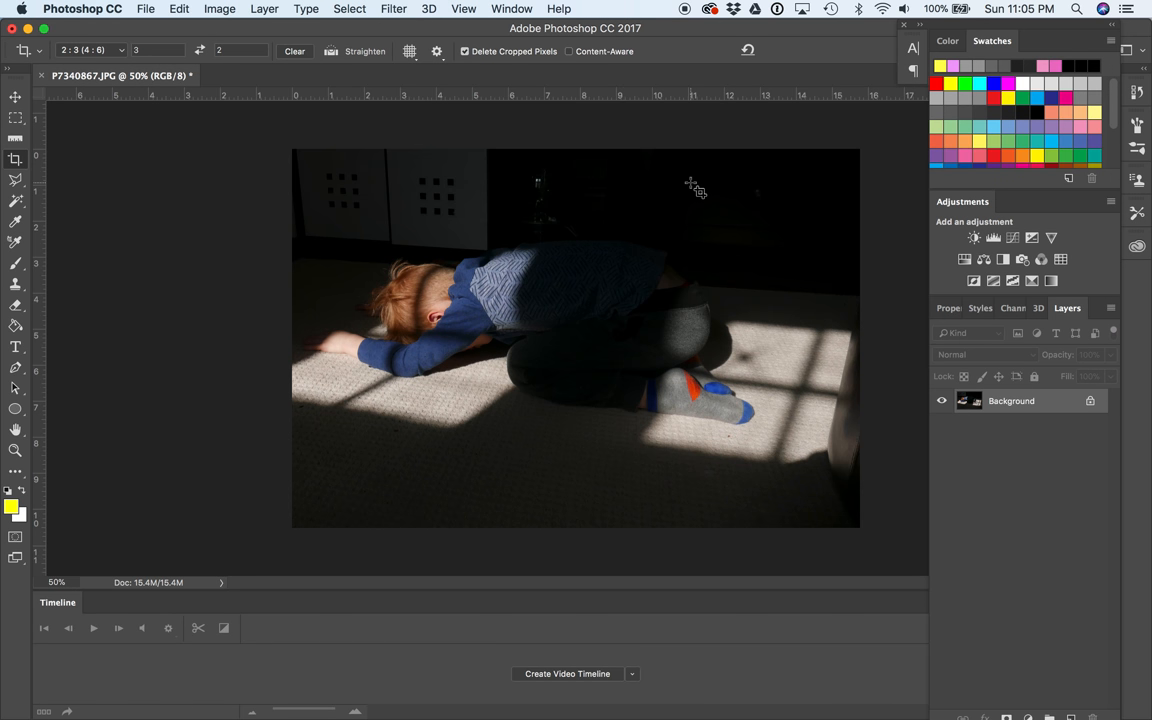
pyautogui.moveTo(480, 176)
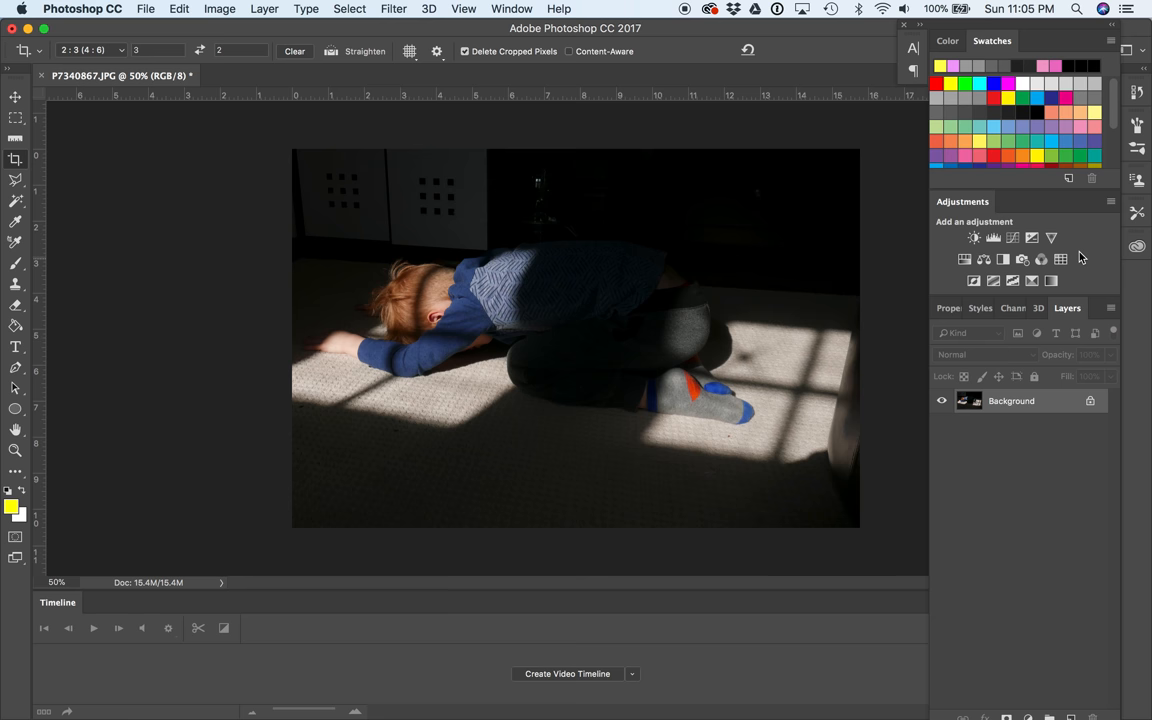
pyautogui.moveTo(1070, 288)
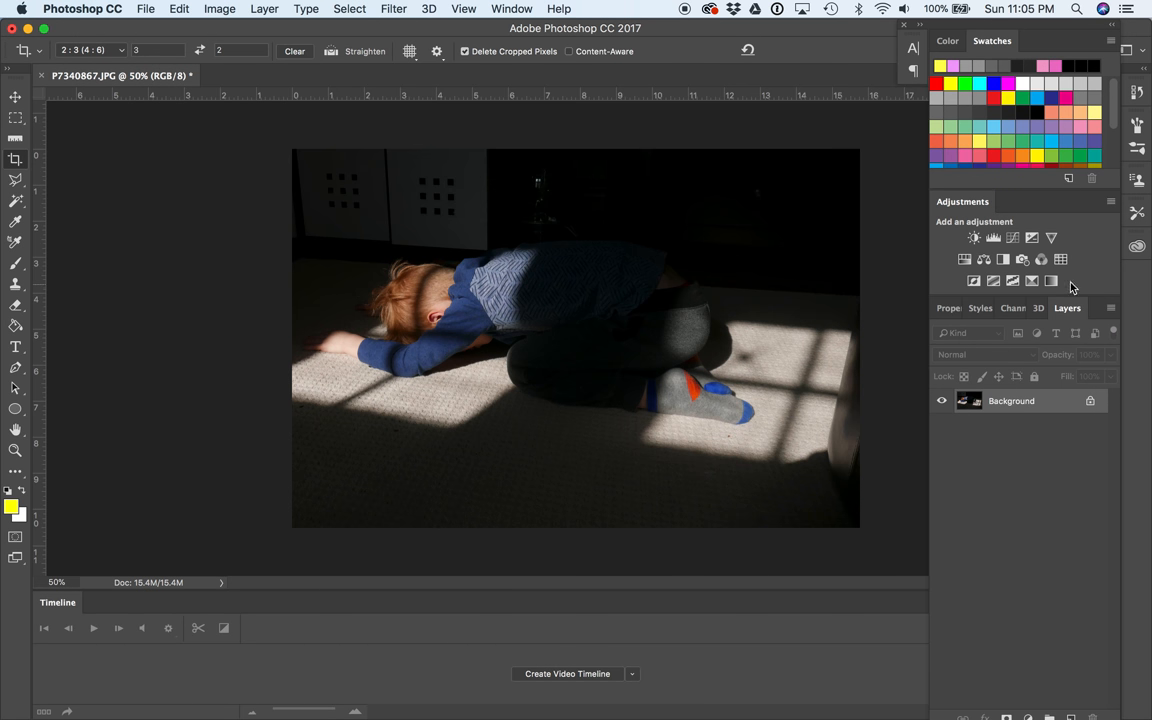
pyautogui.moveTo(1024, 228)
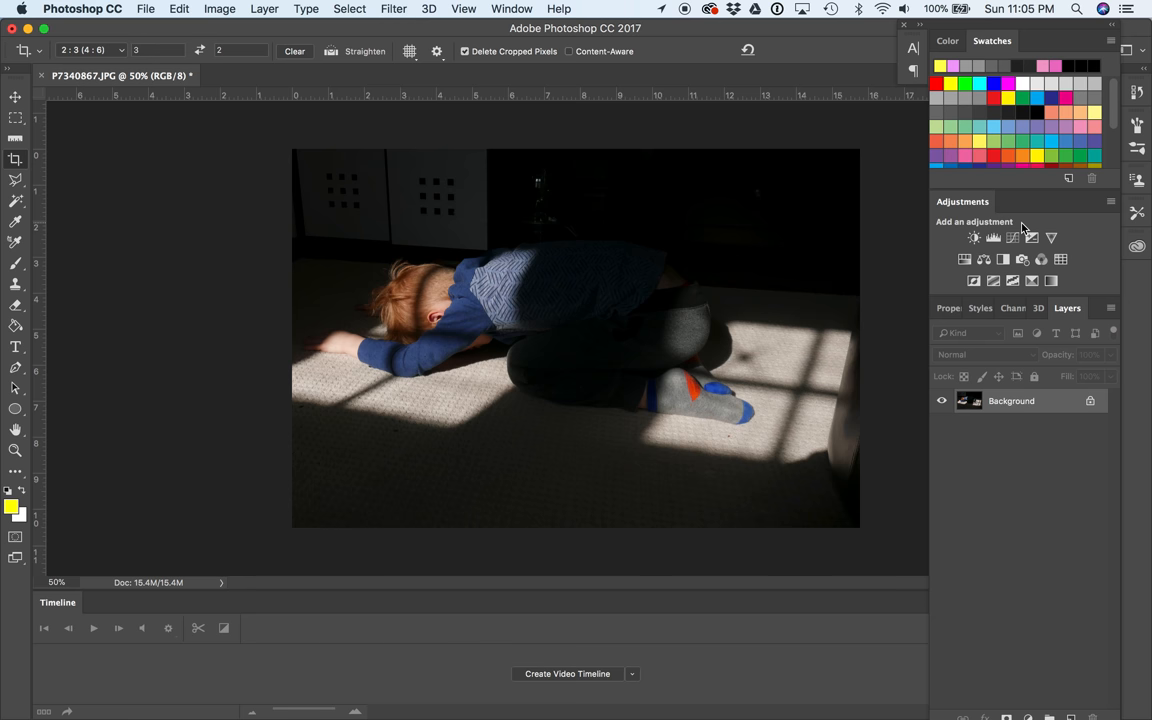
pyautogui.moveTo(950, 238)
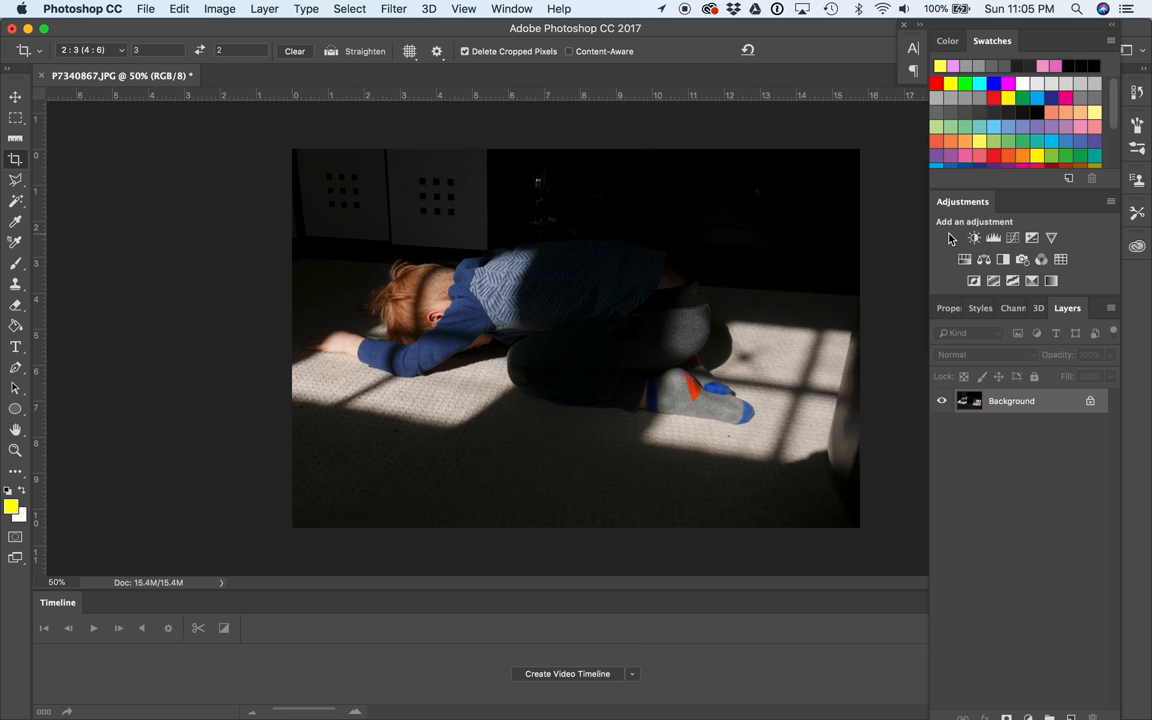
pyautogui.moveTo(950, 258)
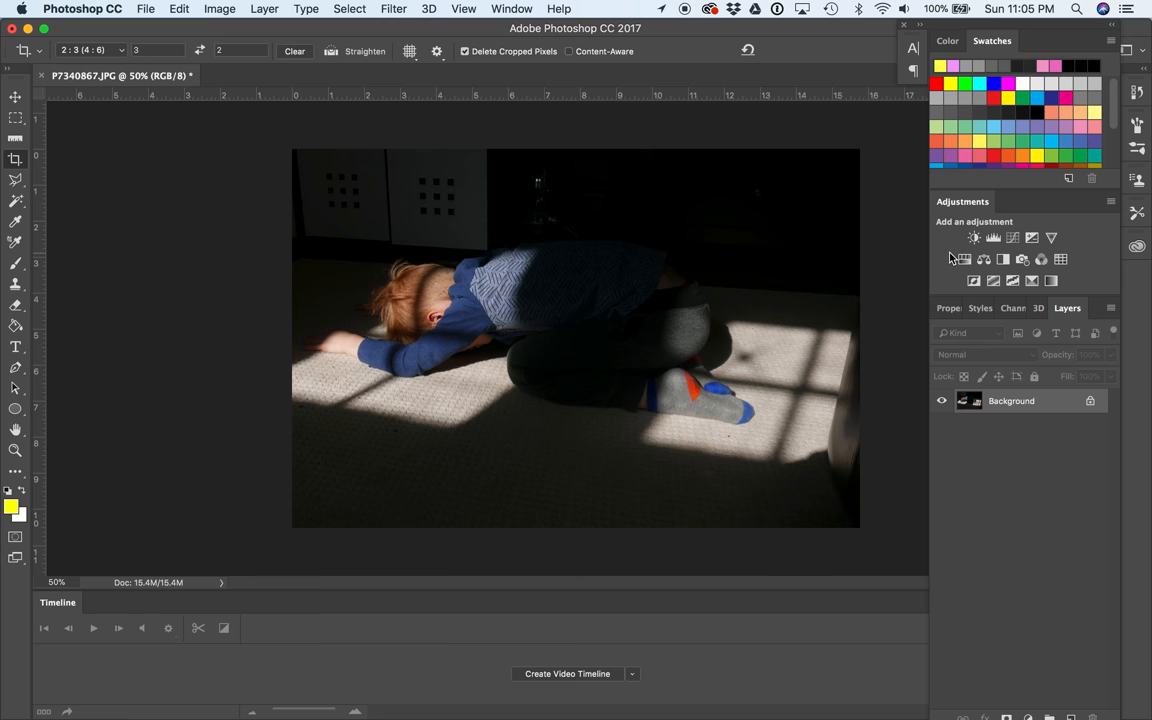
pyautogui.moveTo(952, 404)
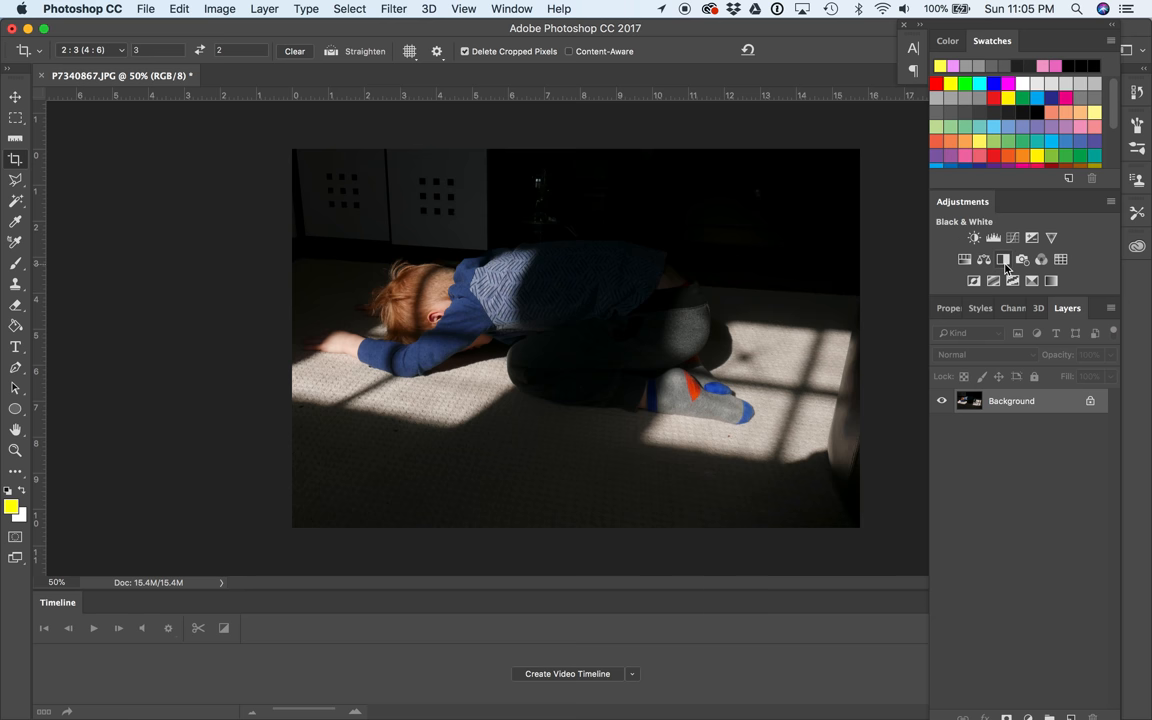
pyautogui.moveTo(1022, 260)
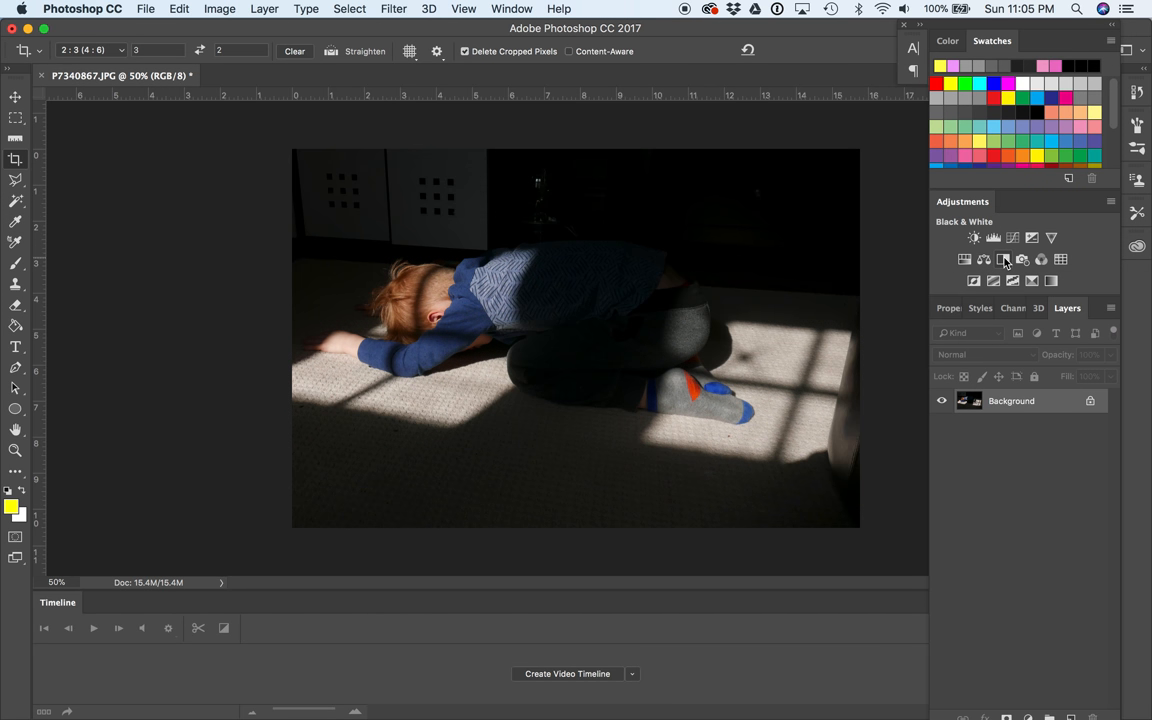
pyautogui.moveTo(1004, 260)
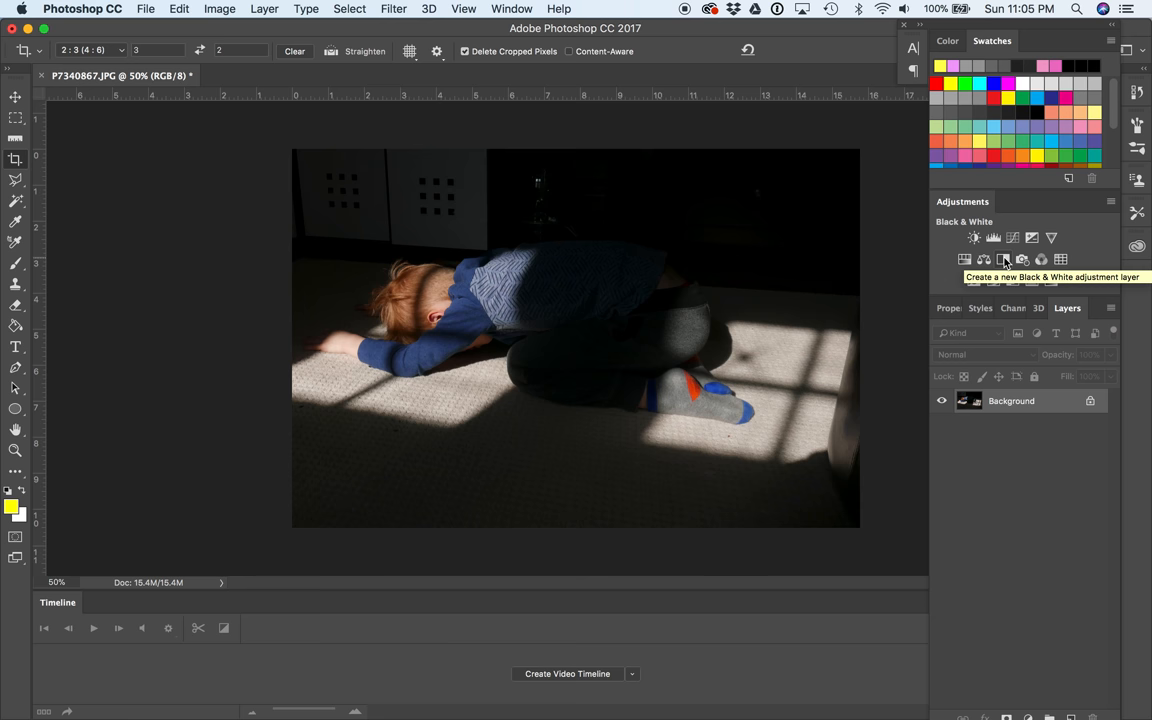
# Step: Add a Black & White adjustment layer and settle its Reds slider at 29
pyautogui.click(1004, 260)
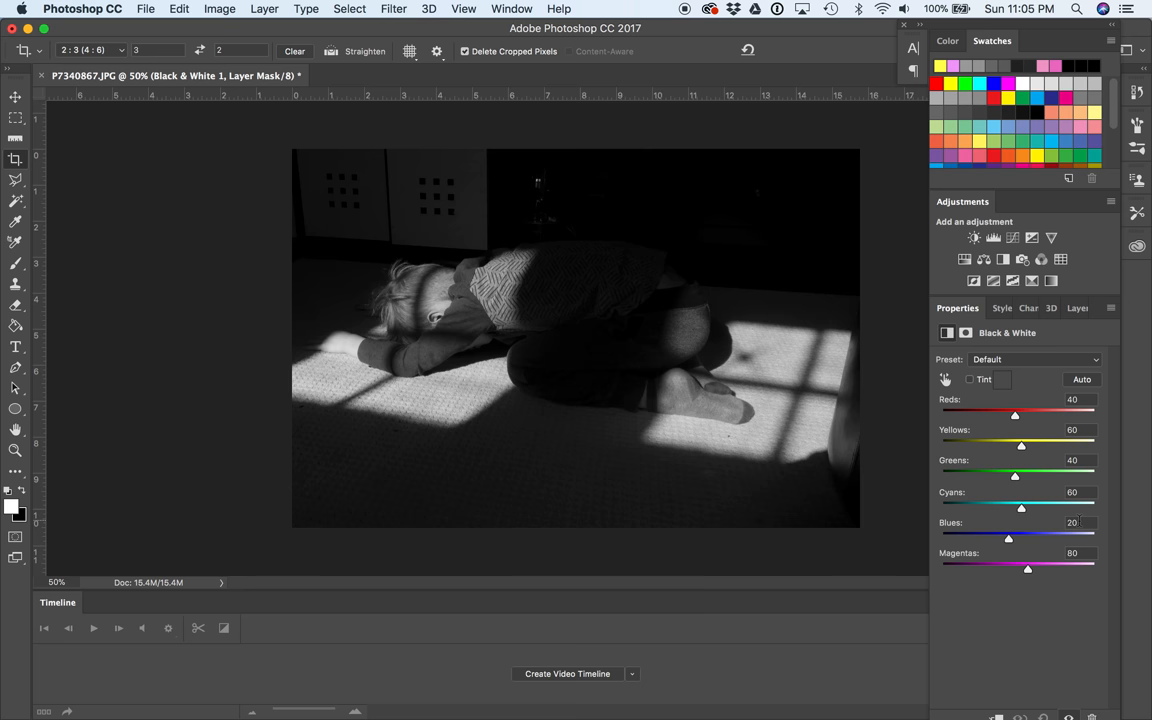
pyautogui.moveTo(1044, 614)
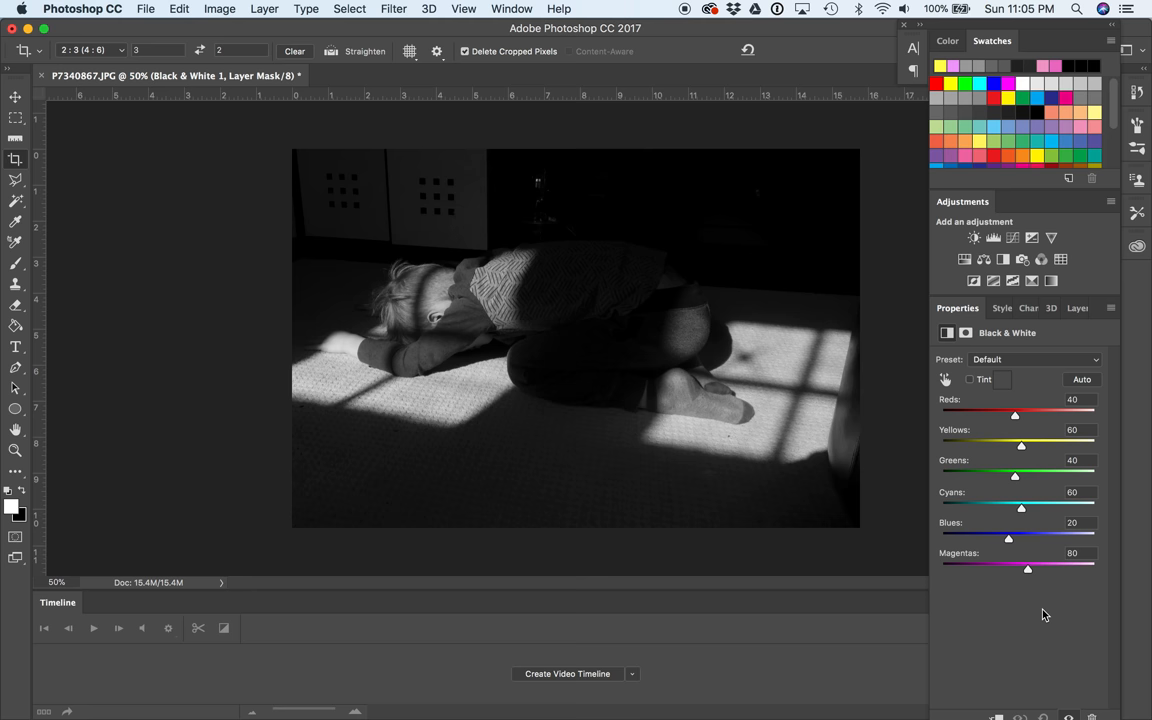
pyautogui.moveTo(1018, 570)
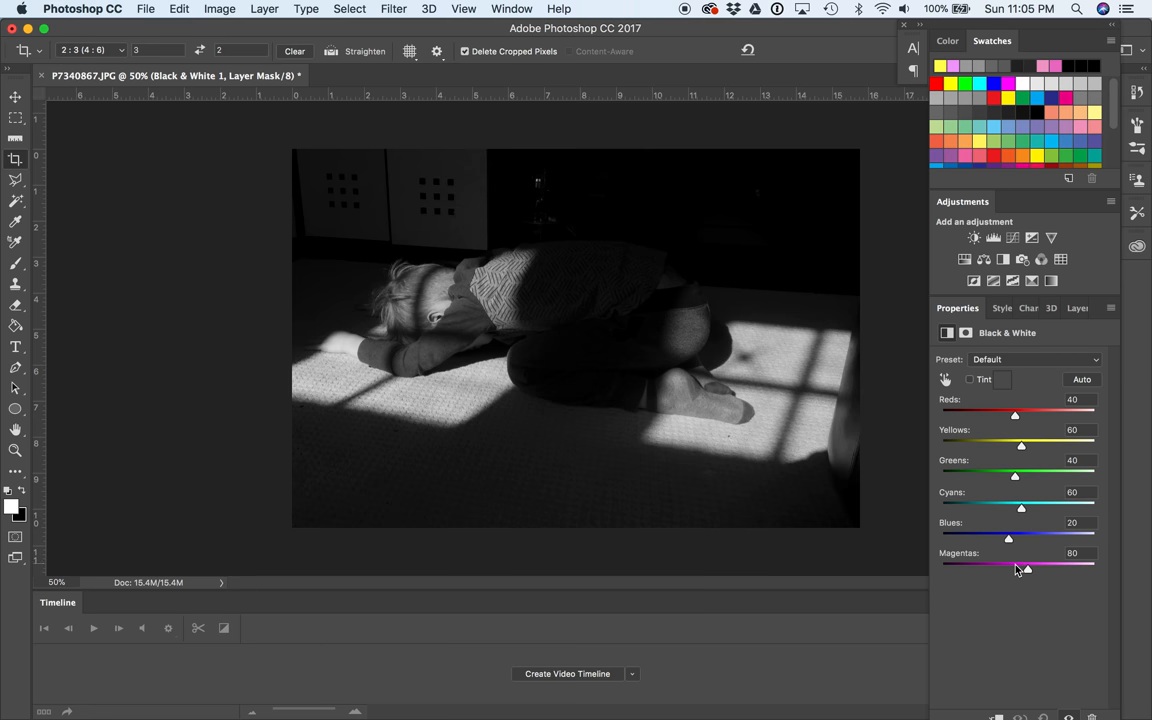
pyautogui.moveTo(1016, 430)
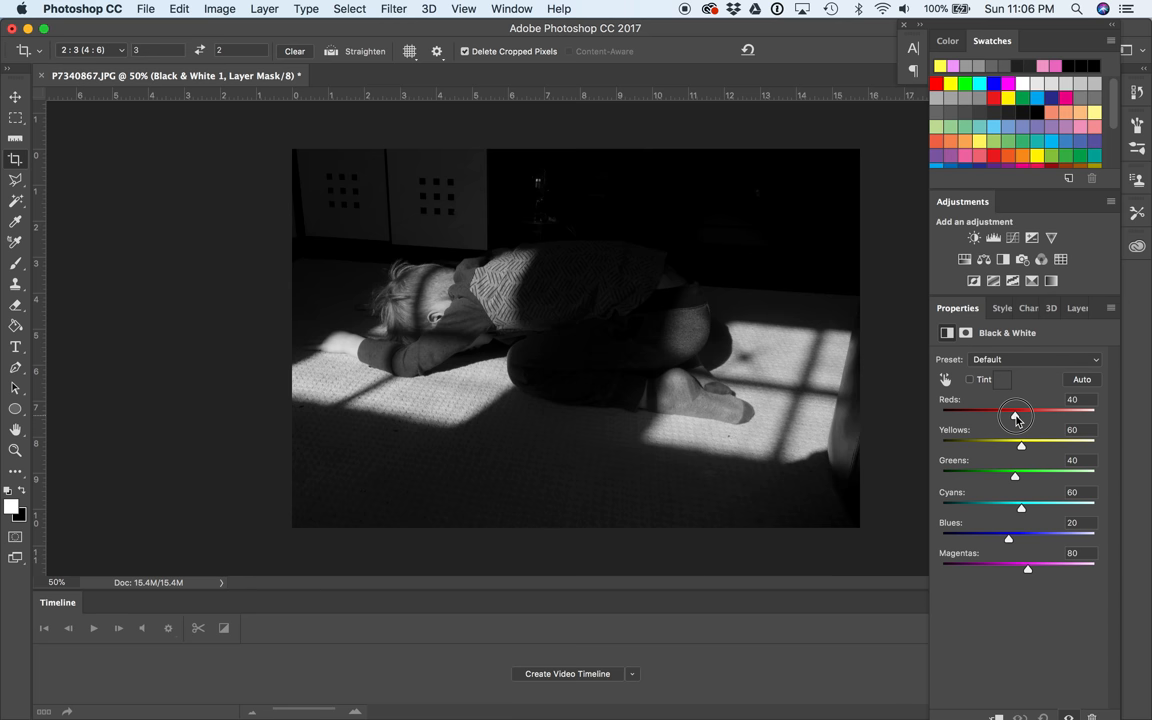
pyautogui.moveTo(1016, 412); pyautogui.dragTo(962, 412)
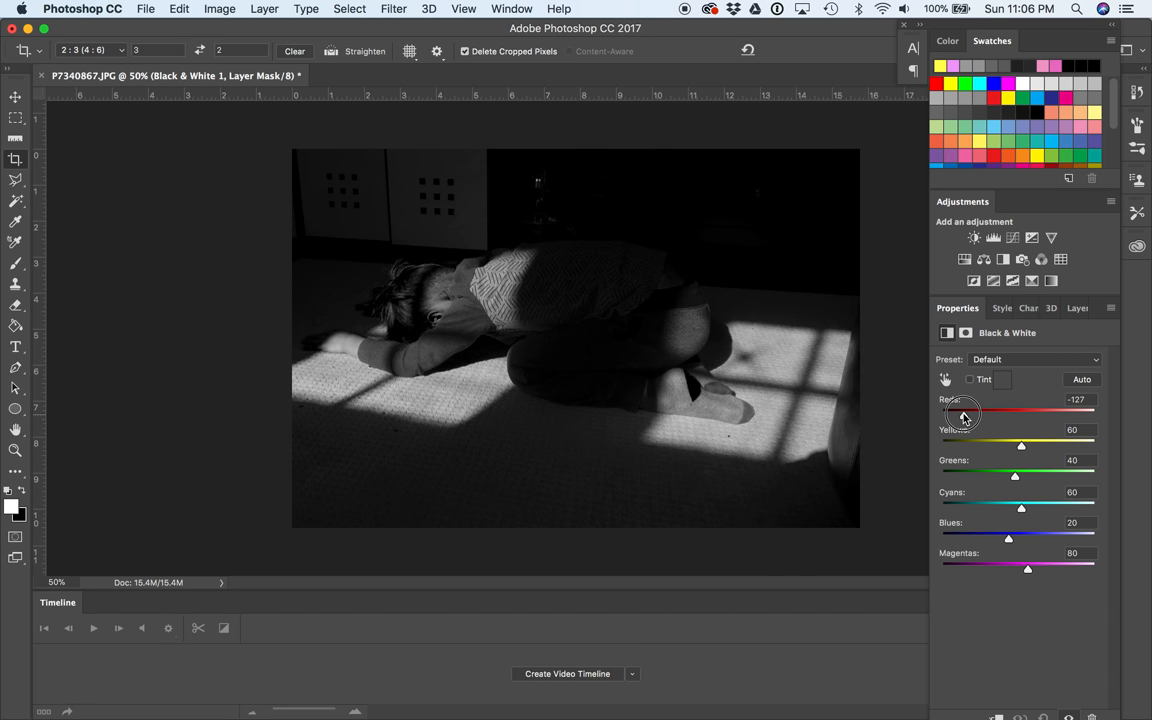
pyautogui.moveTo(964, 412); pyautogui.dragTo(1008, 414)
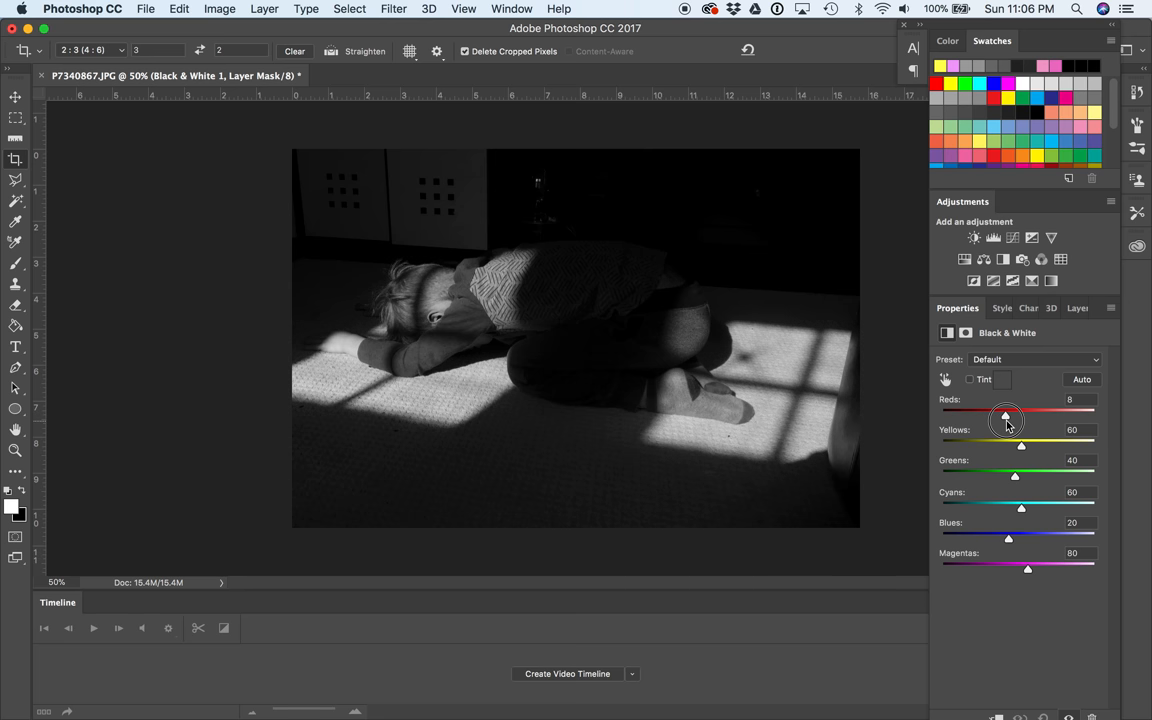
pyautogui.moveTo(1004, 418); pyautogui.dragTo(980, 418)
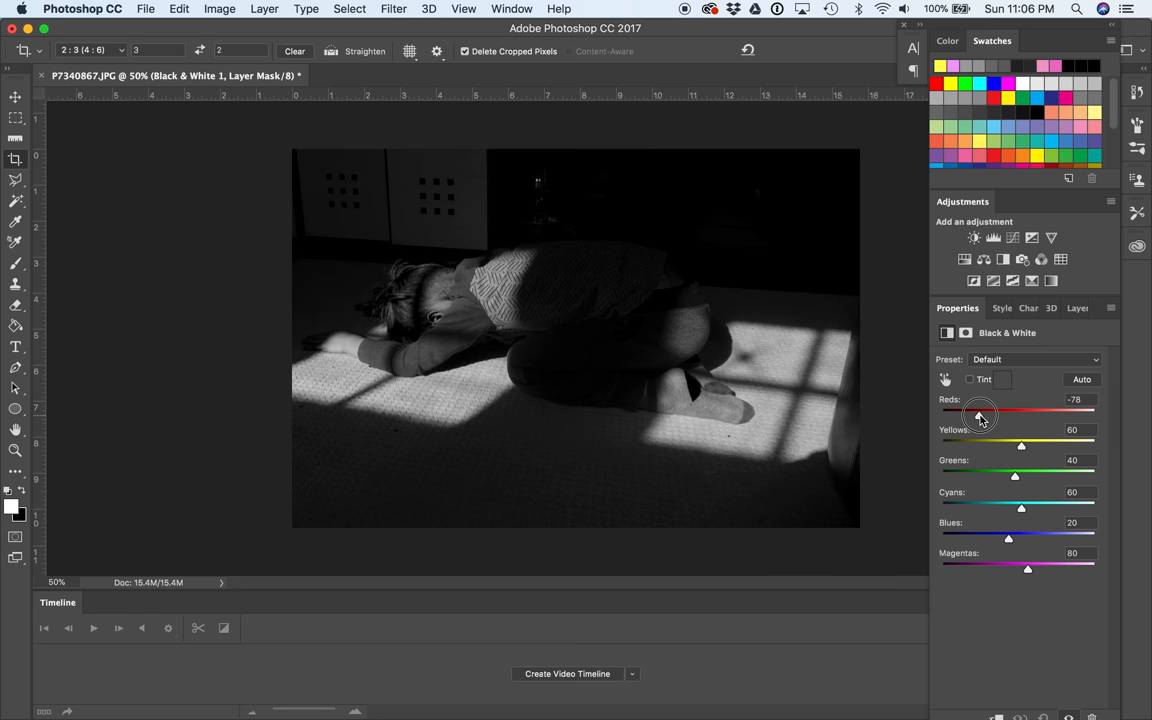
pyautogui.moveTo(980, 412); pyautogui.dragTo(1012, 412)
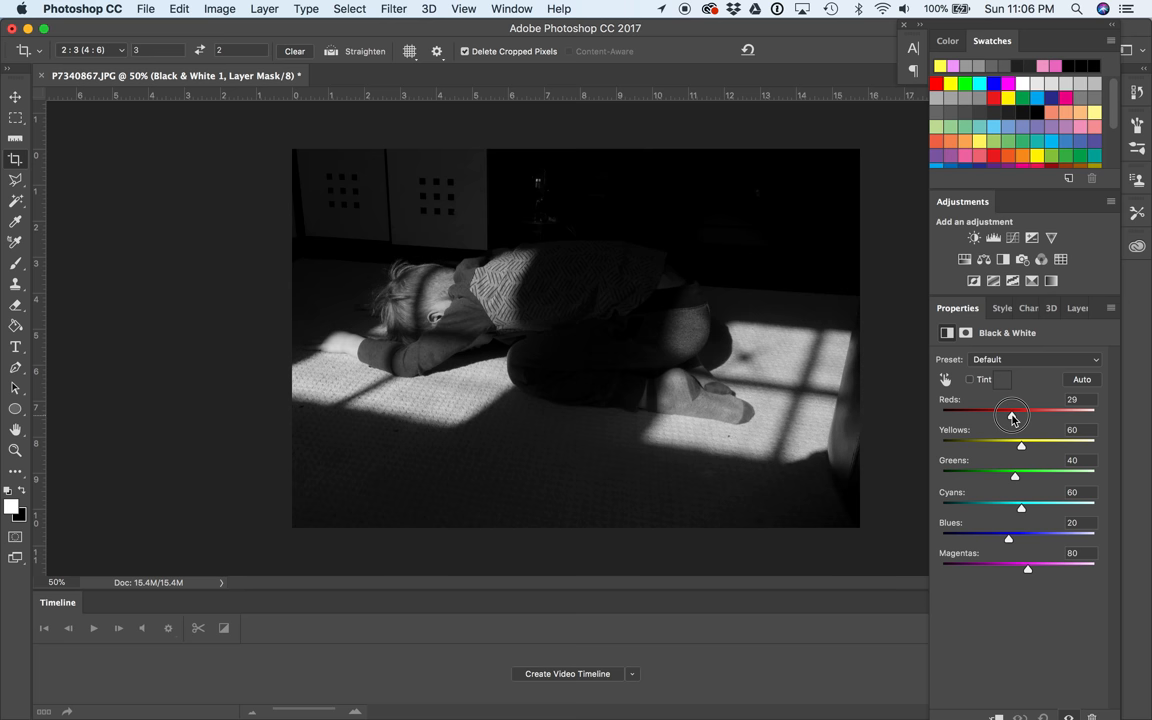
# Step: Set the Yellows slider to 6 and return to the Layers panel
pyautogui.moveTo(1020, 444); pyautogui.dragTo(1046, 444)
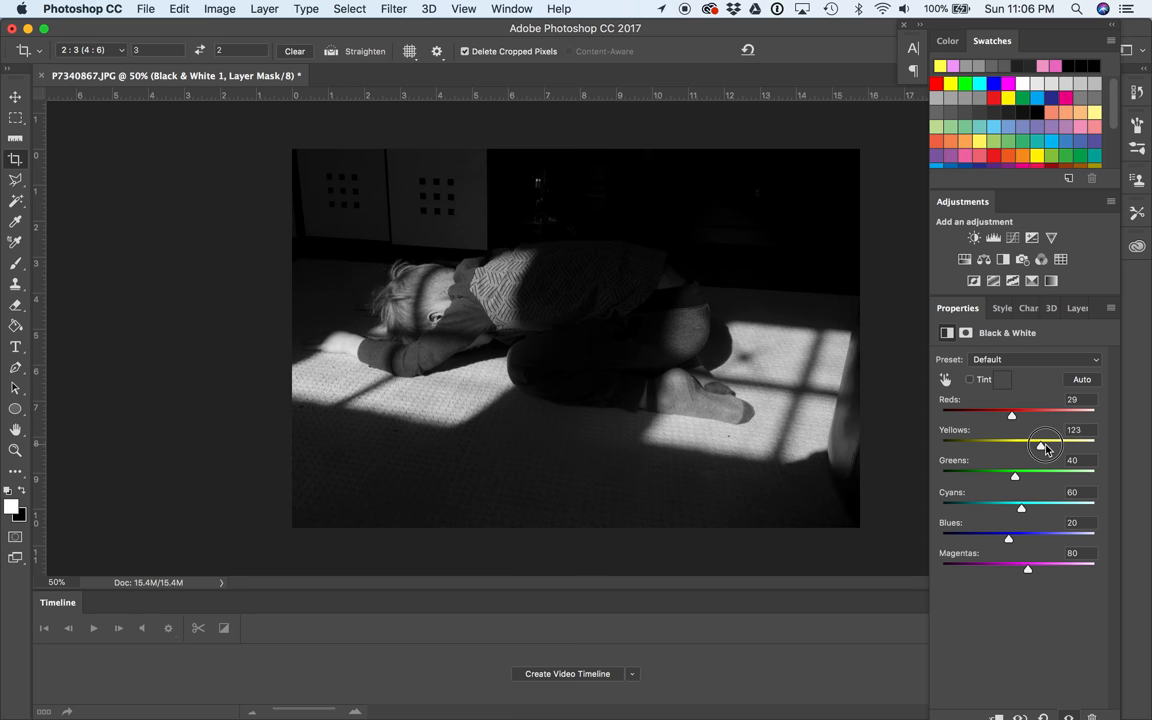
pyautogui.moveTo(1044, 444); pyautogui.dragTo(1010, 444)
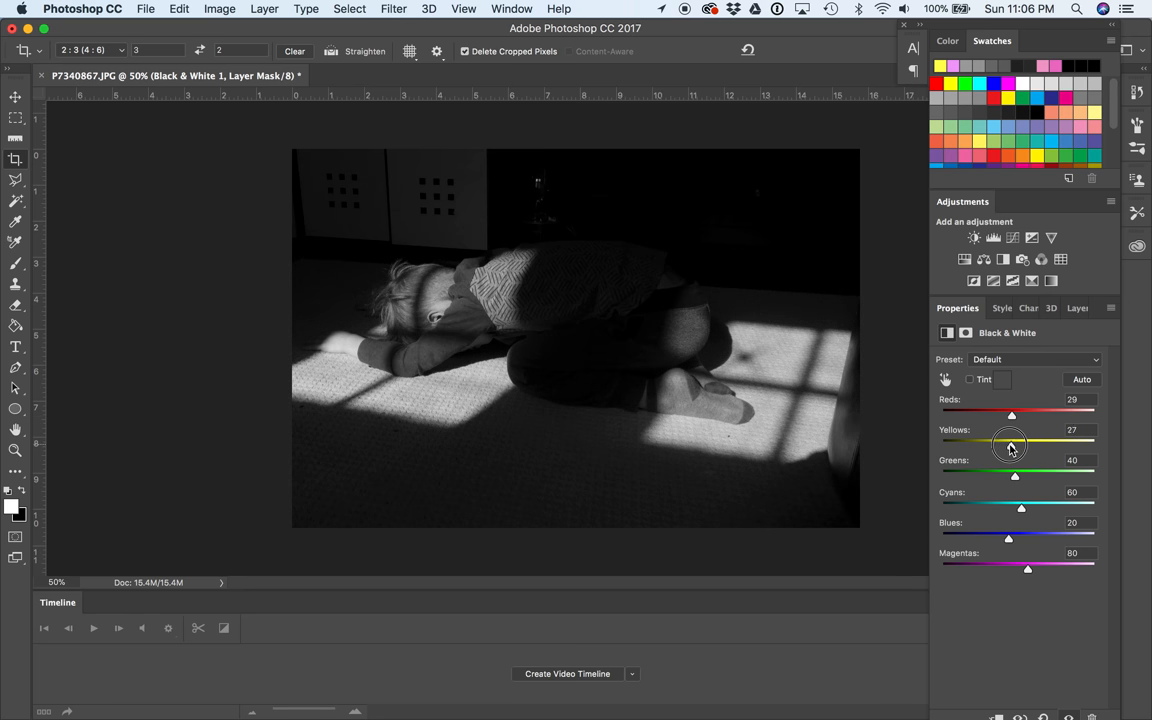
pyautogui.moveTo(1010, 446); pyautogui.dragTo(1004, 446)
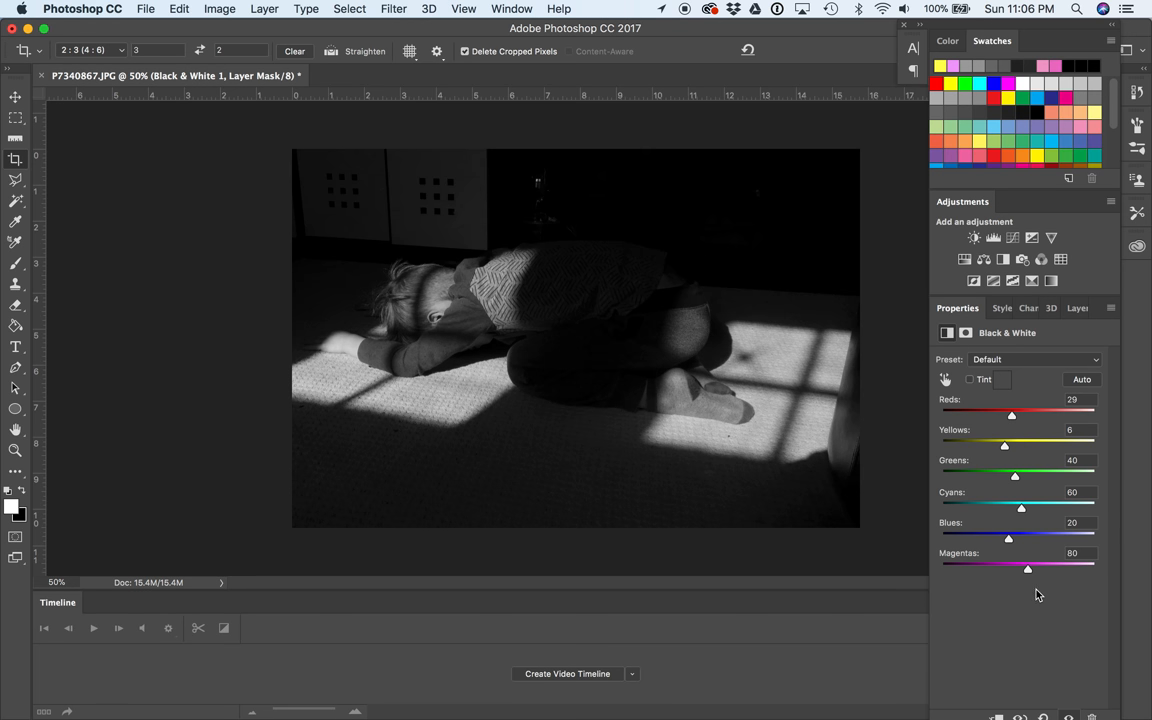
pyautogui.moveTo(1024, 624)
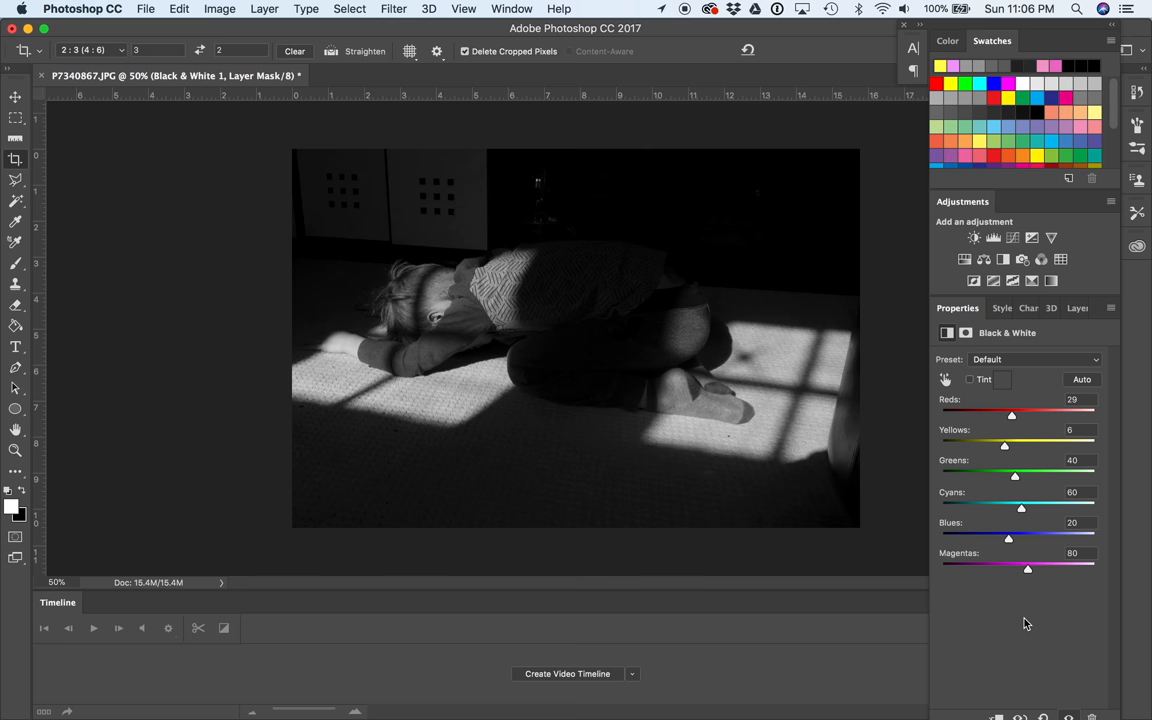
pyautogui.moveTo(1078, 418)
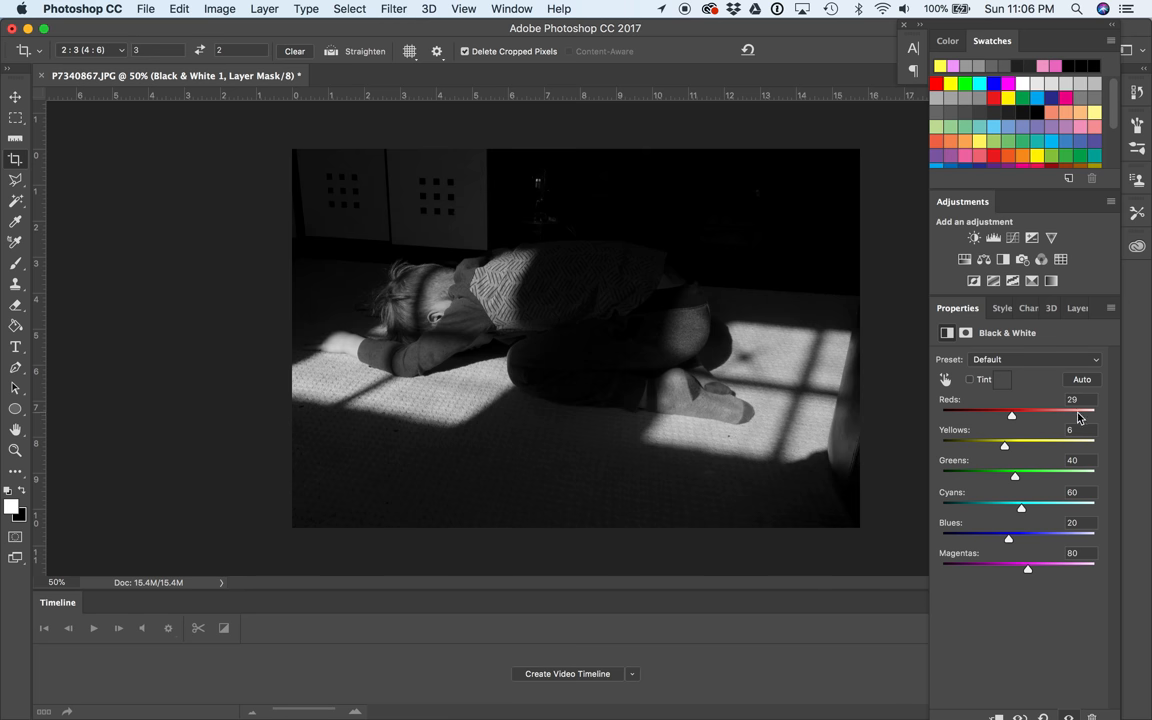
pyautogui.moveTo(1036, 564)
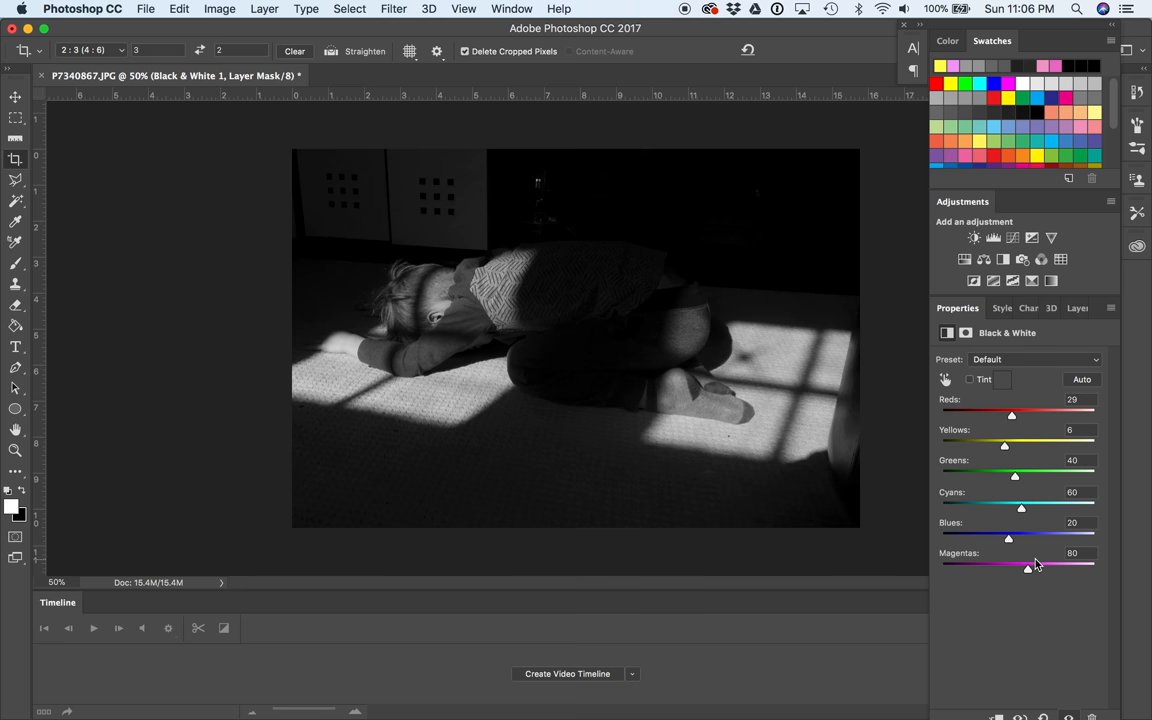
pyautogui.moveTo(1002, 356)
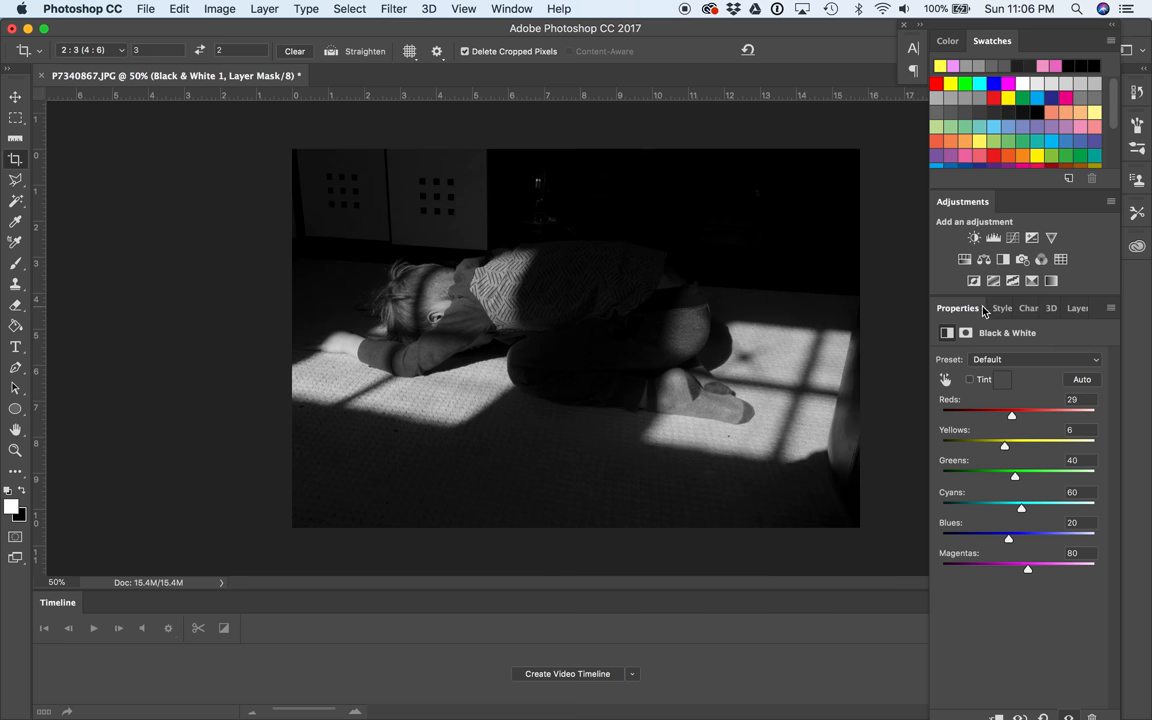
pyautogui.click(1068, 308)
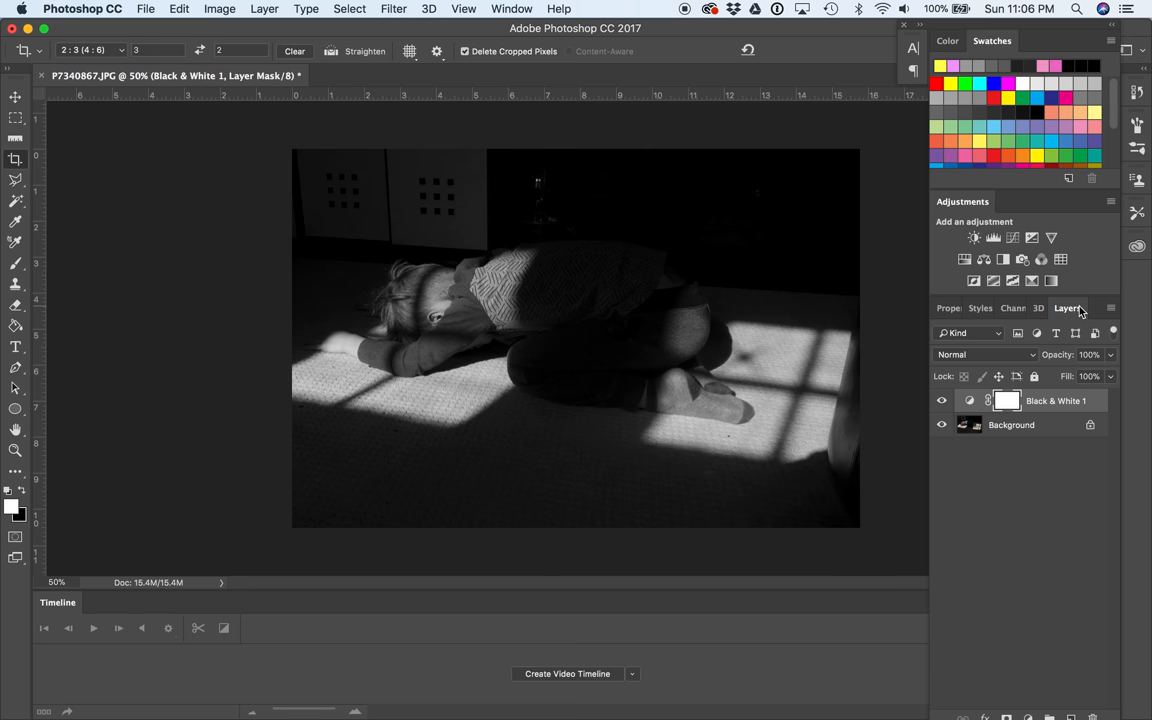
pyautogui.moveTo(808, 176)
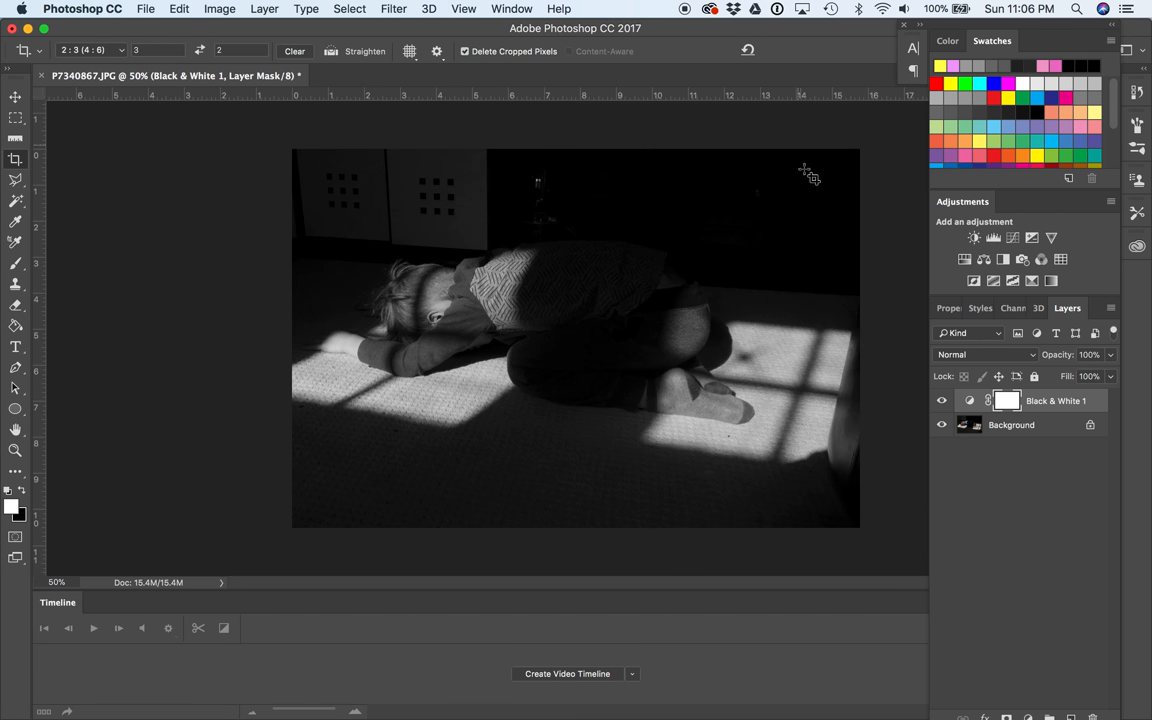
pyautogui.moveTo(890, 174)
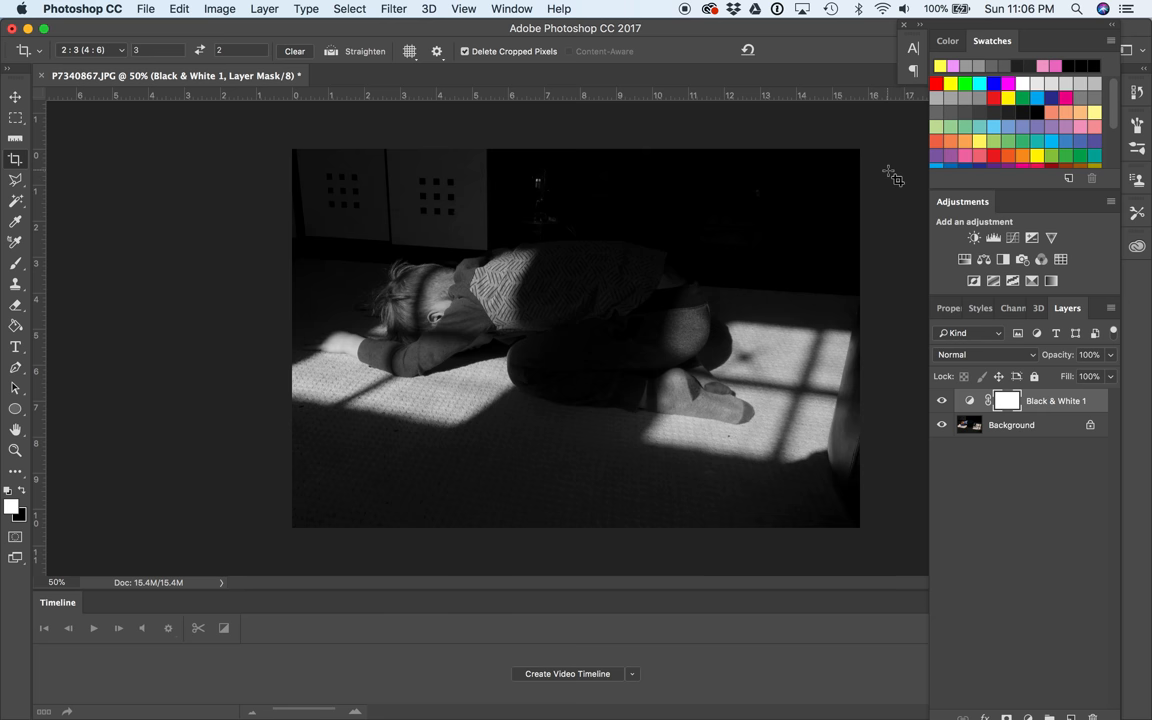
pyautogui.moveTo(918, 136)
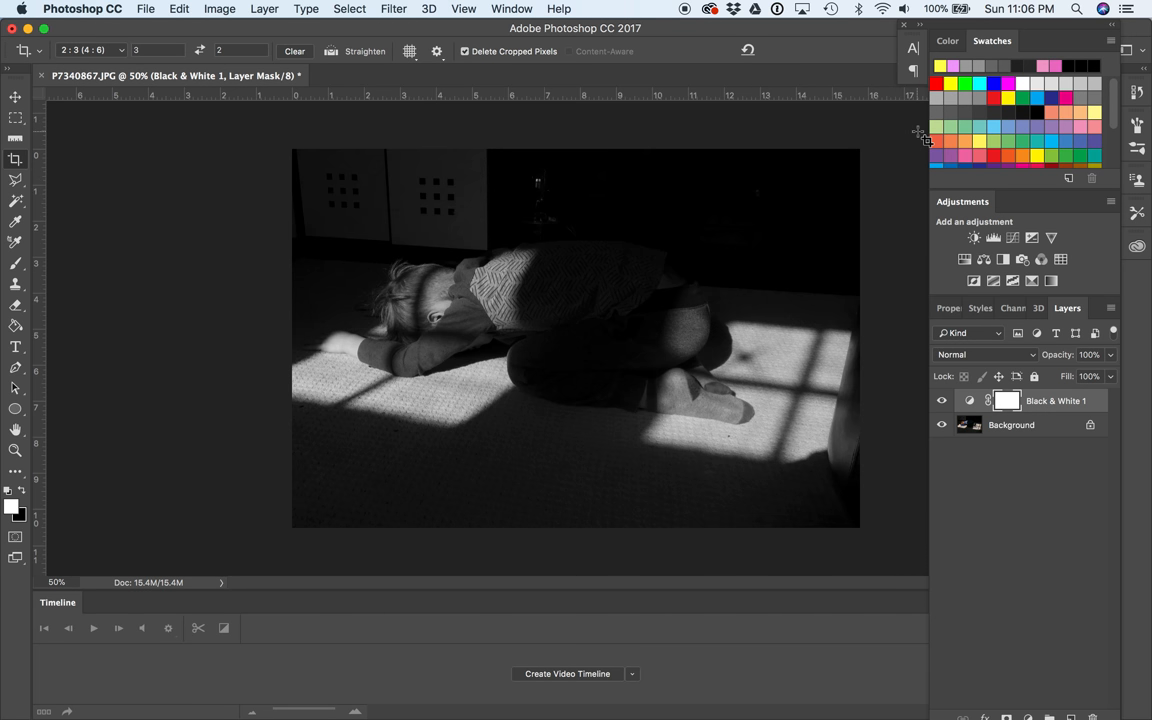
pyautogui.moveTo(1016, 444)
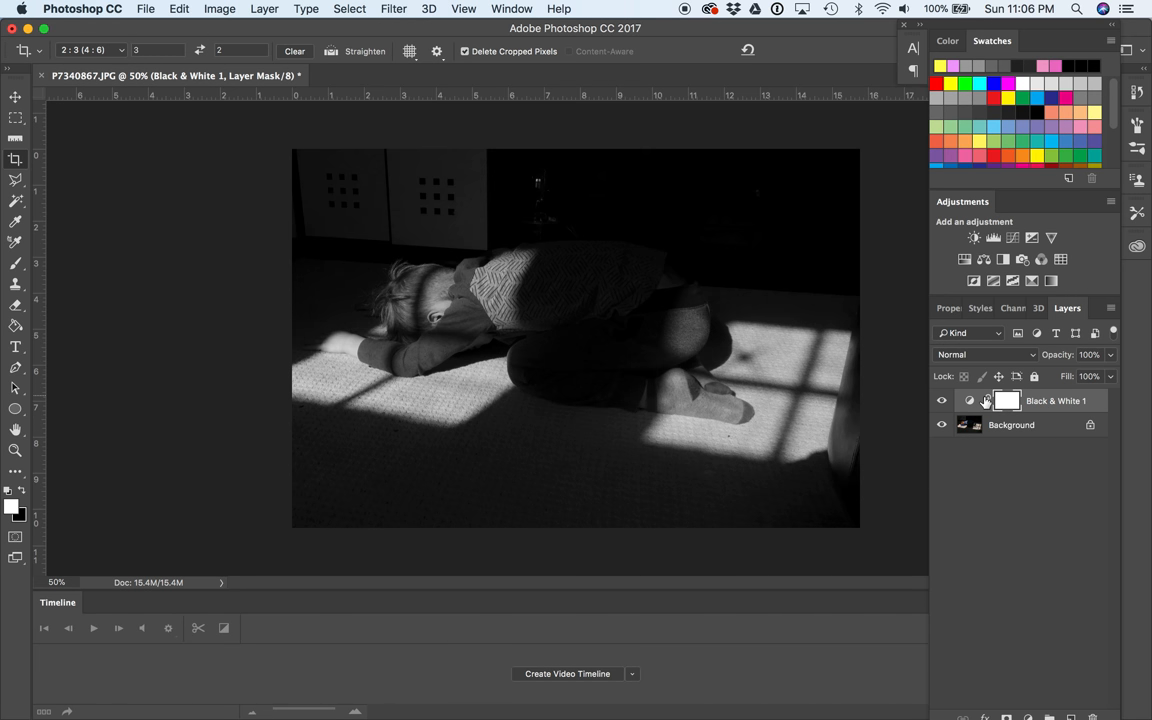
pyautogui.moveTo(940, 400)
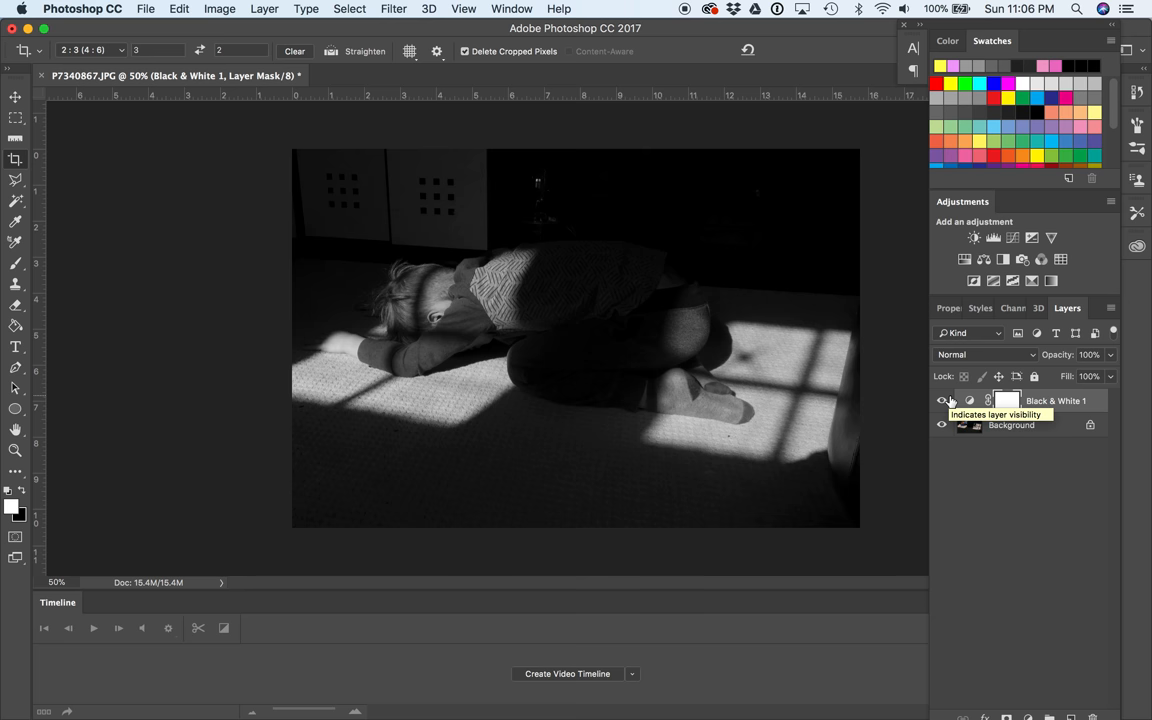
# Step: Toggle the Black & White 1 layer's visibility off and on to compare colour against monochrome
pyautogui.click(942, 400)
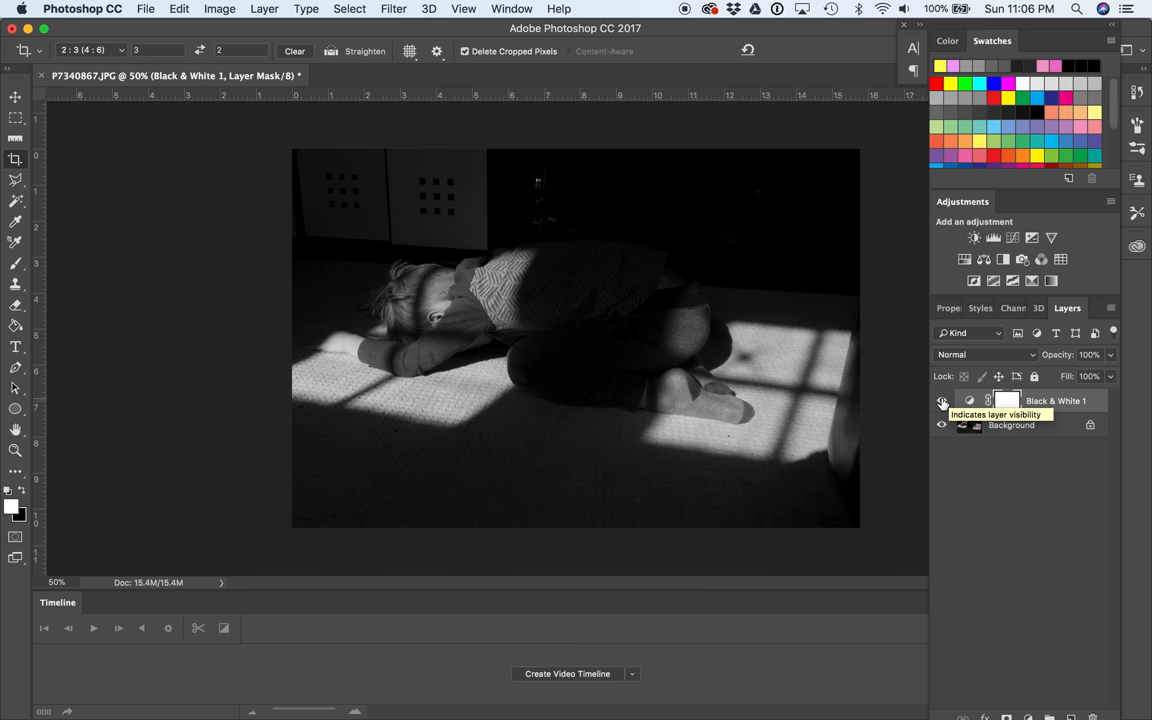
pyautogui.click(940, 400)
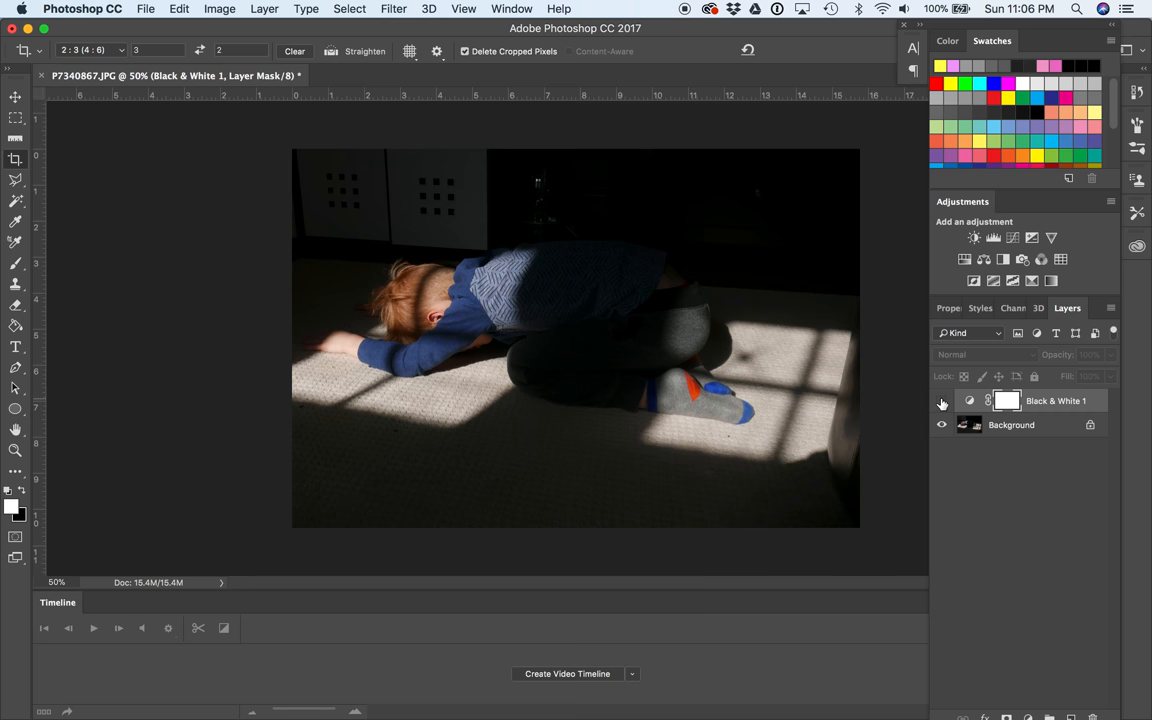
pyautogui.click(940, 400)
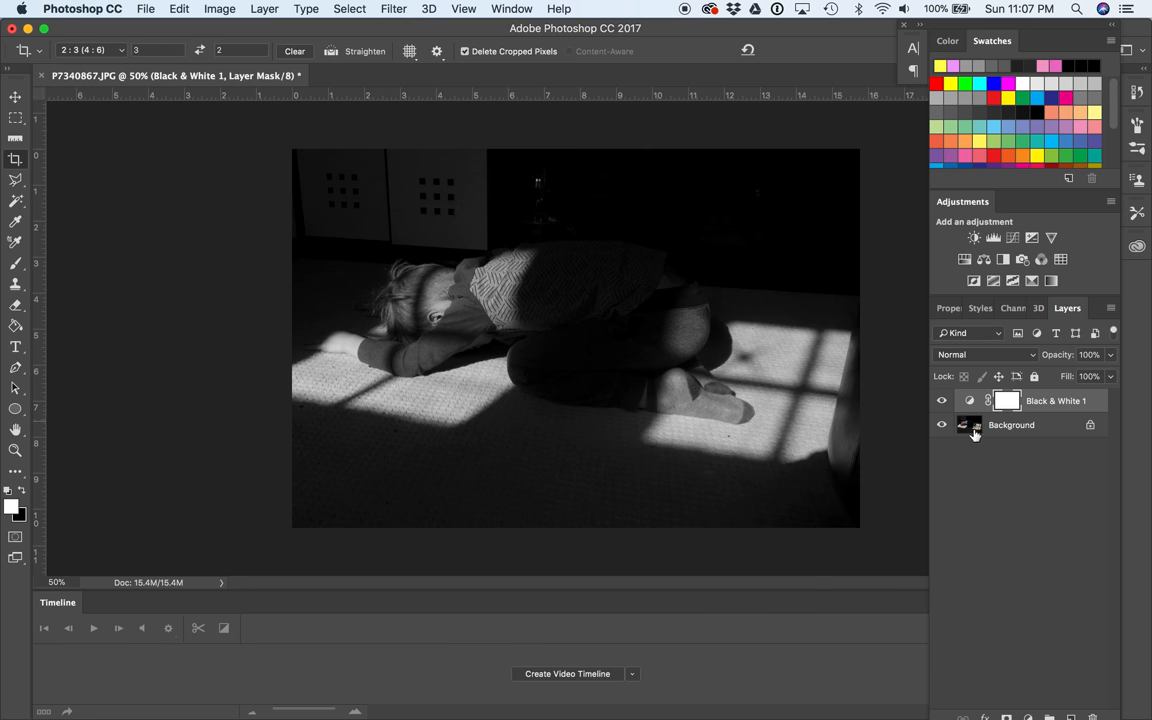
pyautogui.moveTo(996, 512)
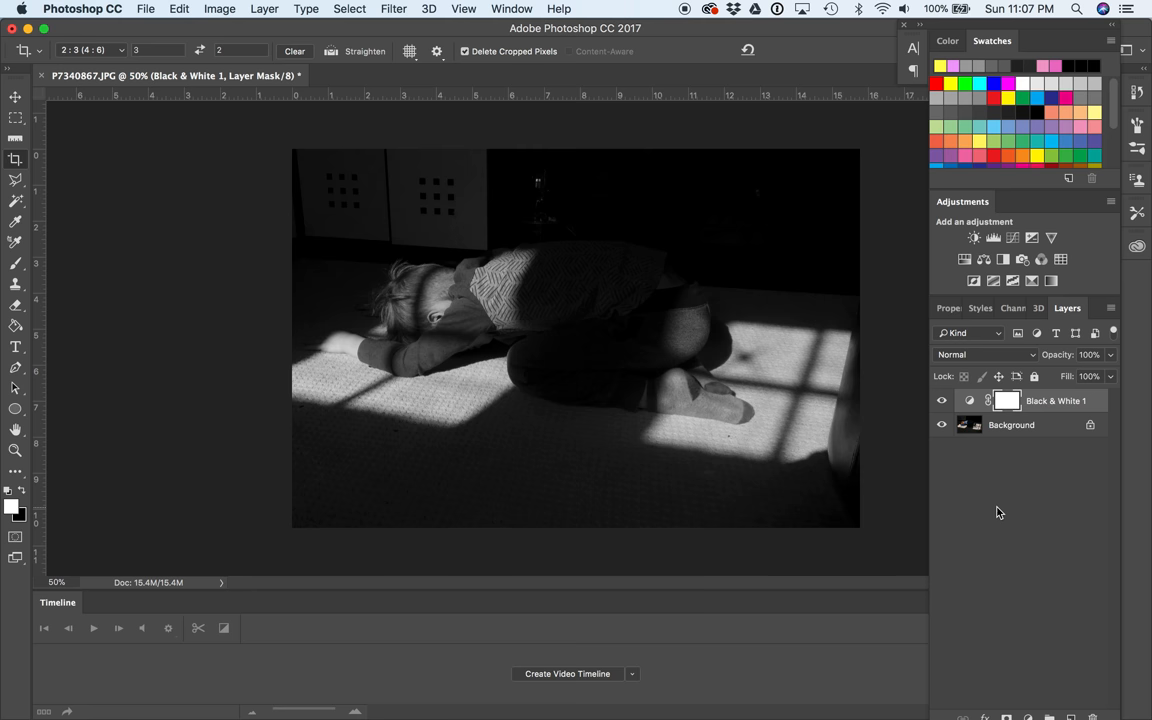
pyautogui.moveTo(984, 260)
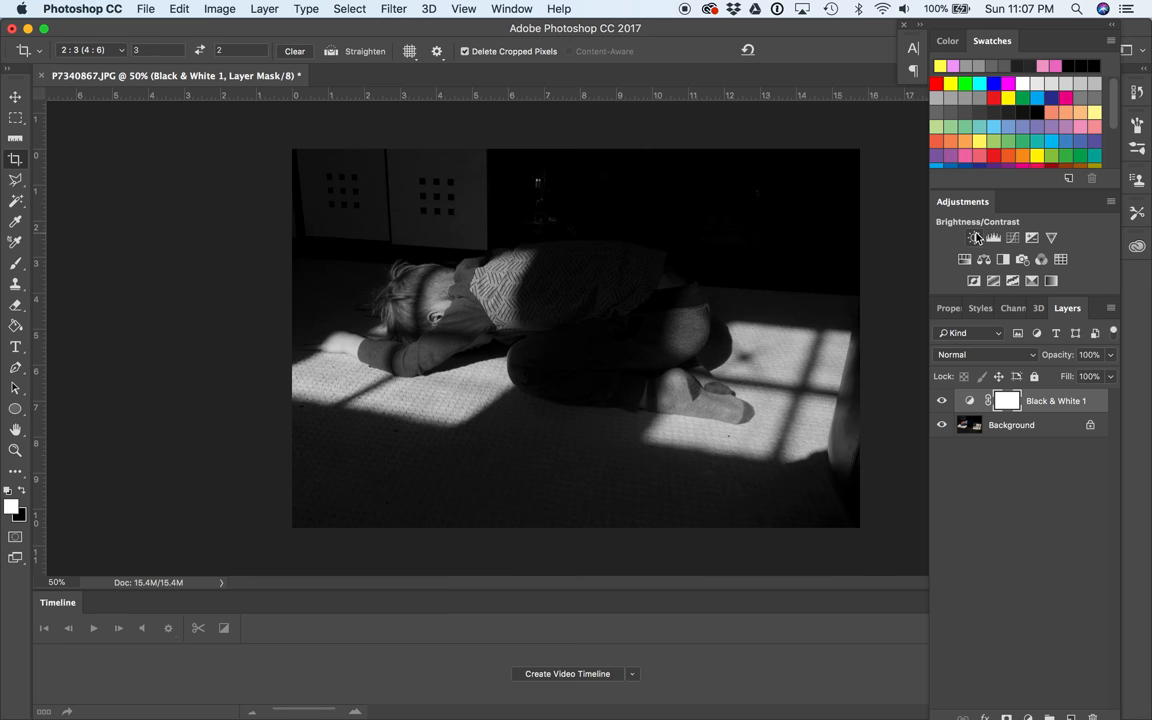
pyautogui.moveTo(972, 236)
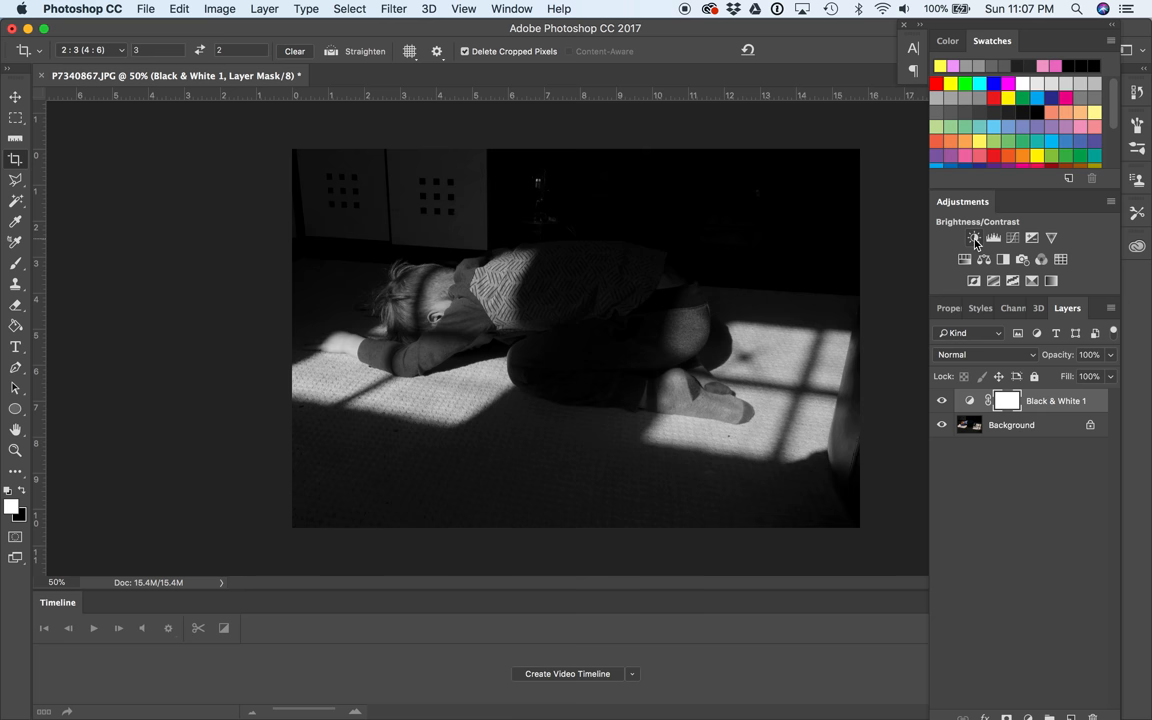
pyautogui.moveTo(976, 238)
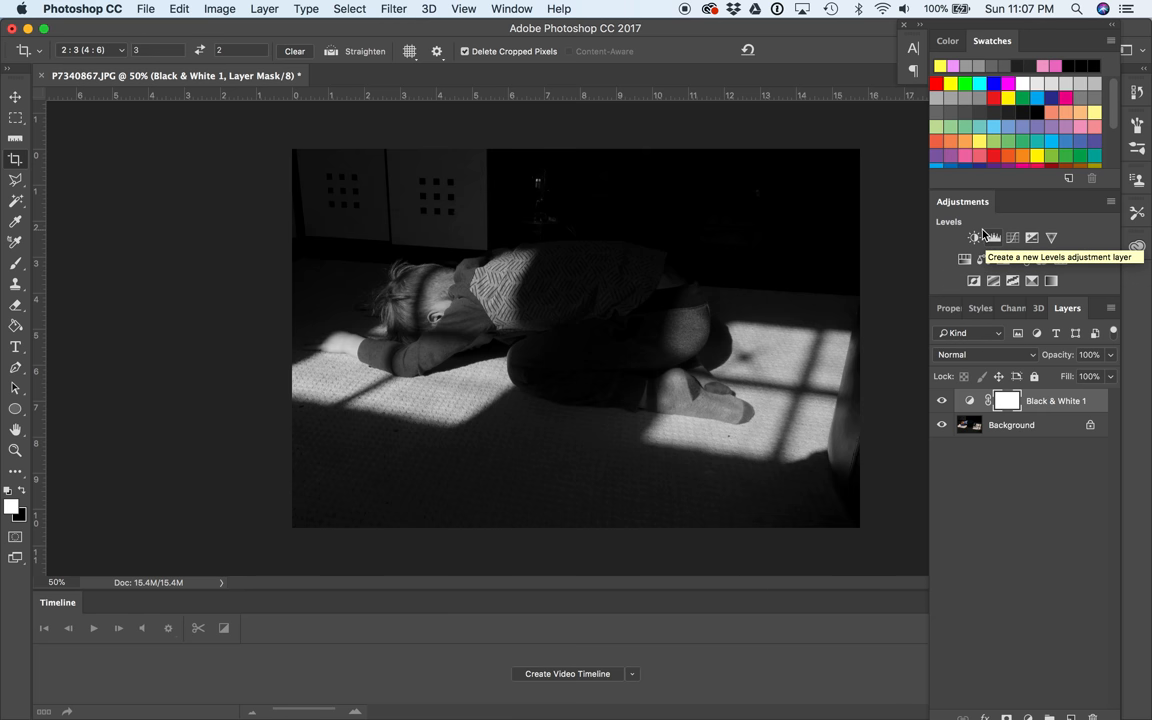
# Step: Add a Brightness/Contrast adjustment layer with both values at 0
pyautogui.click(948, 238)
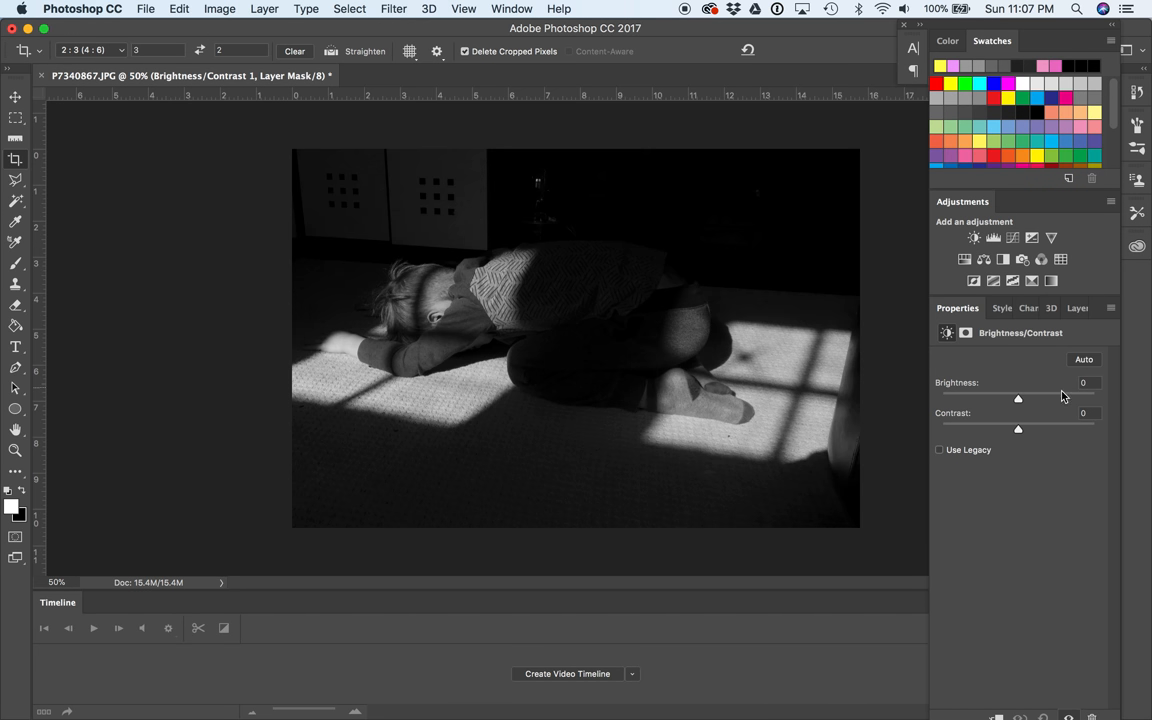
# Step: Test the Brightness slider, return it near neutral, and set Contrast to 43
pyautogui.moveTo(1018, 398); pyautogui.dragTo(1044, 398)
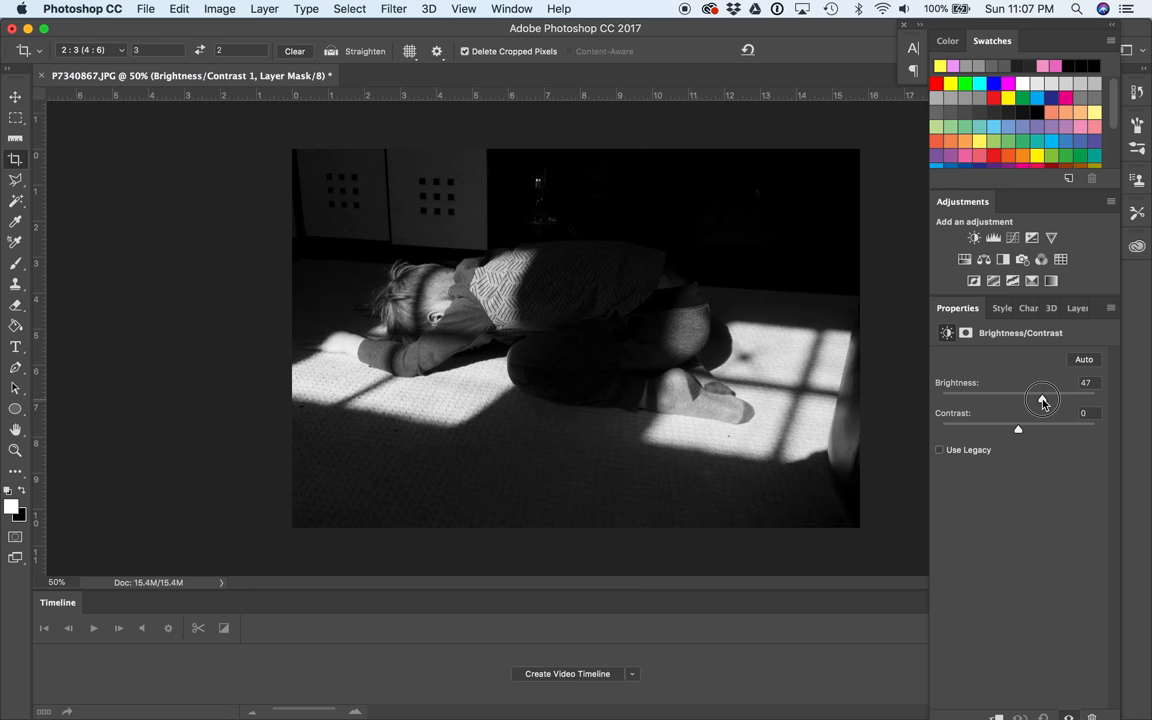
pyautogui.moveTo(1044, 398); pyautogui.dragTo(992, 398)
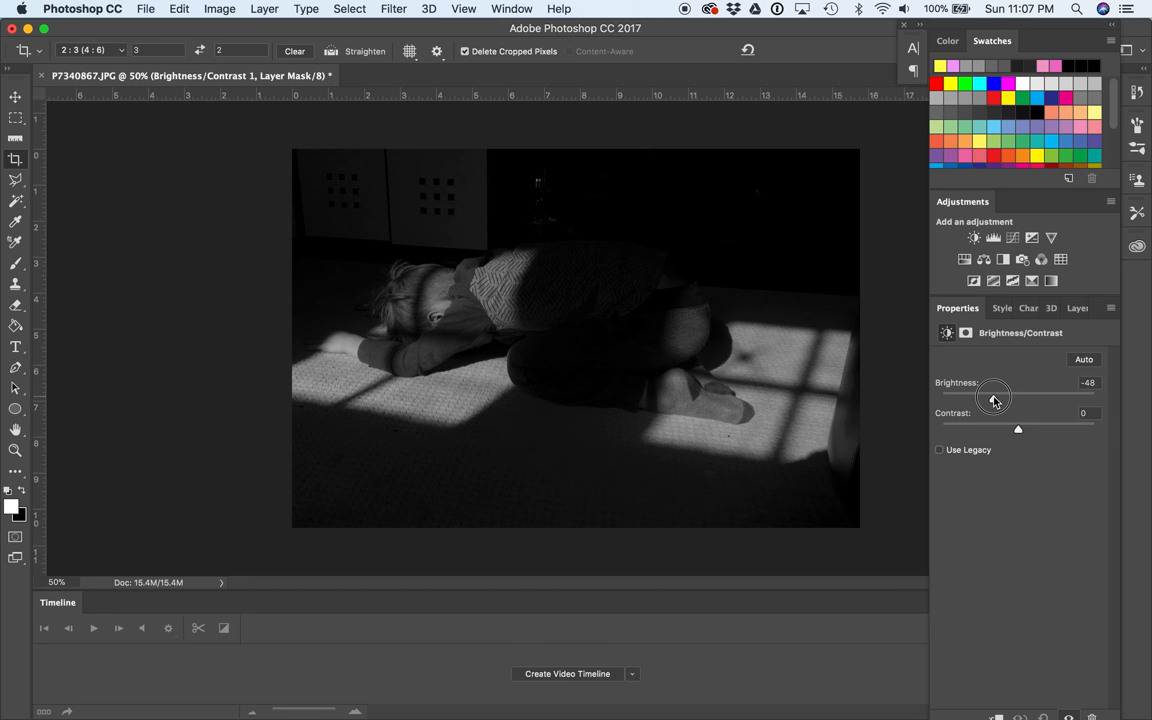
pyautogui.moveTo(992, 396); pyautogui.dragTo(1018, 396)
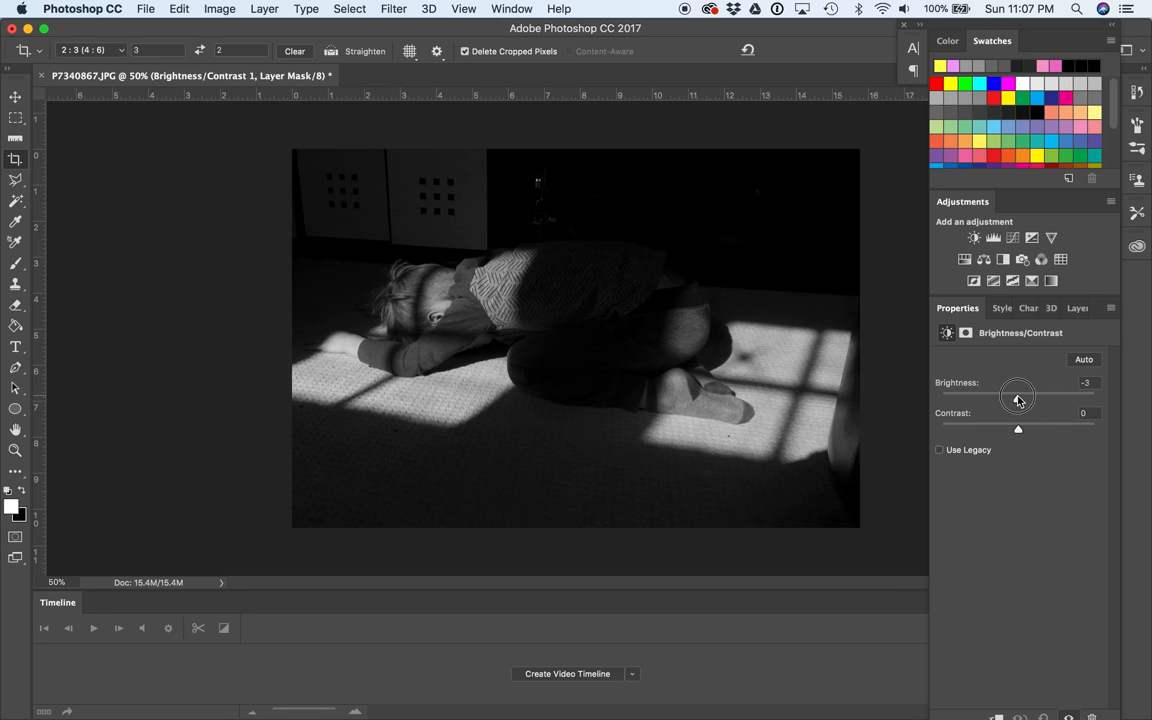
pyautogui.moveTo(1018, 428); pyautogui.dragTo(1030, 428)
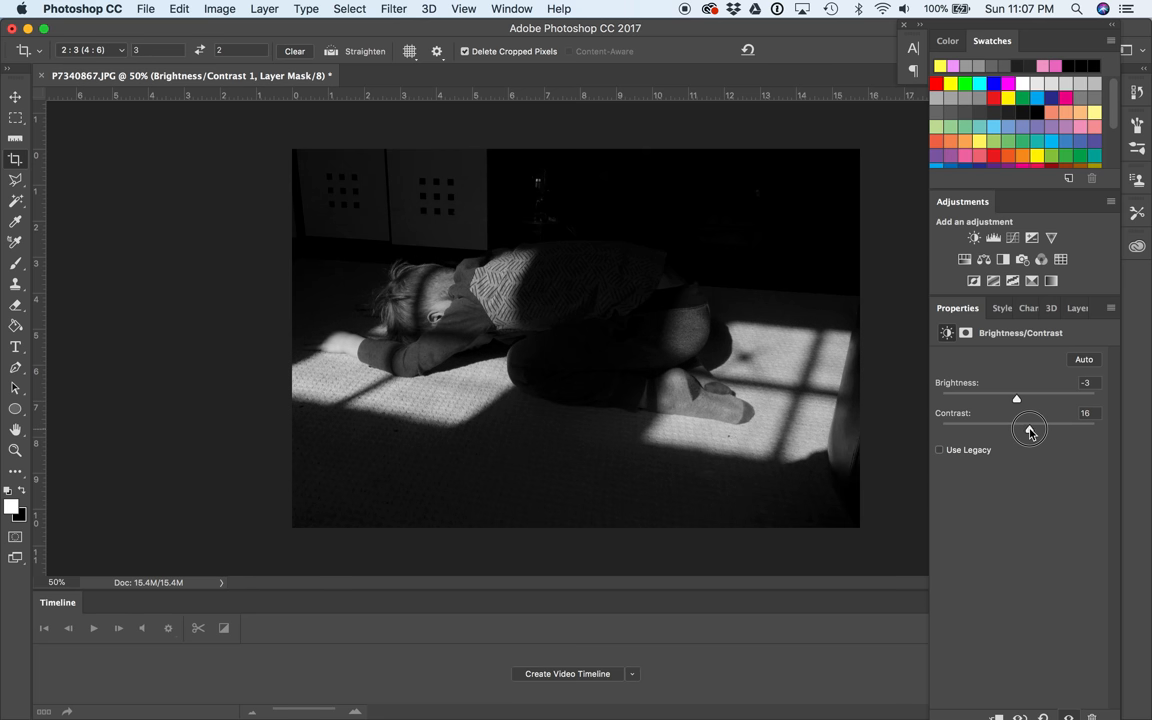
pyautogui.moveTo(1016, 424); pyautogui.dragTo(1072, 424)
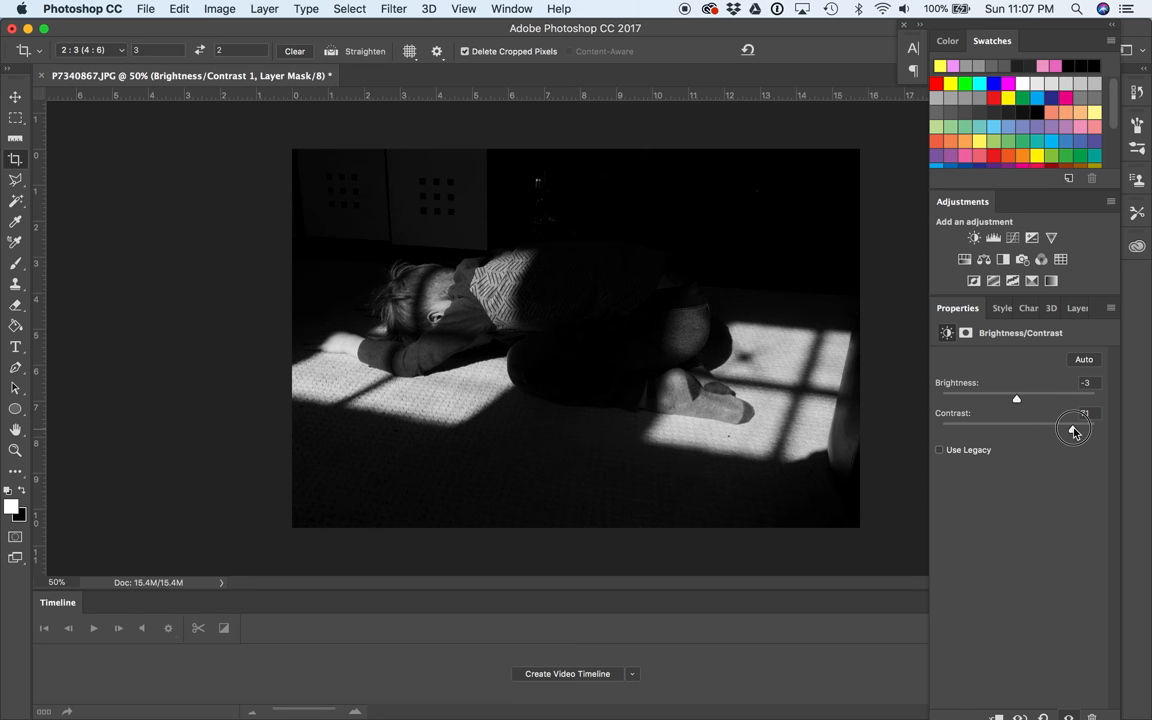
pyautogui.moveTo(1072, 424); pyautogui.dragTo(1052, 424)
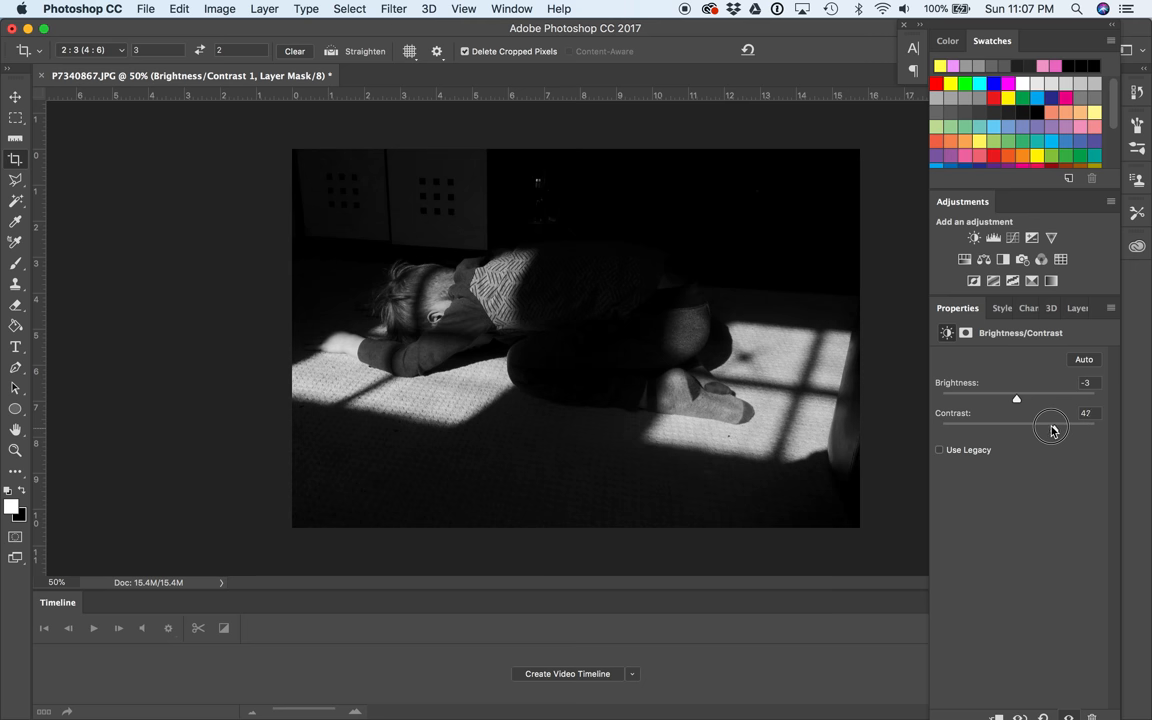
pyautogui.moveTo(1052, 424); pyautogui.dragTo(1052, 430)
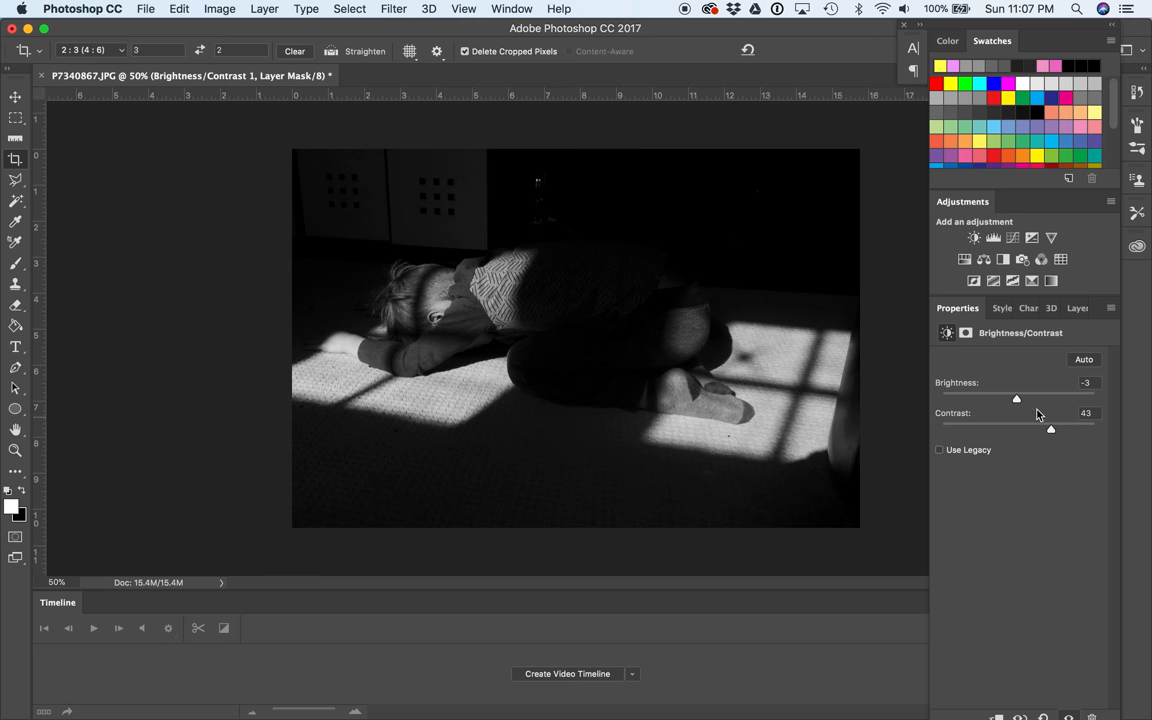
# Step: Raise Brightness slightly to about 13-15 and return to the Layers panel
pyautogui.moveTo(1016, 398); pyautogui.dragTo(1028, 398)
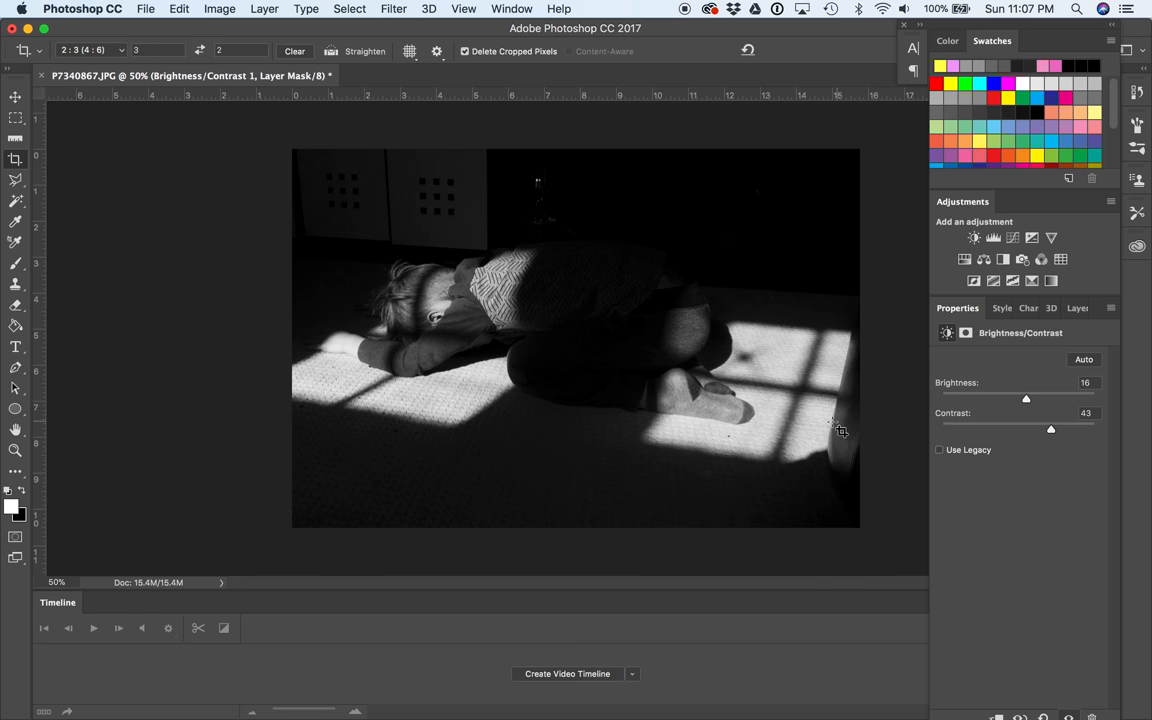
pyautogui.moveTo(340, 238)
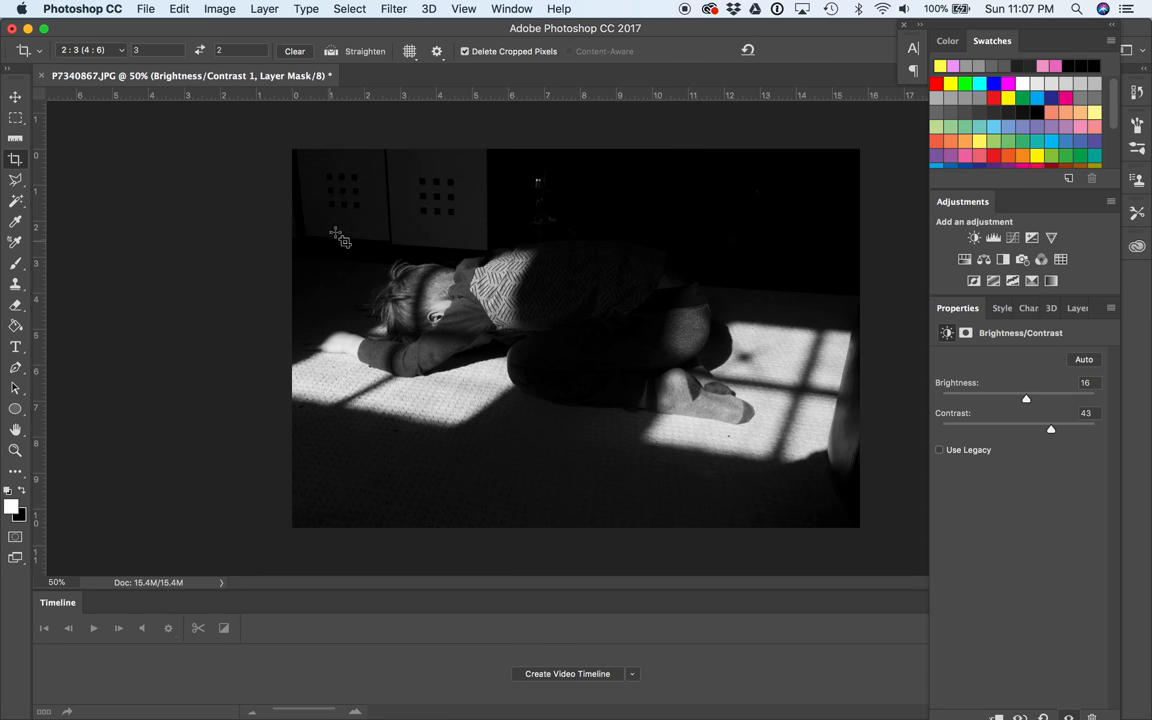
pyautogui.moveTo(676, 452)
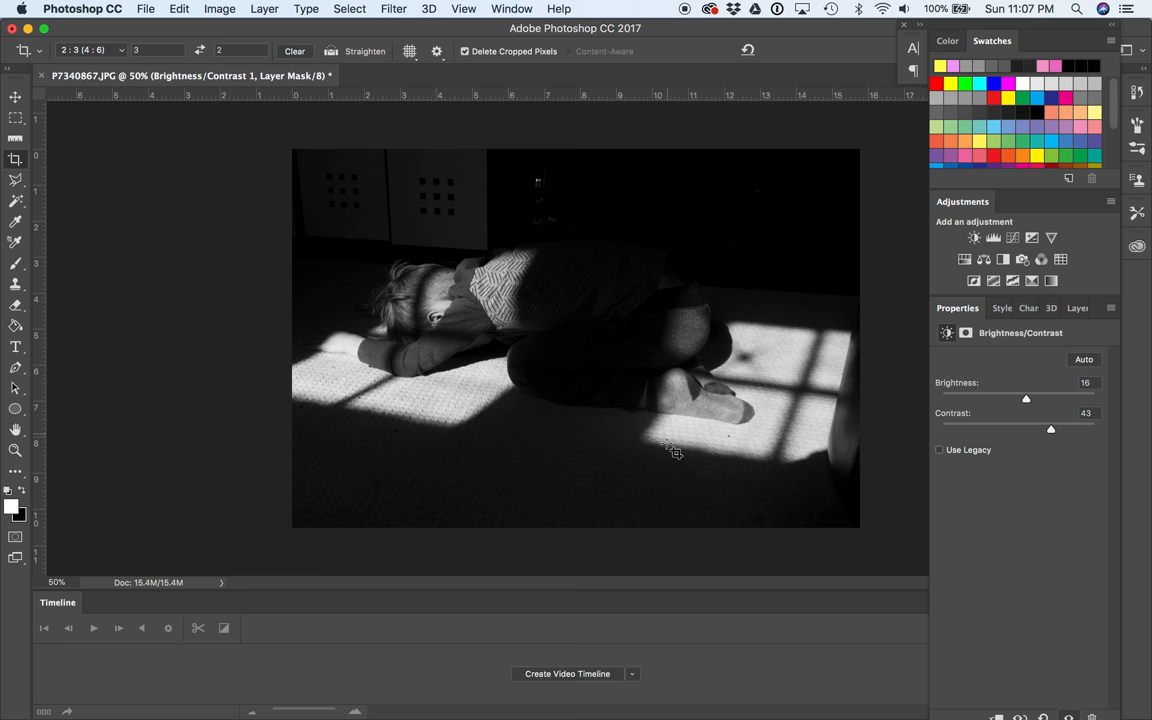
pyautogui.moveTo(436, 184)
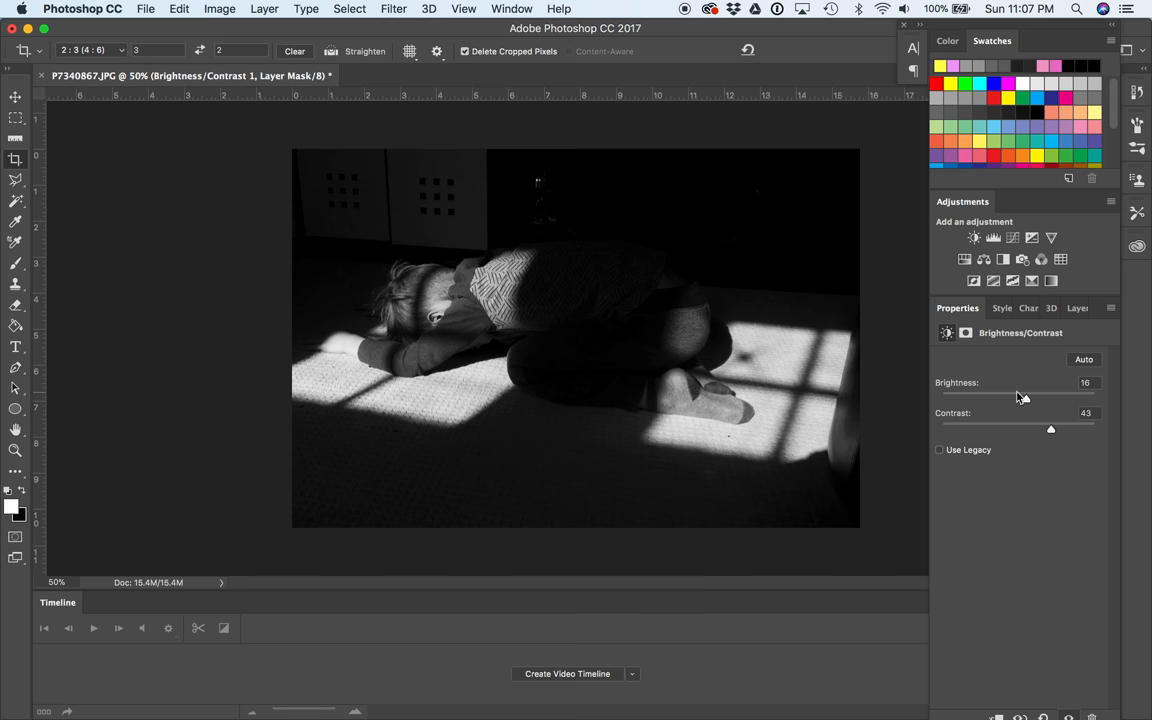
pyautogui.moveTo(1030, 398); pyautogui.dragTo(1024, 398)
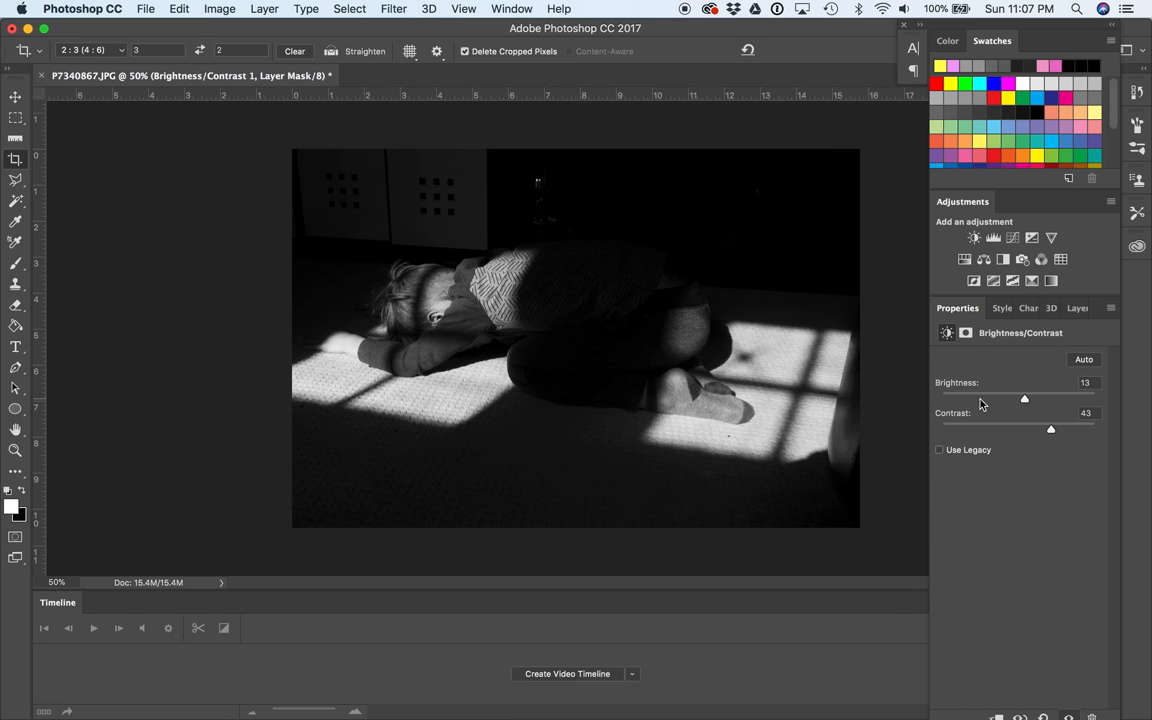
pyautogui.moveTo(690, 522)
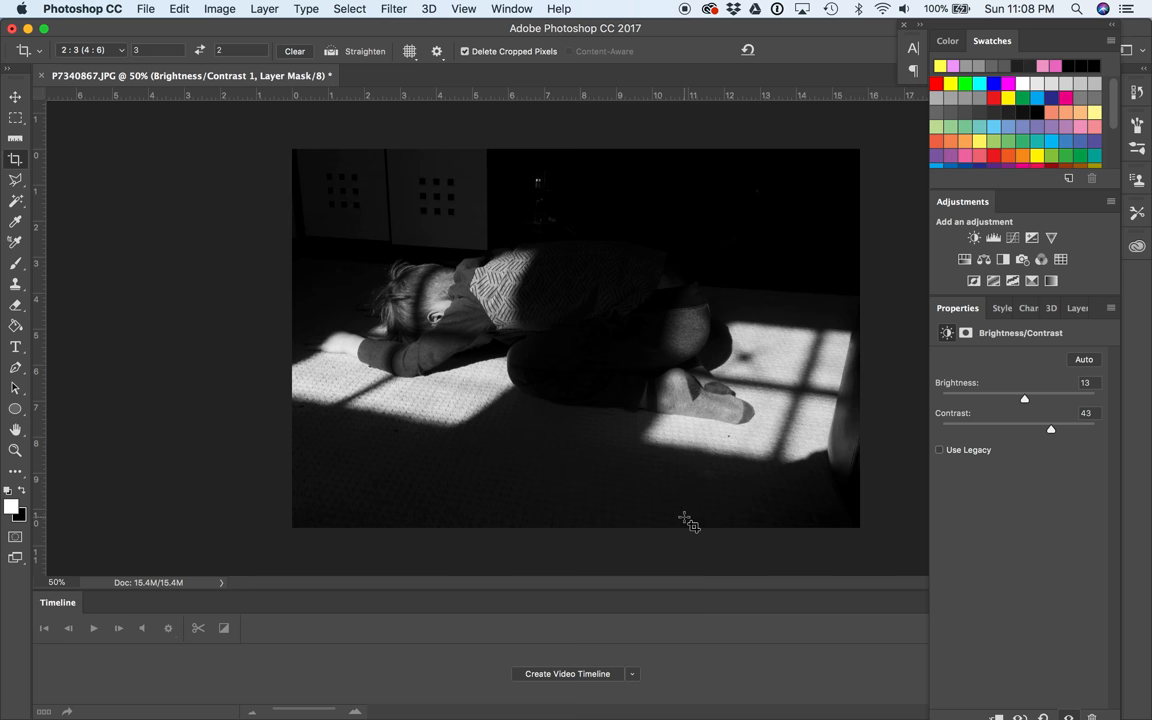
pyautogui.moveTo(528, 330)
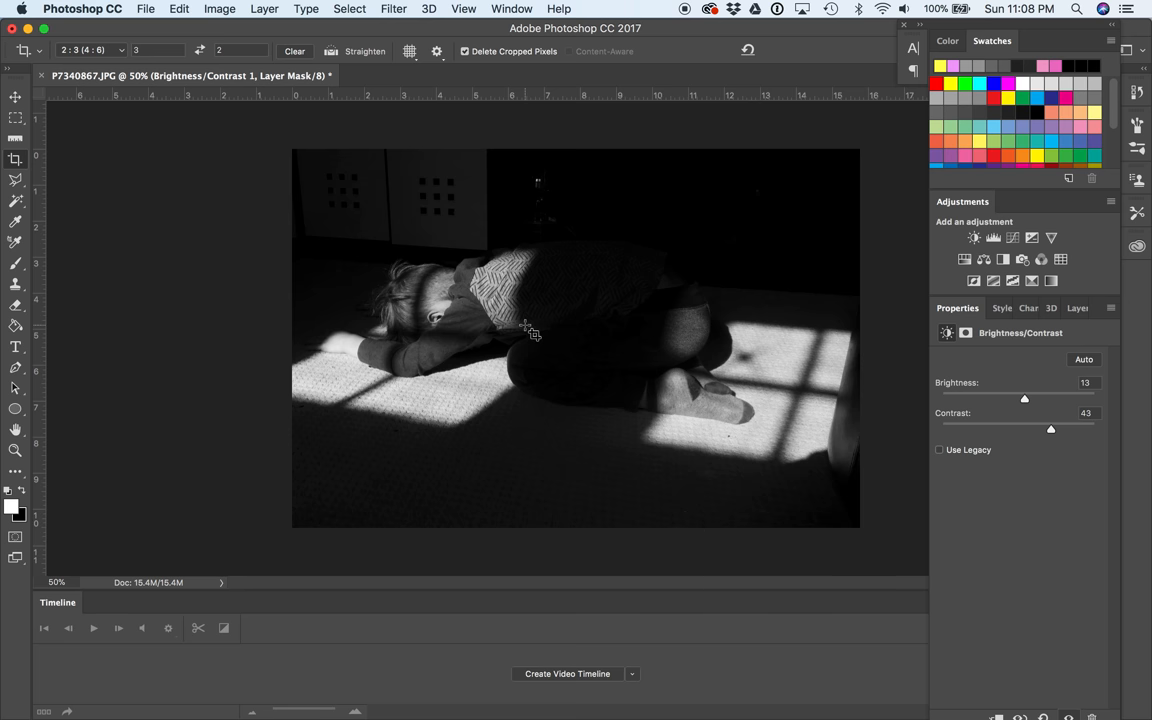
pyautogui.moveTo(484, 380)
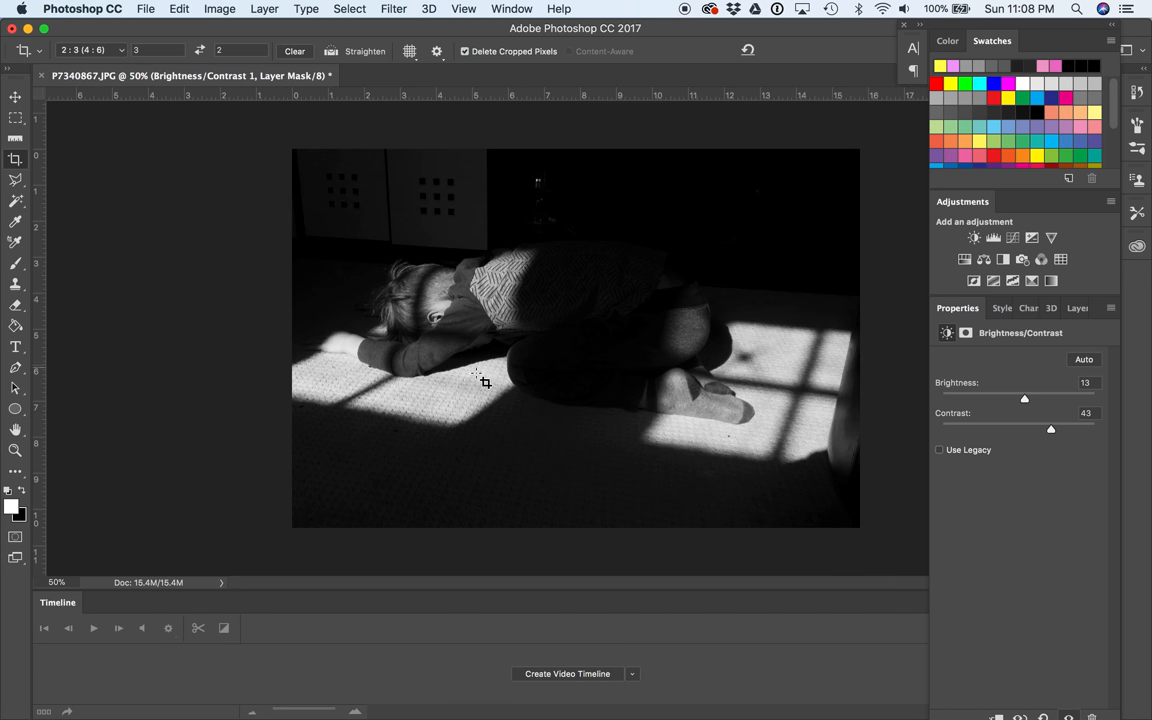
pyautogui.moveTo(490, 372)
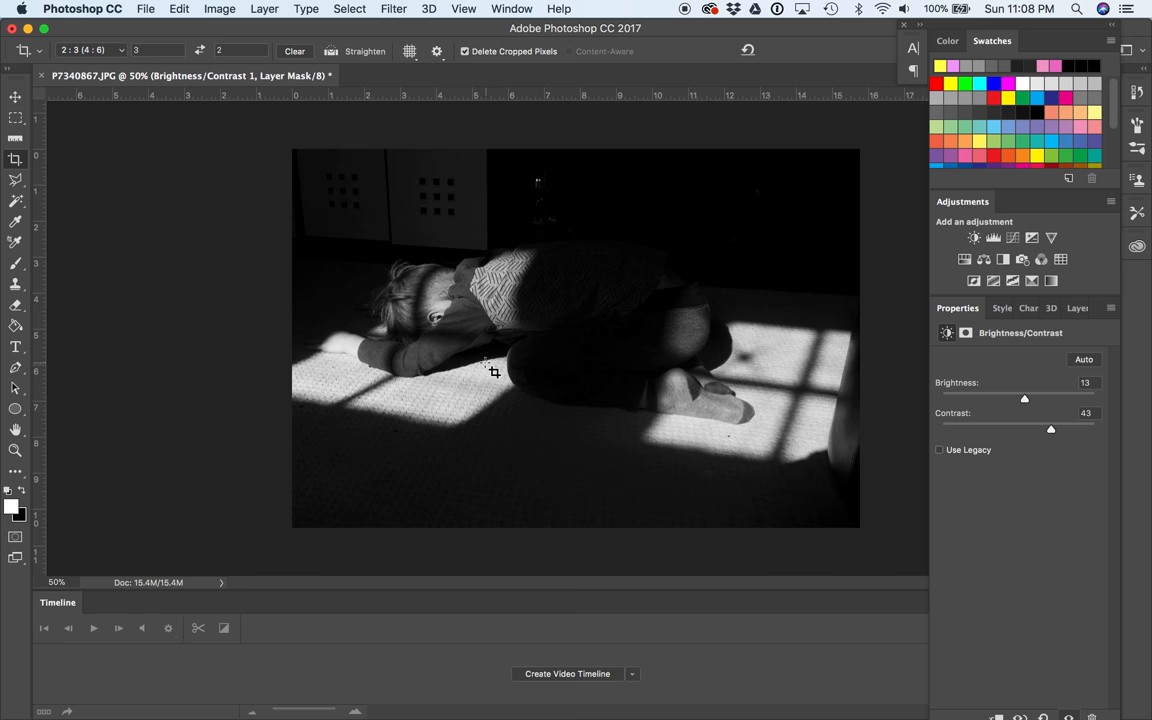
pyautogui.moveTo(504, 378)
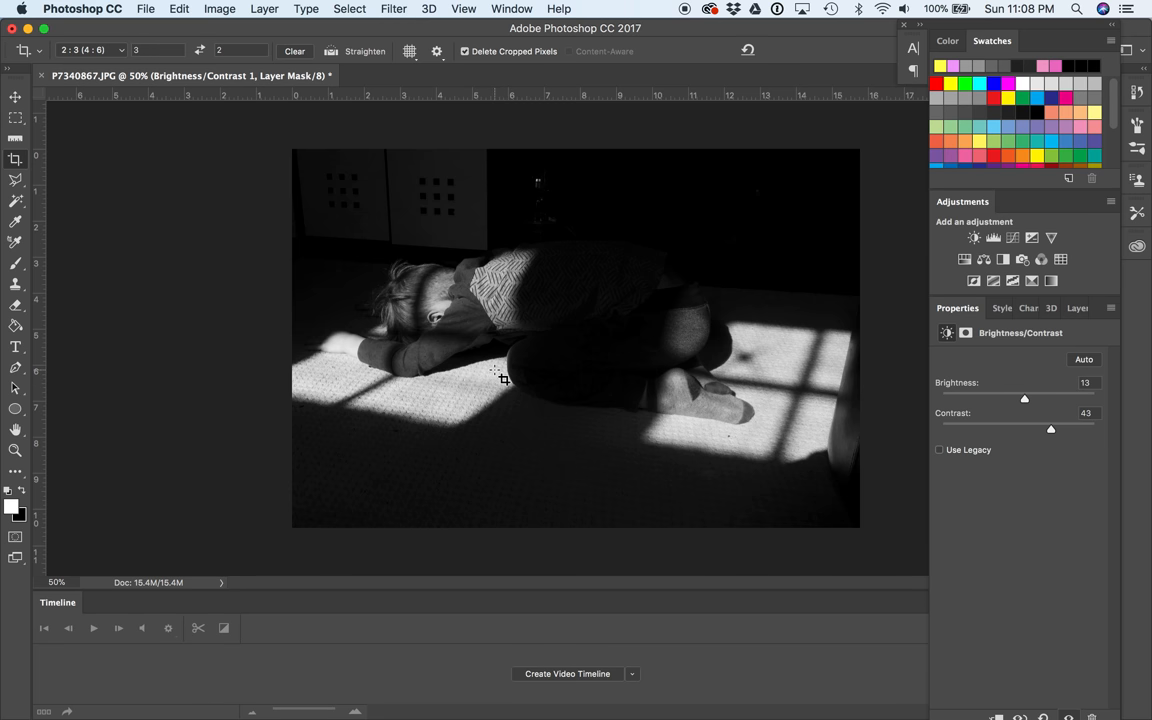
pyautogui.moveTo(590, 400)
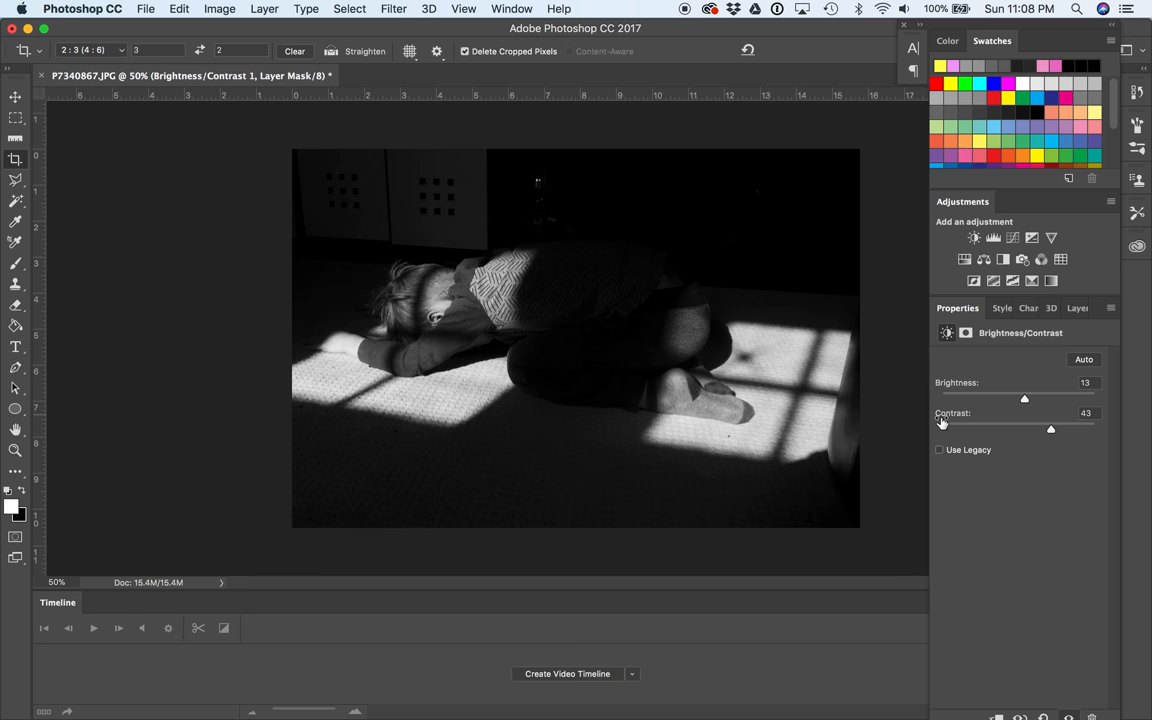
pyautogui.moveTo(1052, 480)
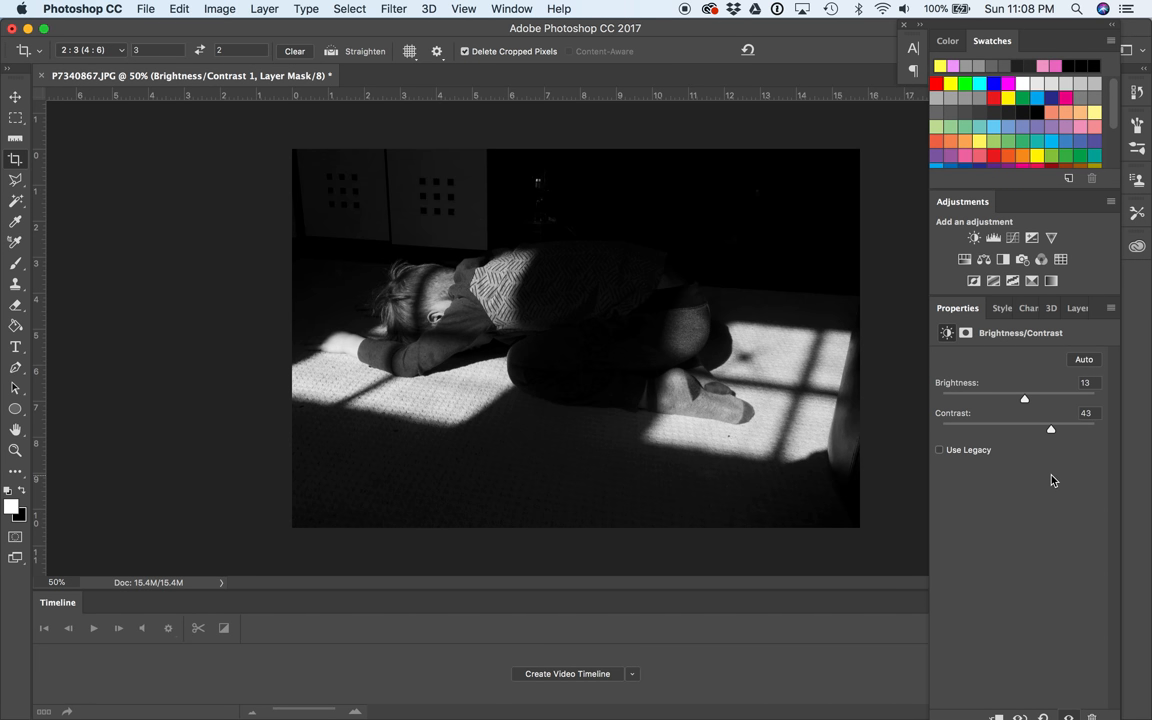
pyautogui.click(1068, 308)
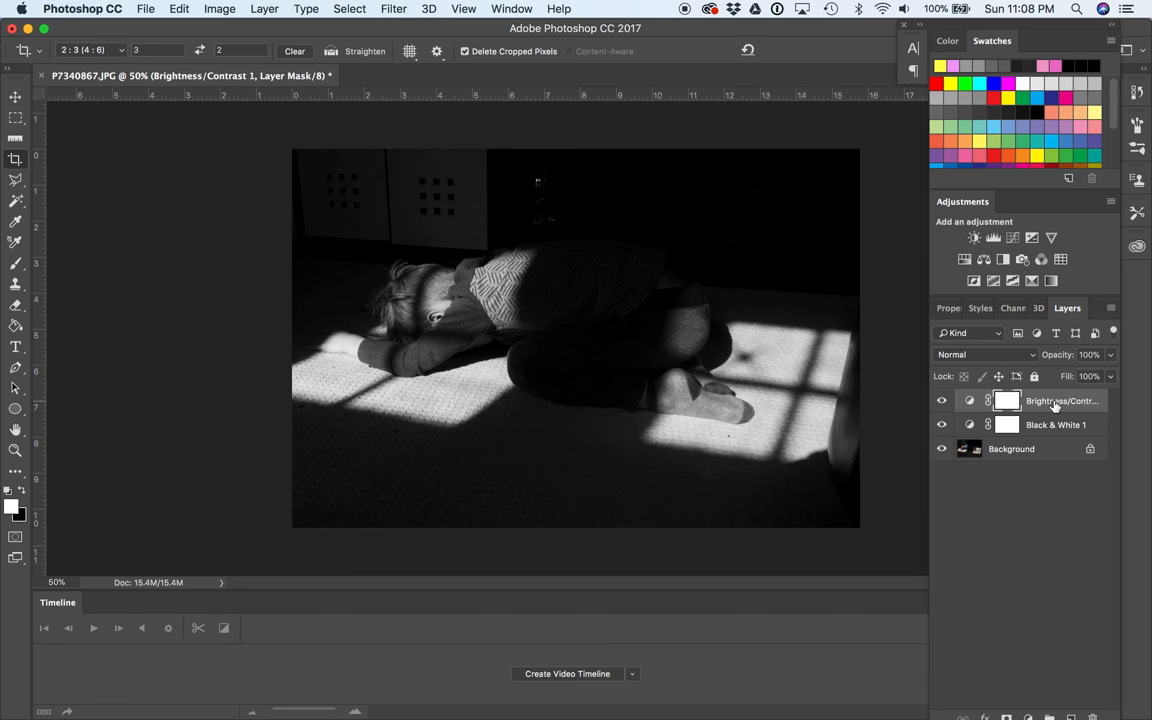
pyautogui.click(940, 400)
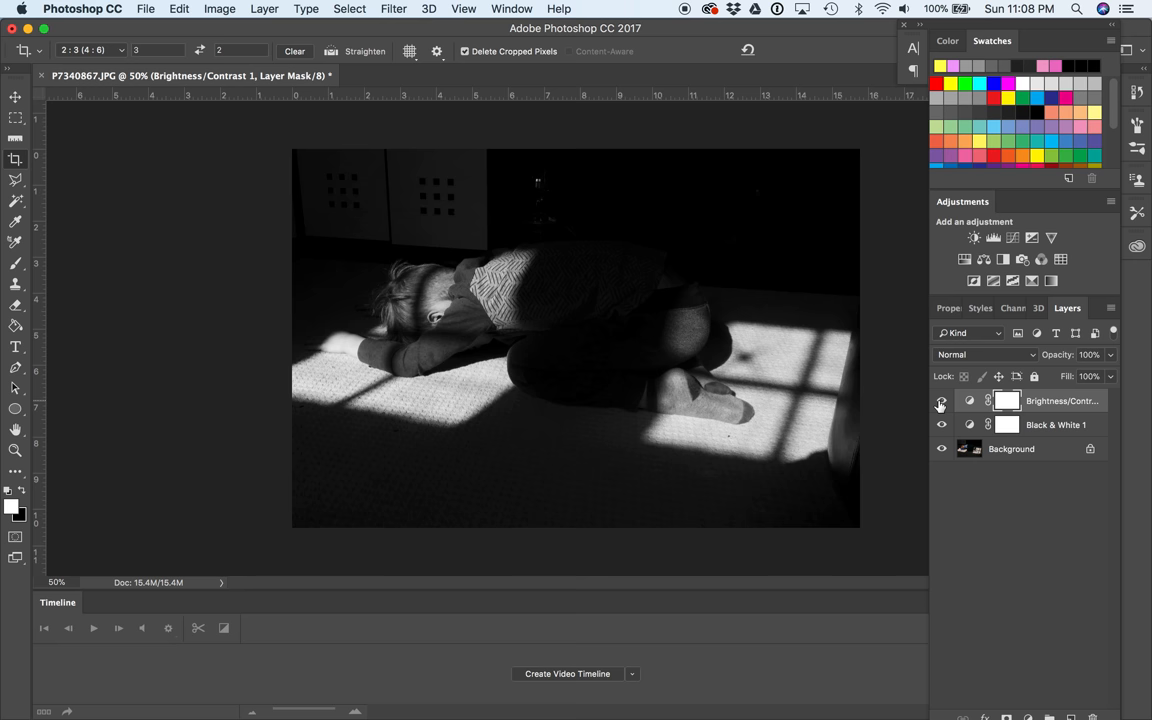
pyautogui.click(940, 400)
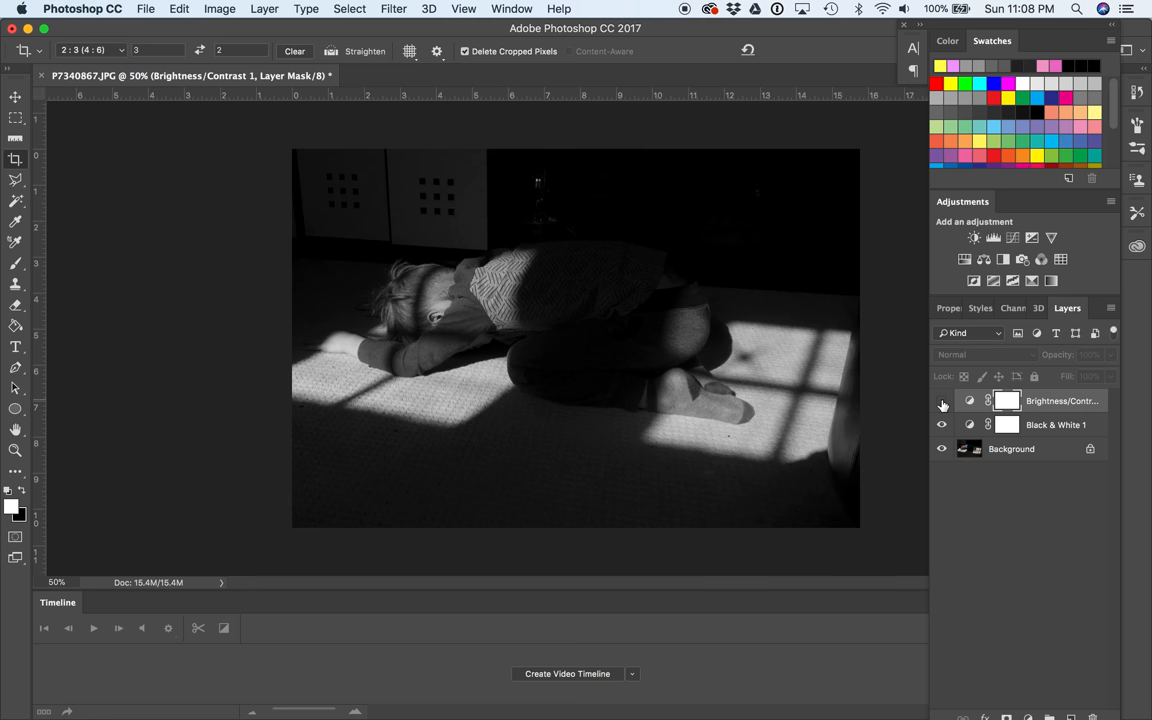
pyautogui.click(940, 400)
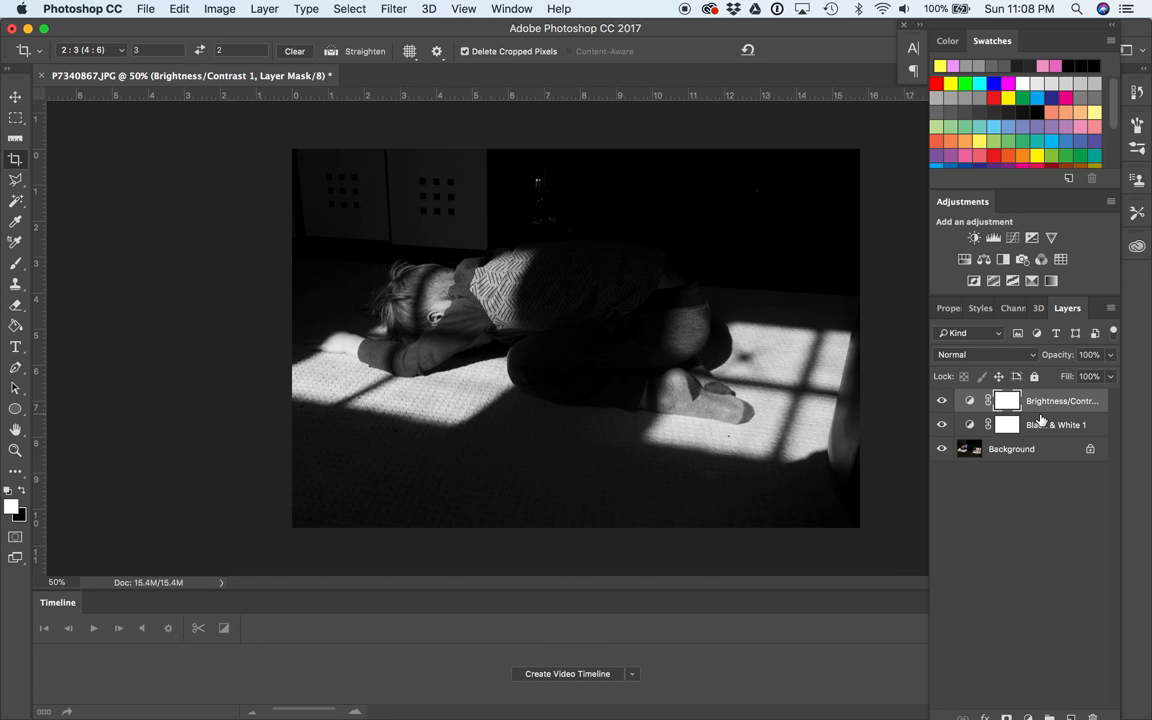
pyautogui.moveTo(1058, 438)
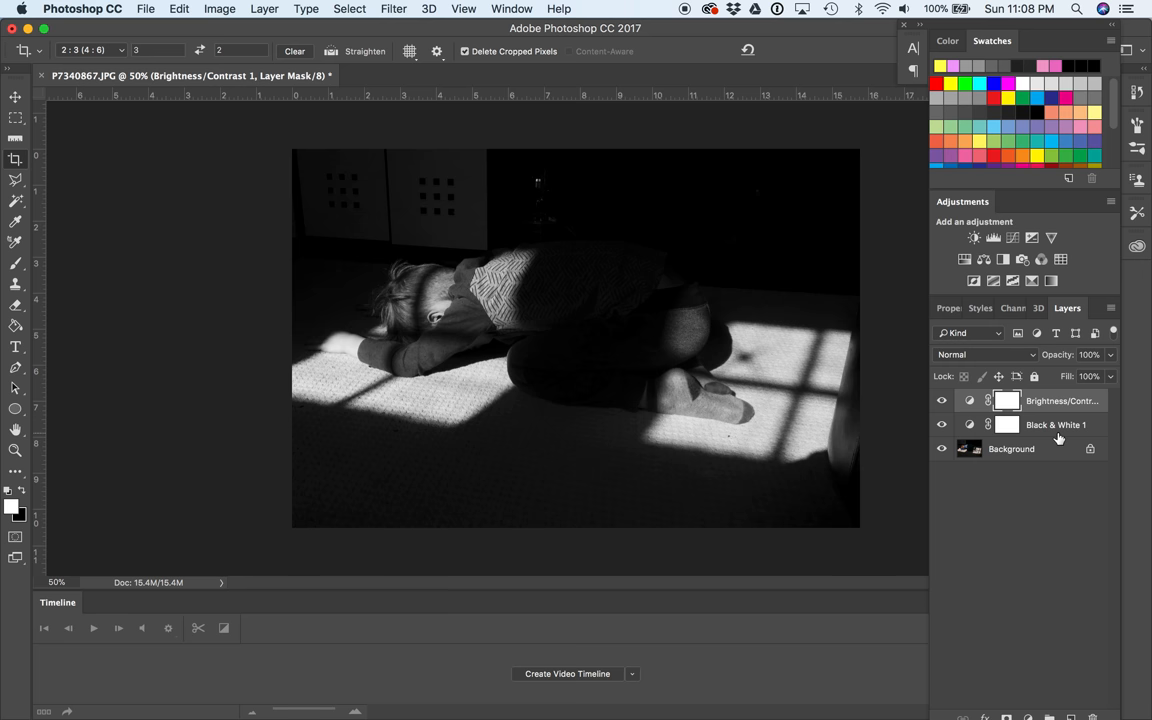
pyautogui.moveTo(1088, 464)
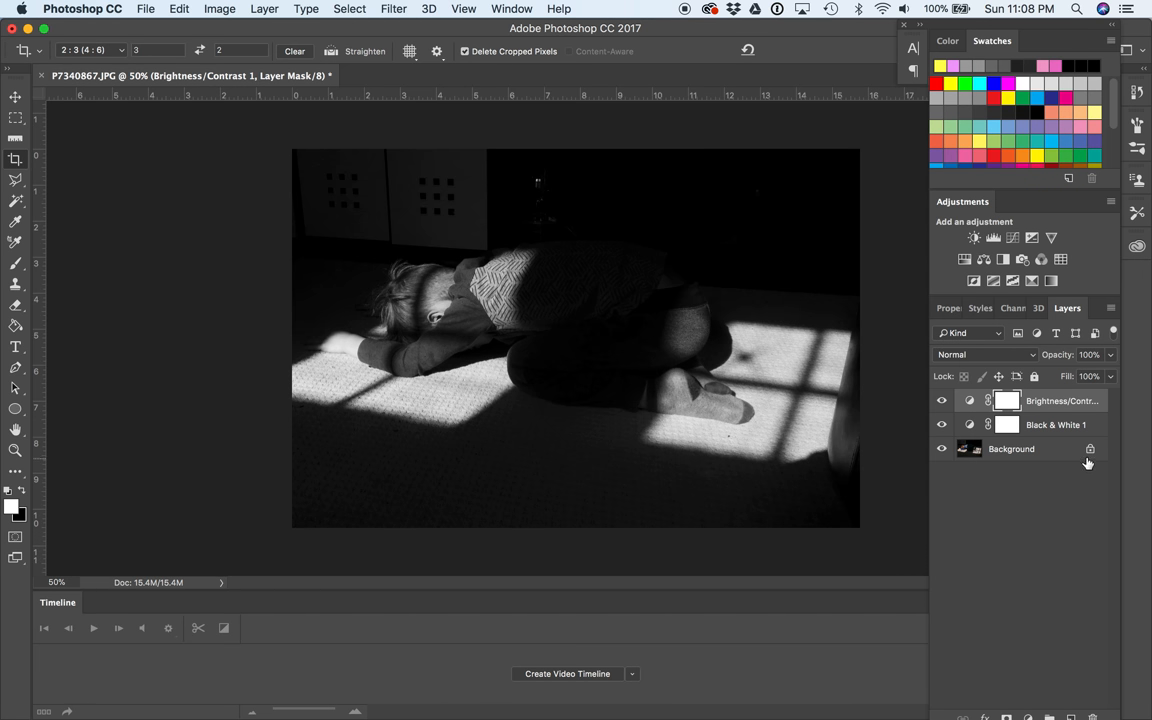
pyautogui.moveTo(1048, 472)
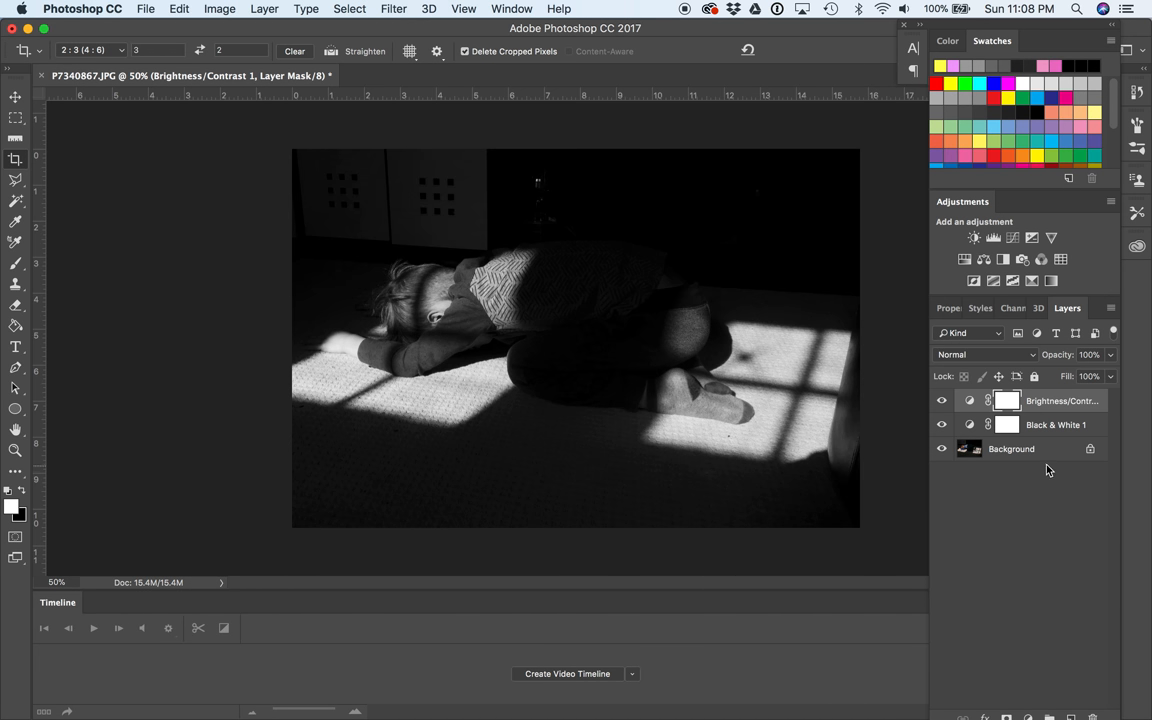
pyautogui.moveTo(1100, 436)
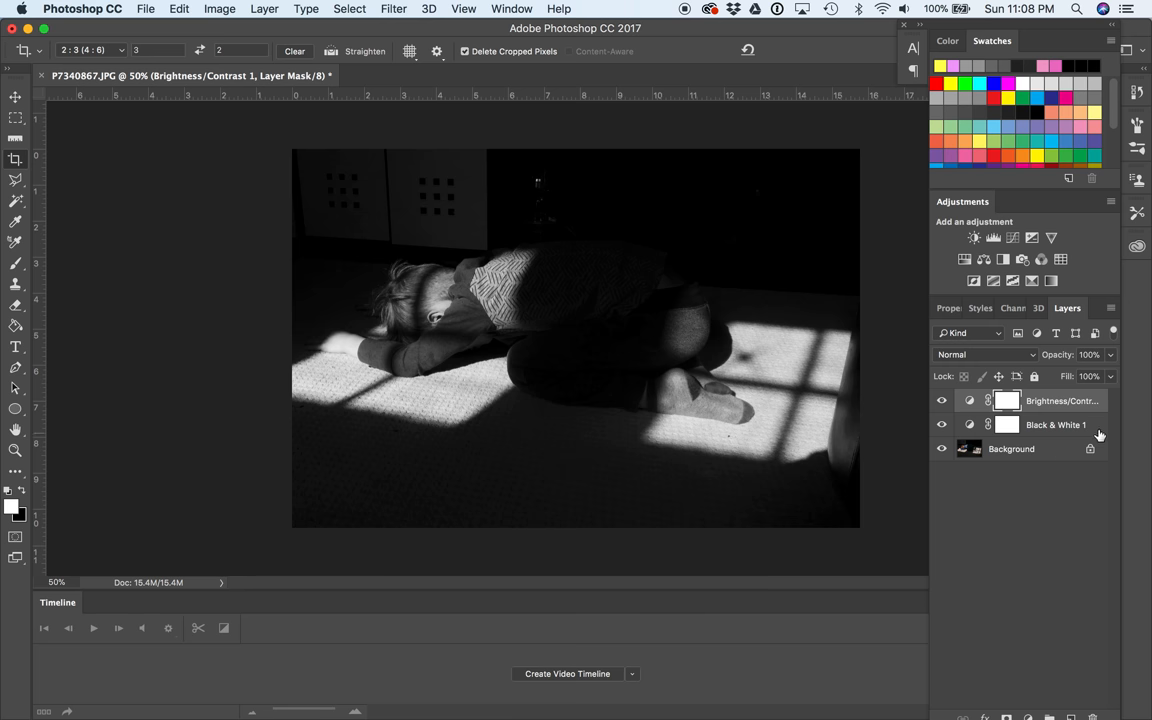
pyautogui.moveTo(1008, 456)
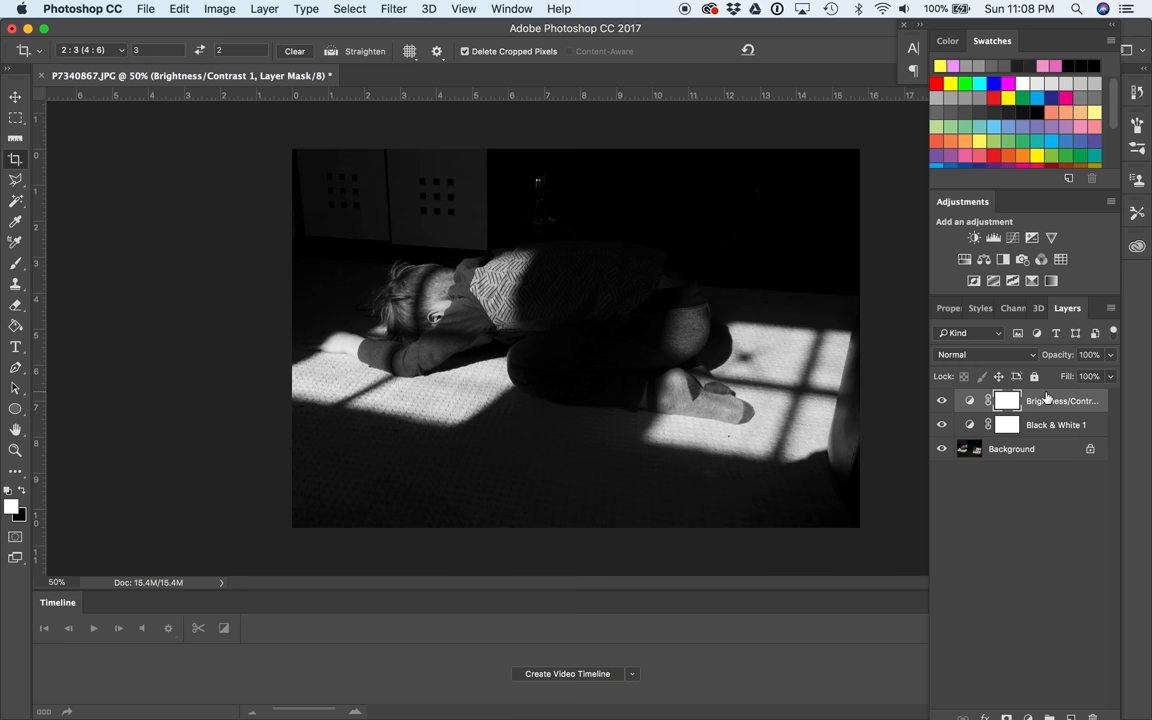
pyautogui.moveTo(1050, 418)
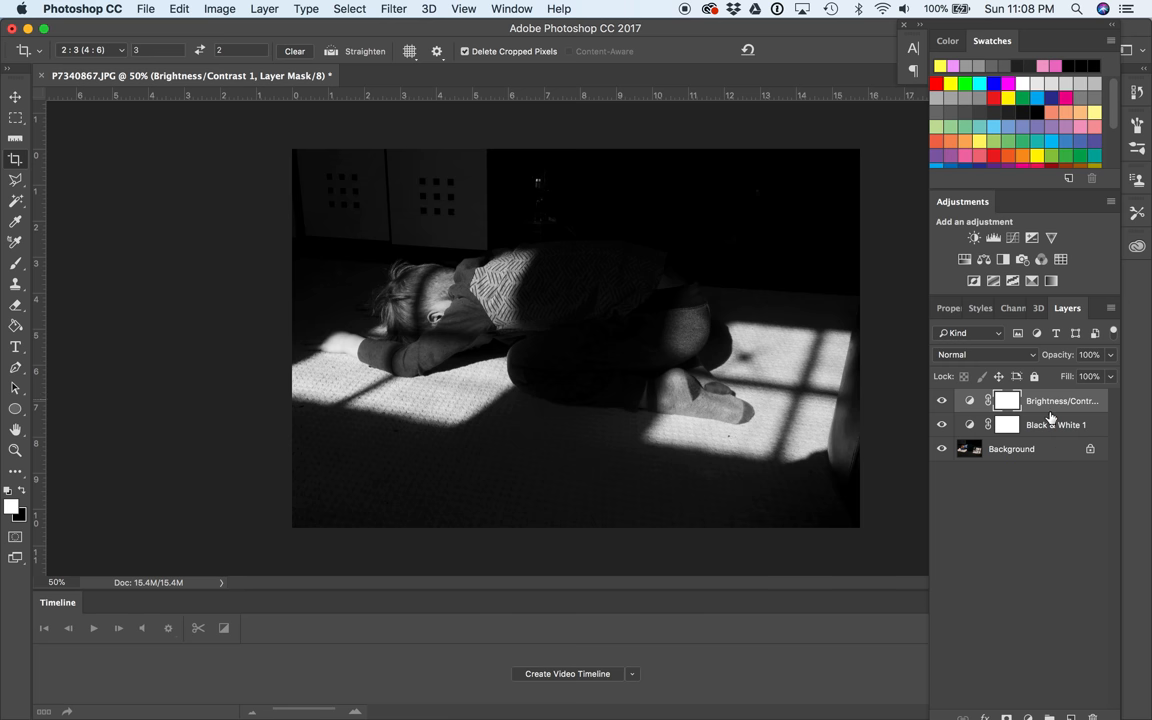
pyautogui.moveTo(1044, 460)
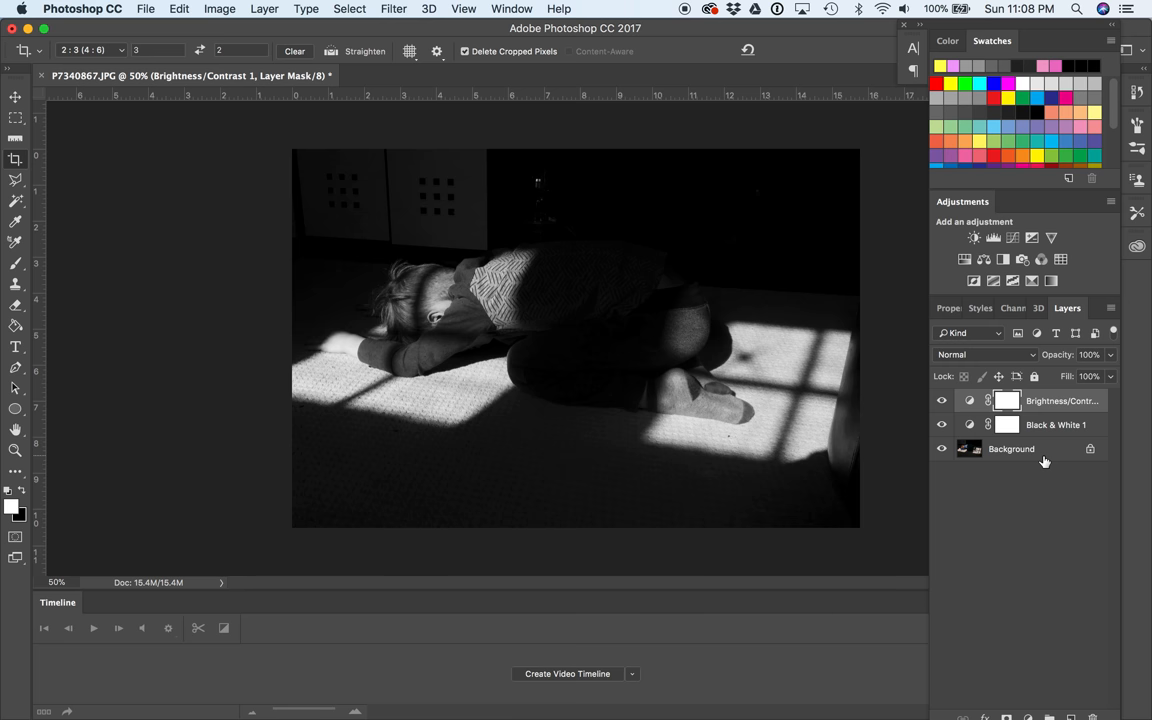
pyautogui.moveTo(976, 508)
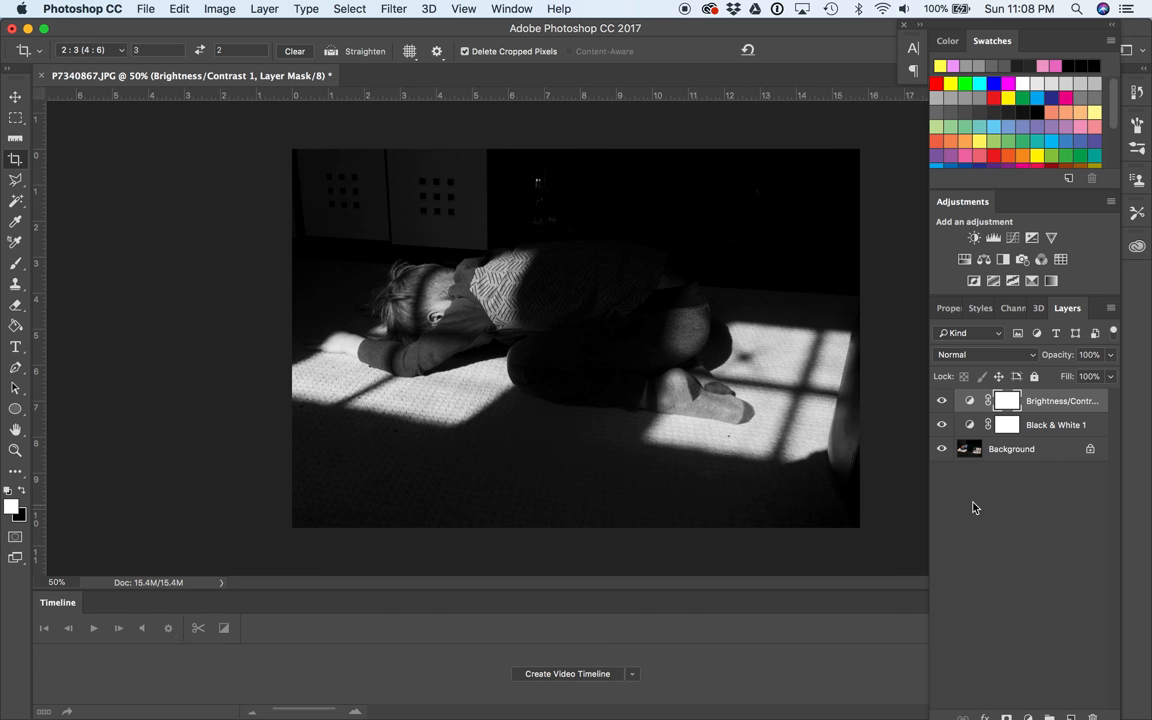
pyautogui.moveTo(1108, 320)
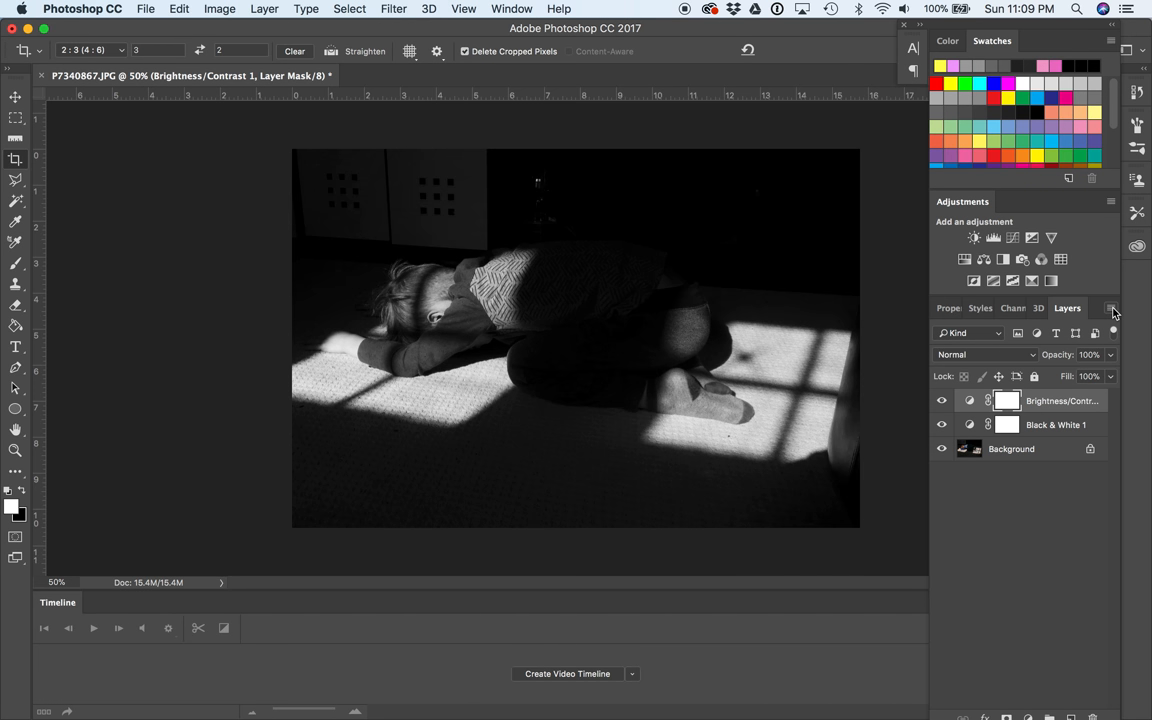
# Step: Flatten the image via the Layers panel menu into a single Background layer
pyautogui.click(1110, 308)
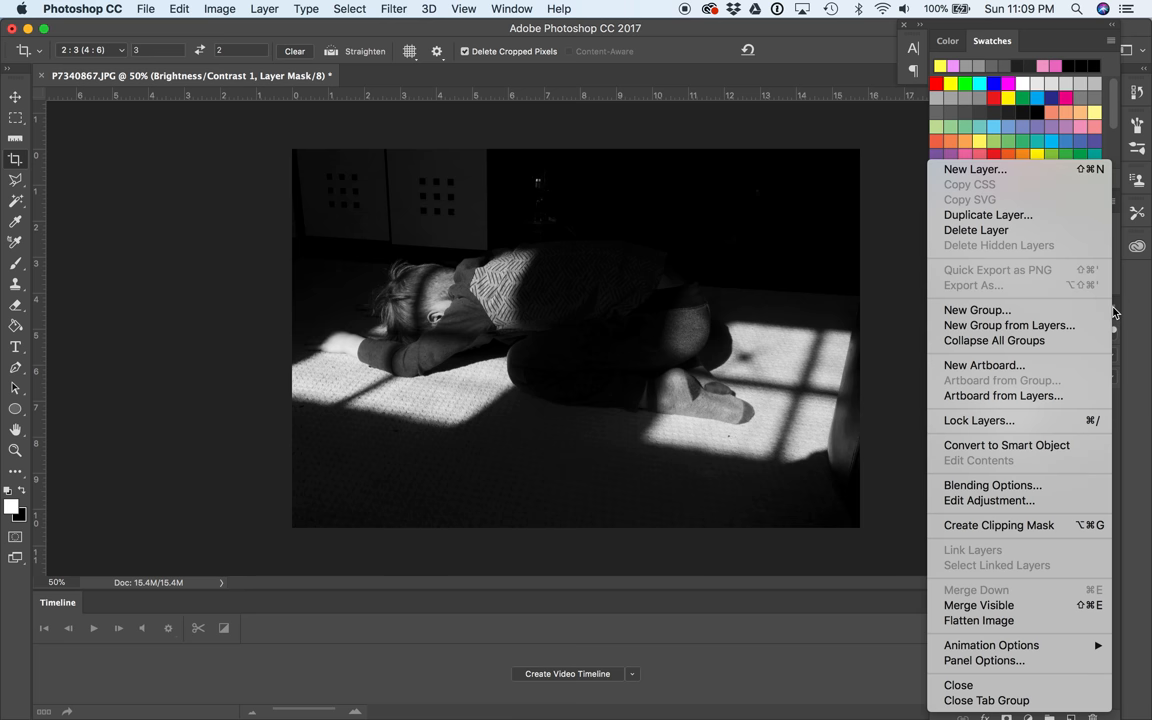
pyautogui.moveTo(1008, 324)
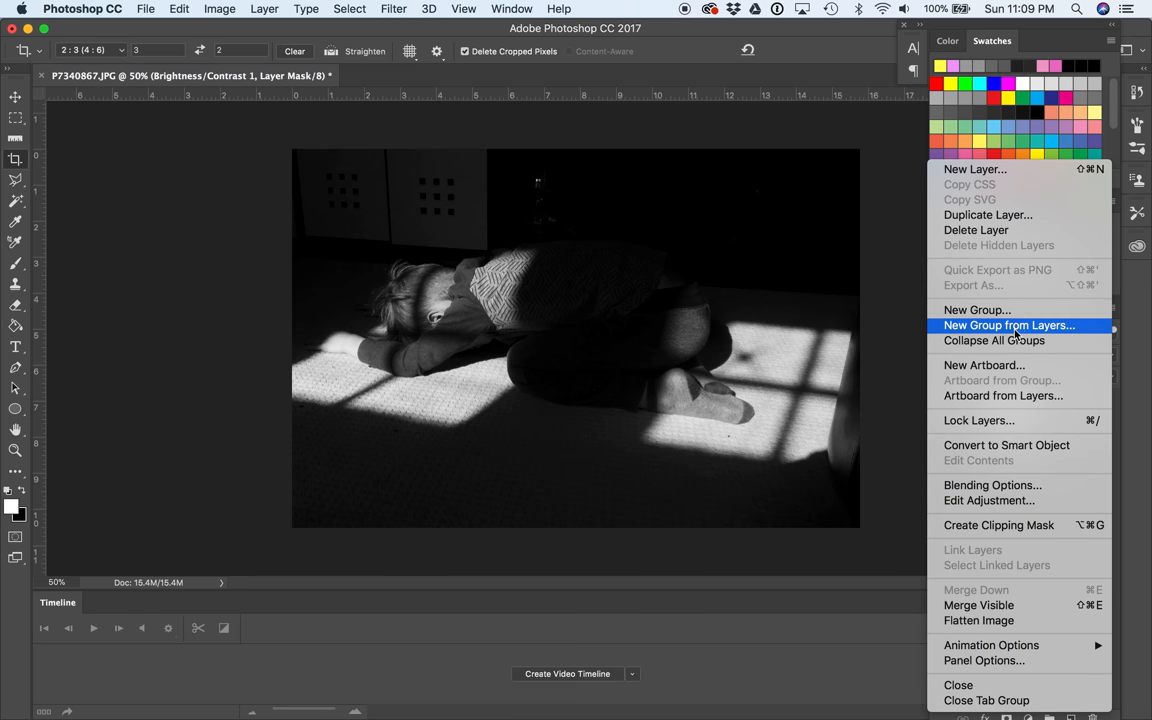
pyautogui.moveTo(980, 620)
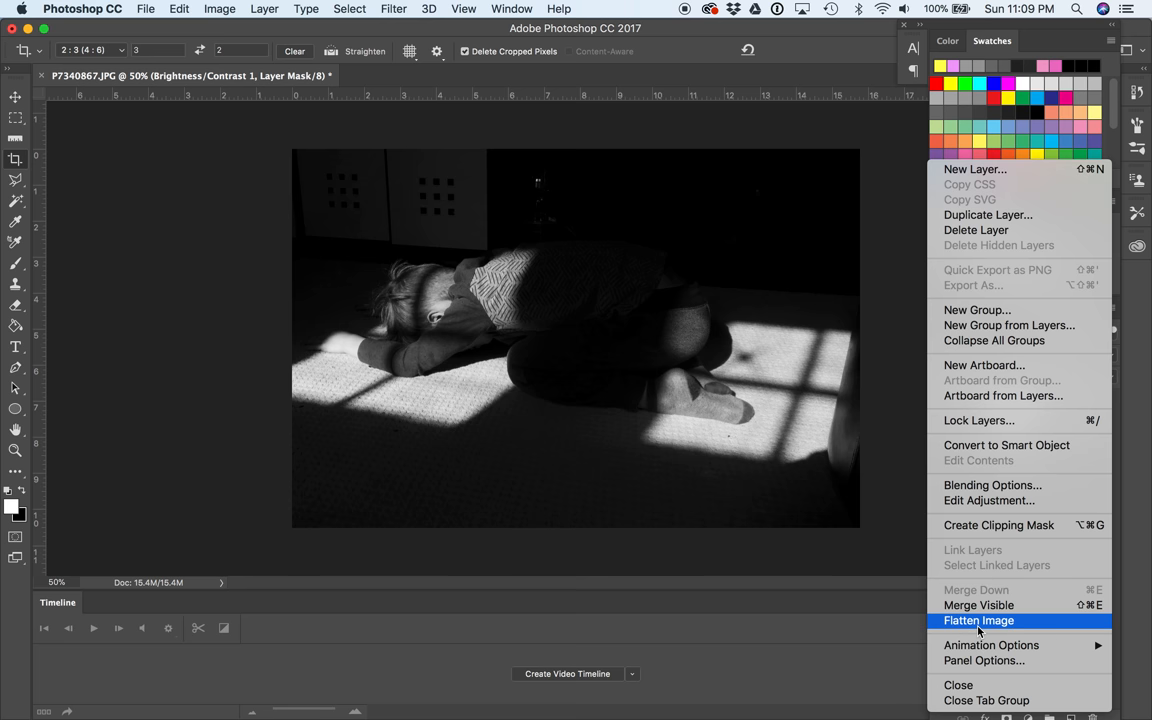
pyautogui.click(978, 620)
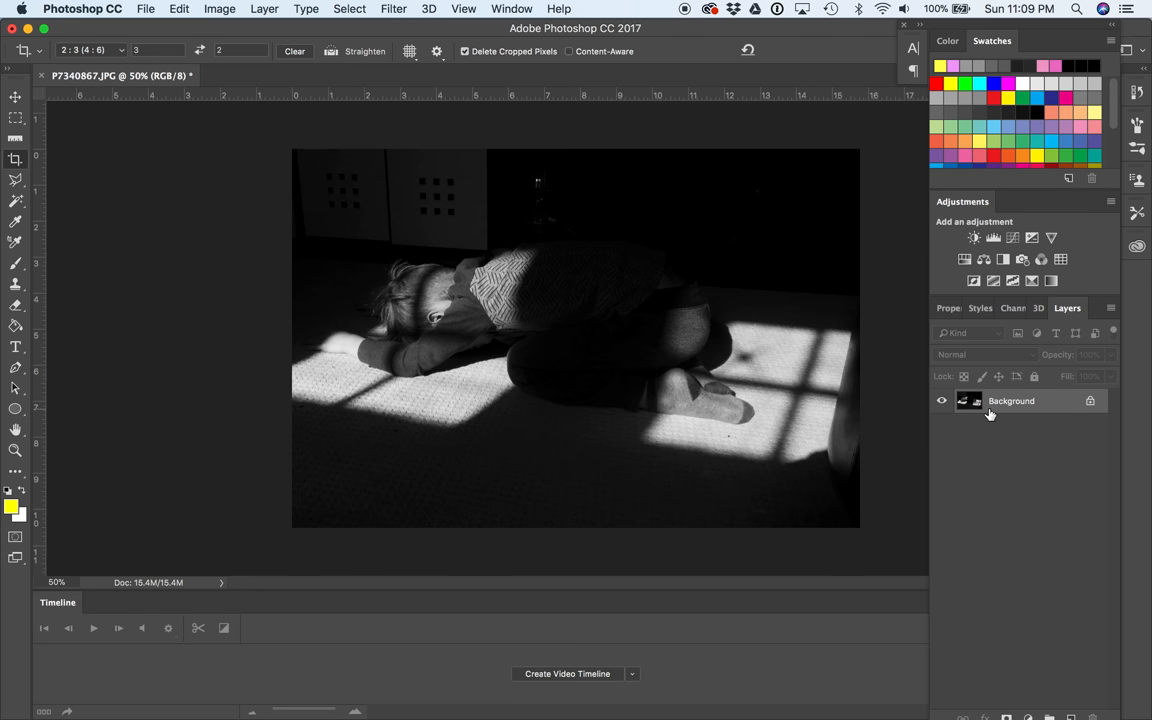
pyautogui.moveTo(988, 406)
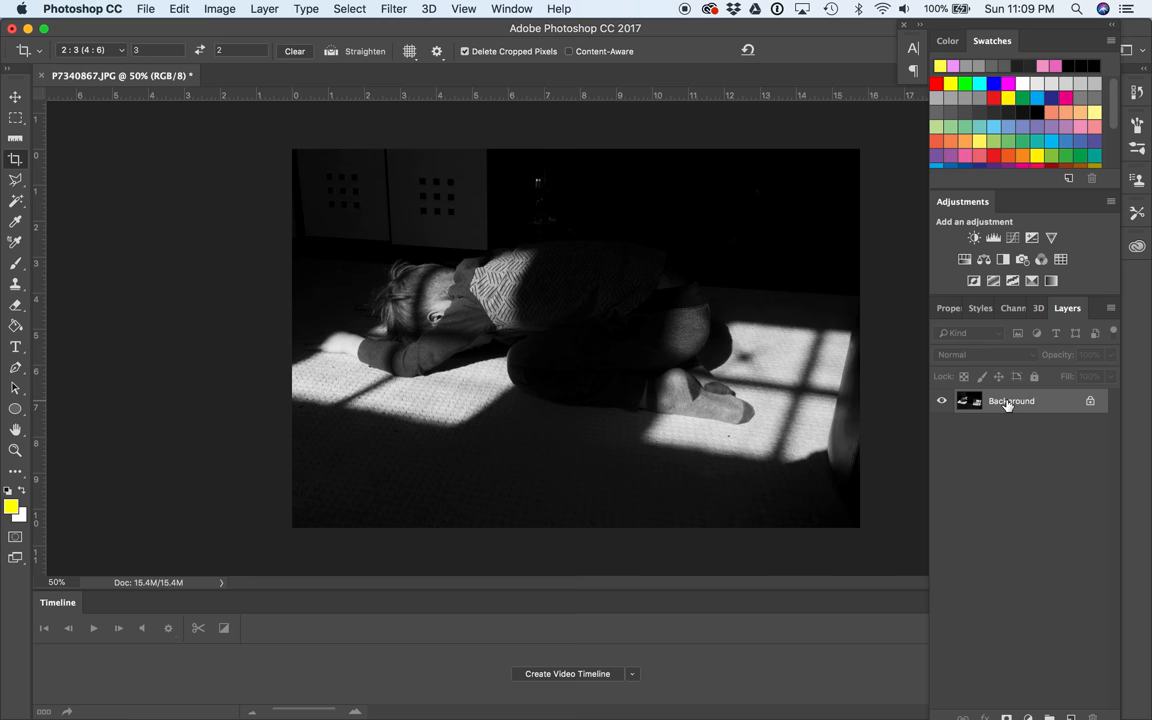
pyautogui.moveTo(968, 400)
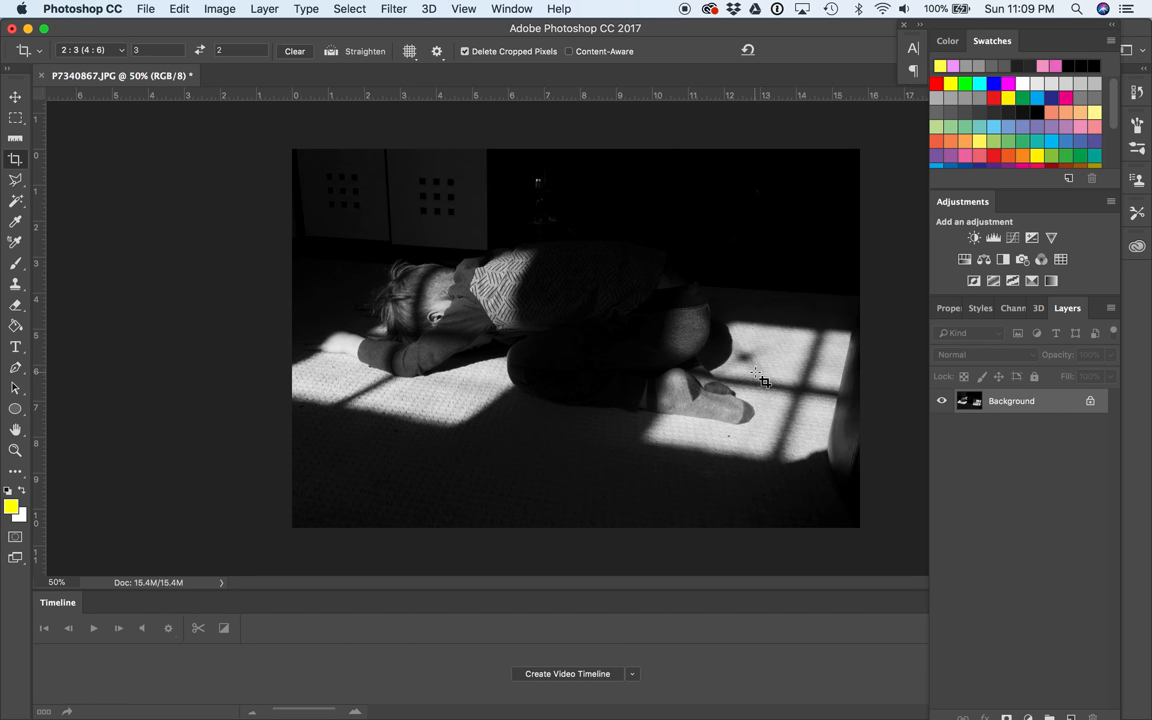
# Step: Save As a JPEG copy named P7340867edit.jpg at Quality 12 (Maximum)
pyautogui.click(146, 8)
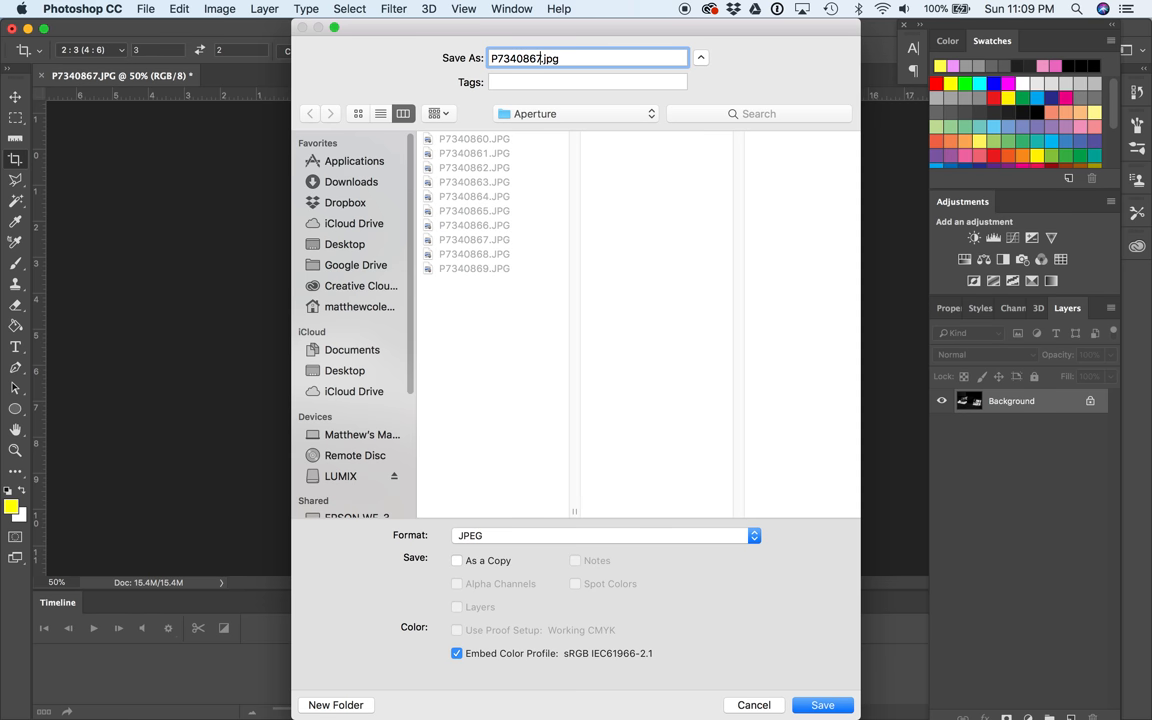
pyautogui.write('ed')
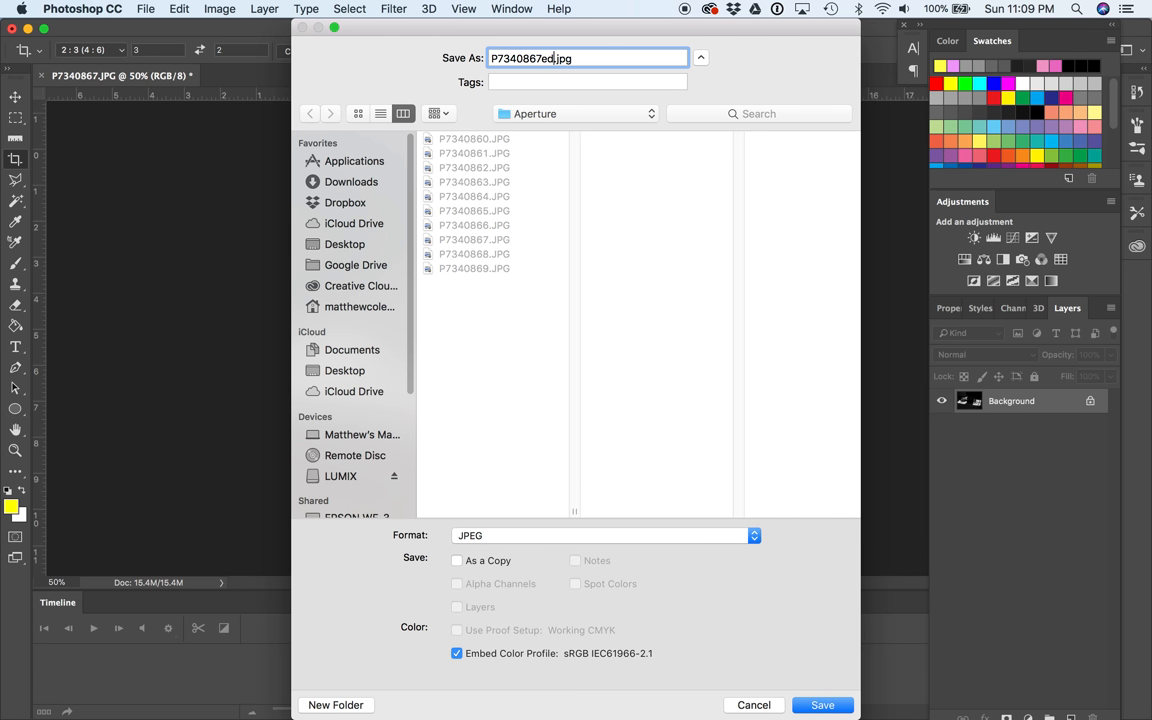
pyautogui.write('it')
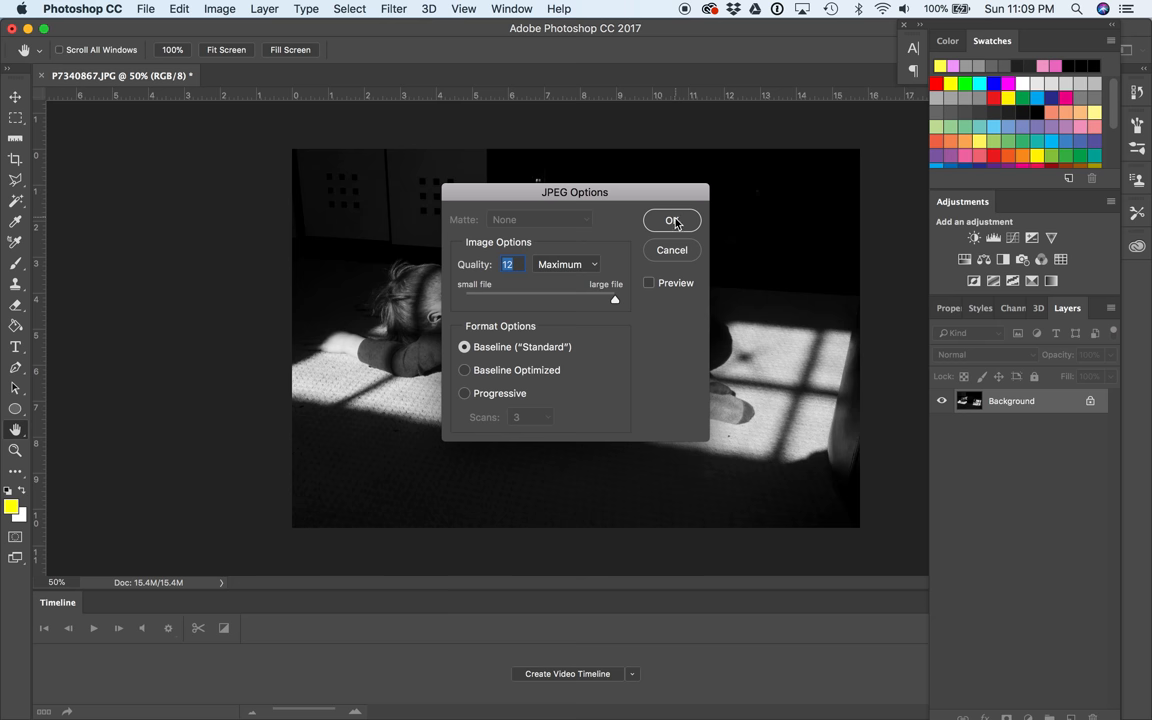
pyautogui.click(672, 220)
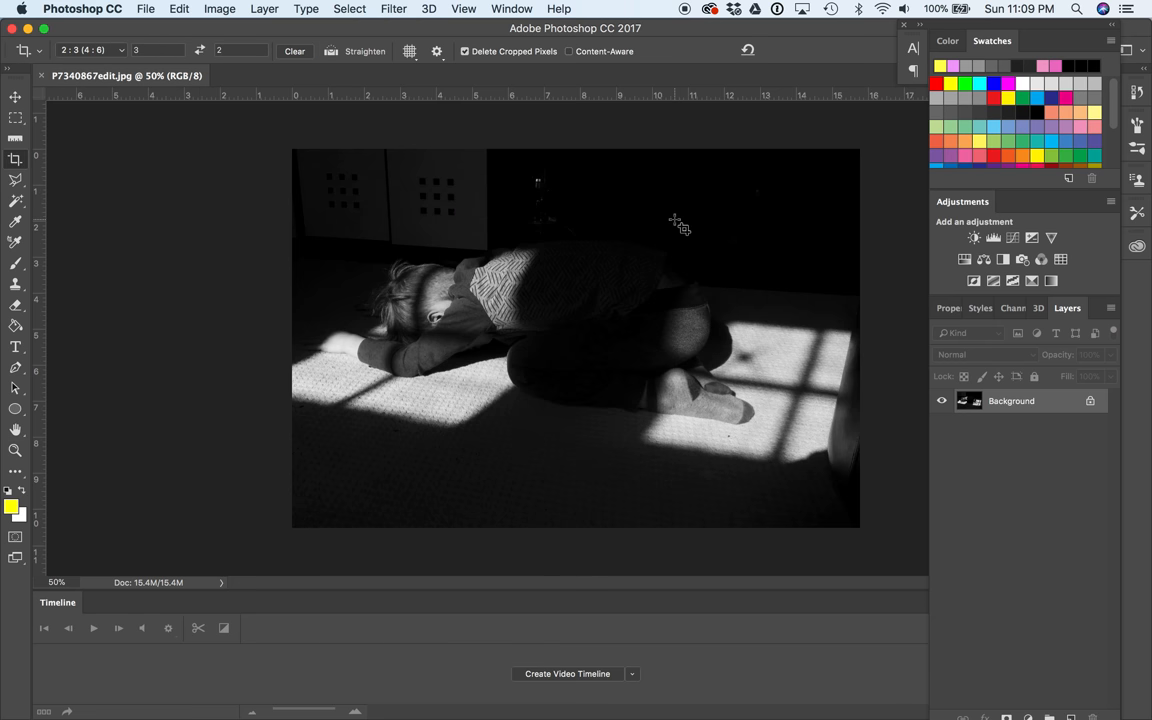
pyautogui.moveTo(660, 704)
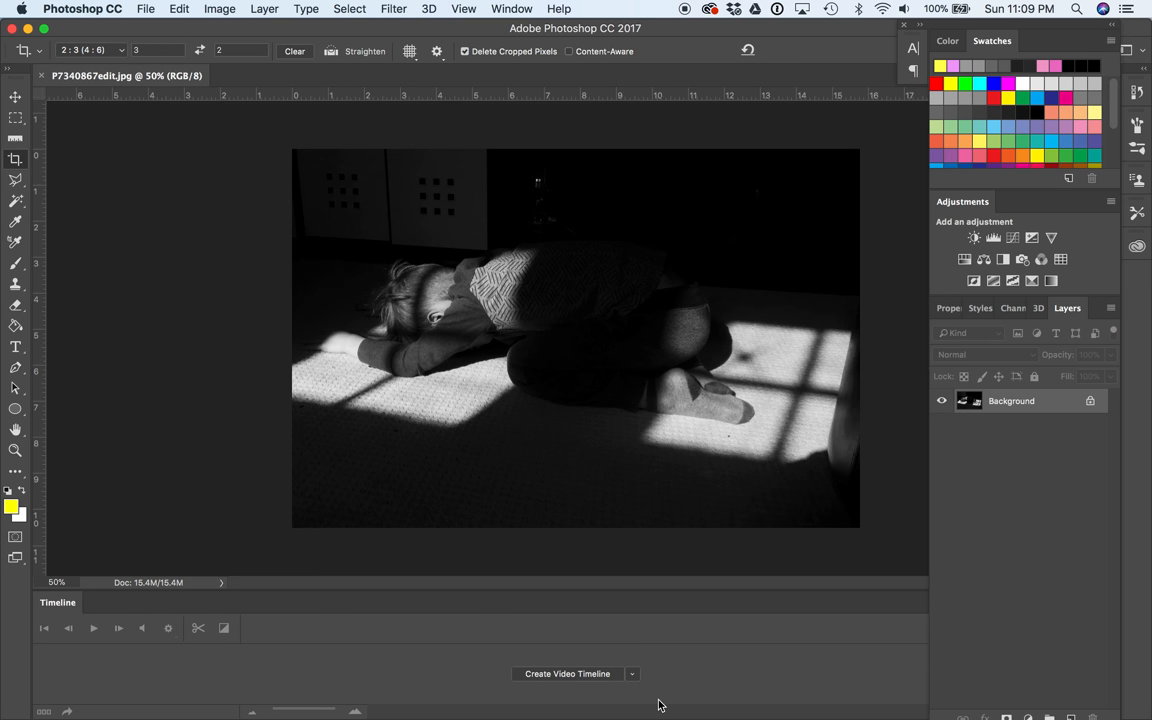